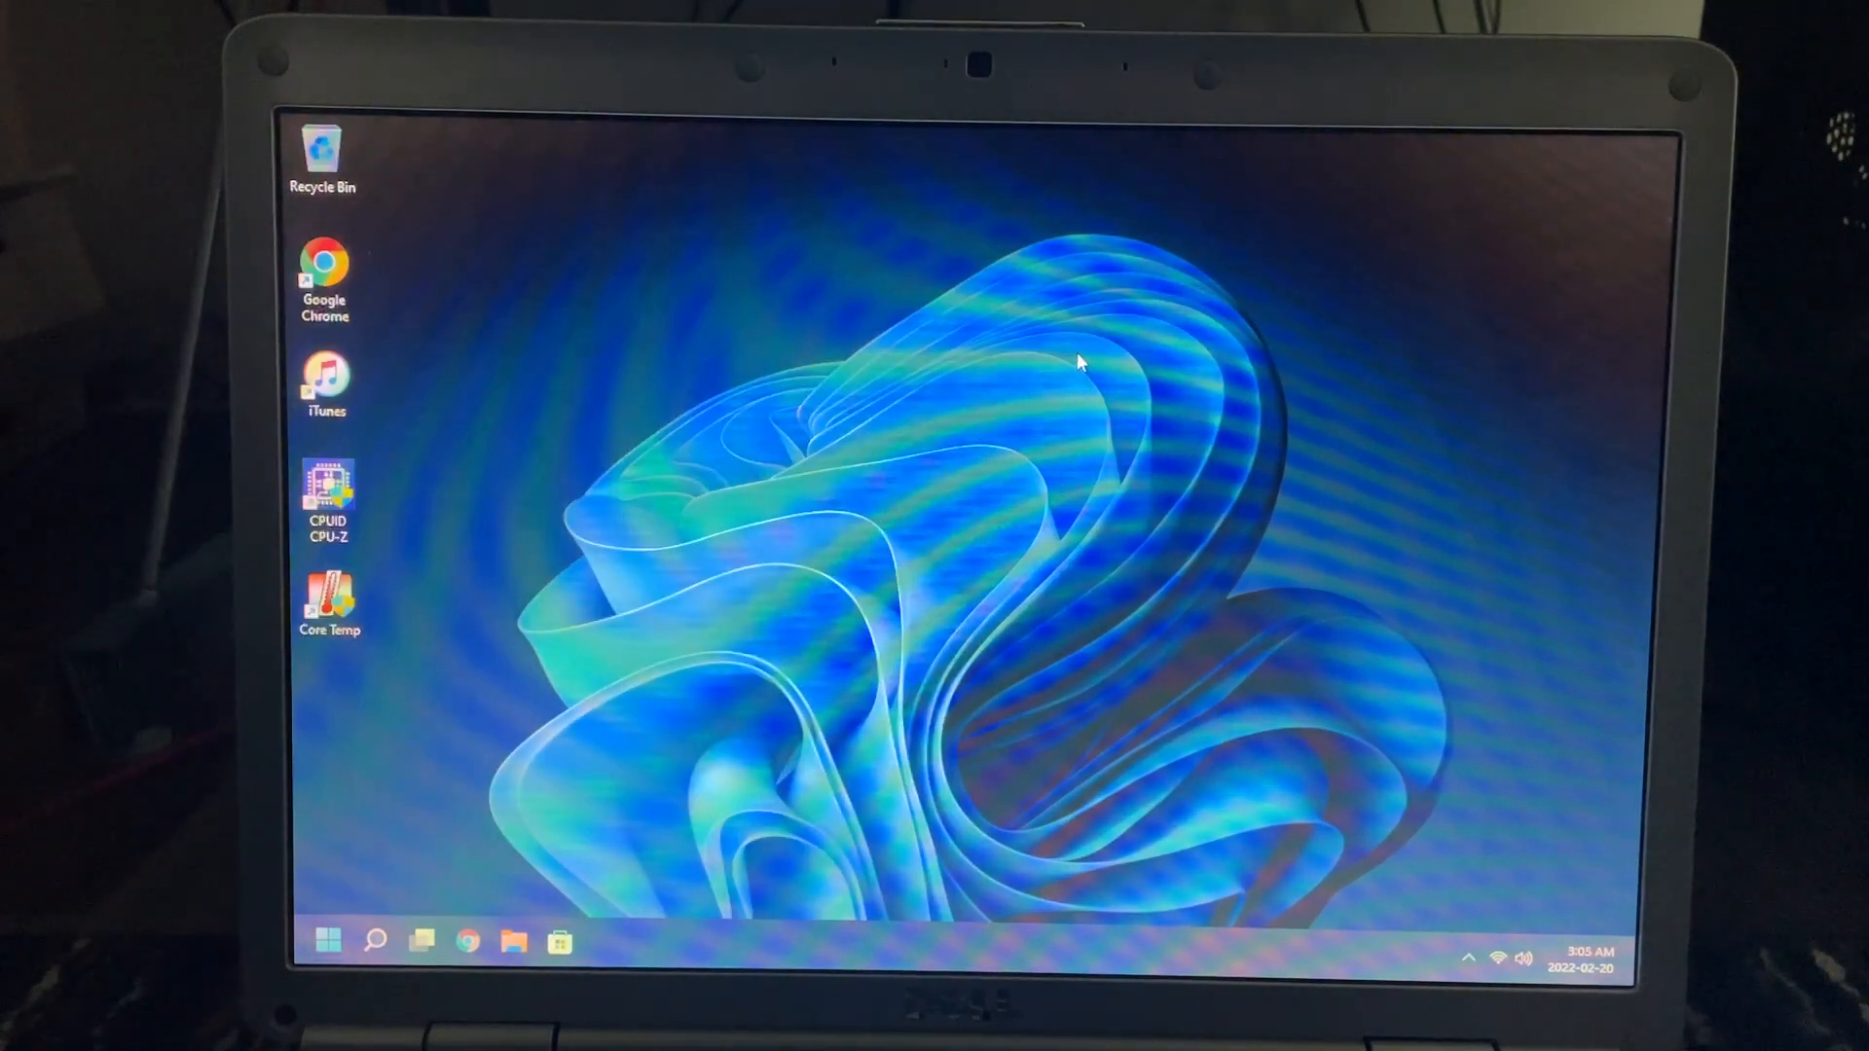
- Browse the Start menu's All apps list down to PC Health Check and launch it
click(329, 938)
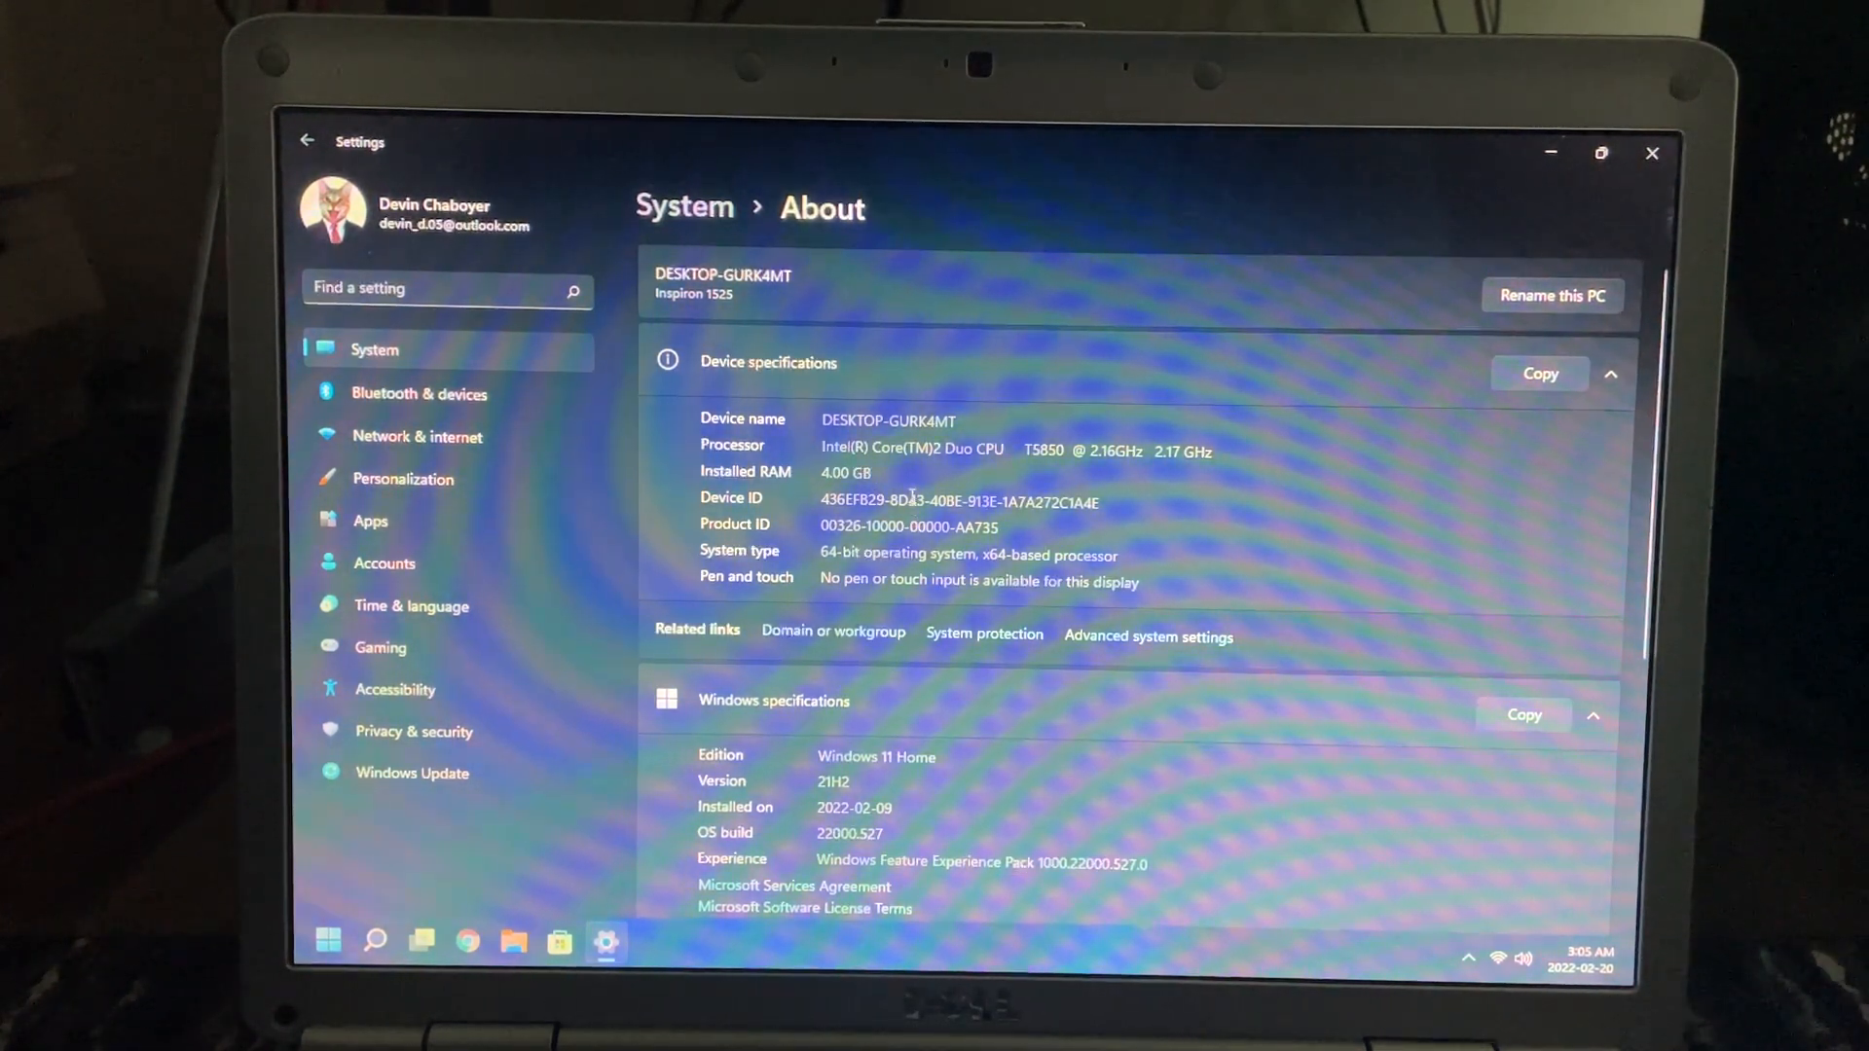
scroll(down, 3)
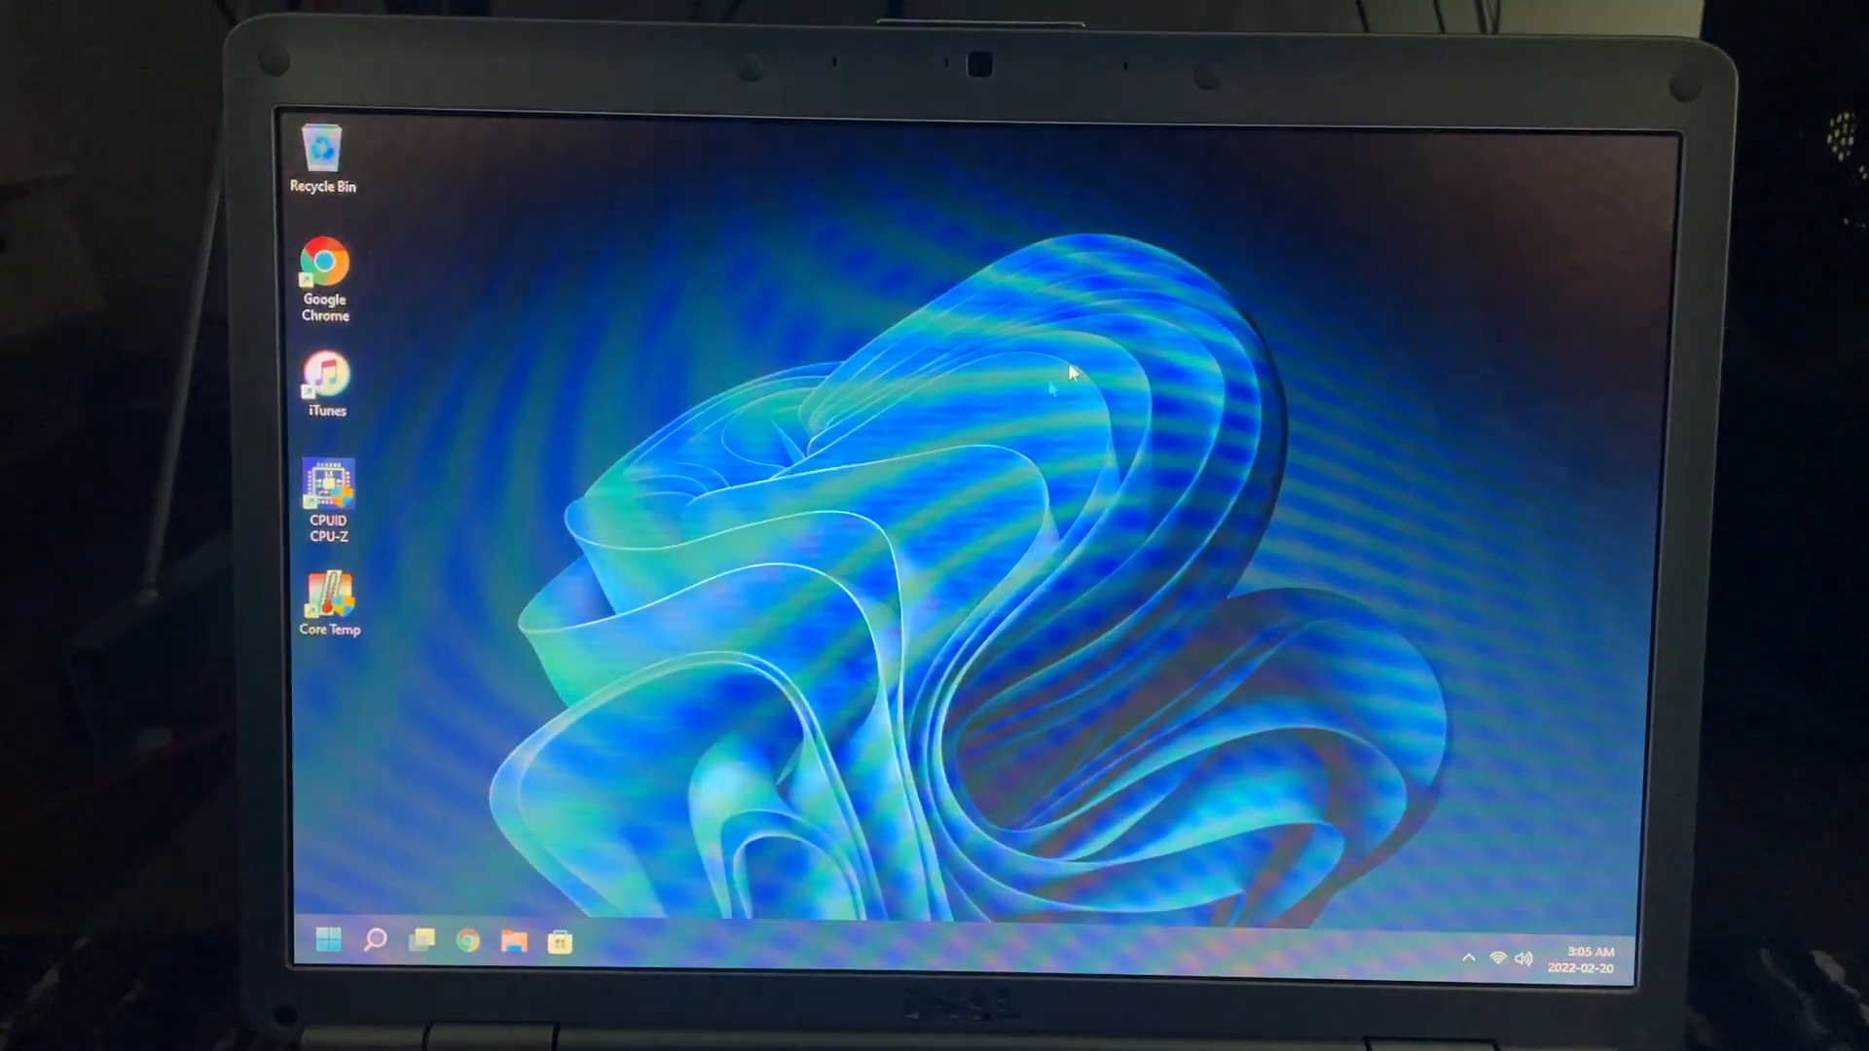
click(327, 940)
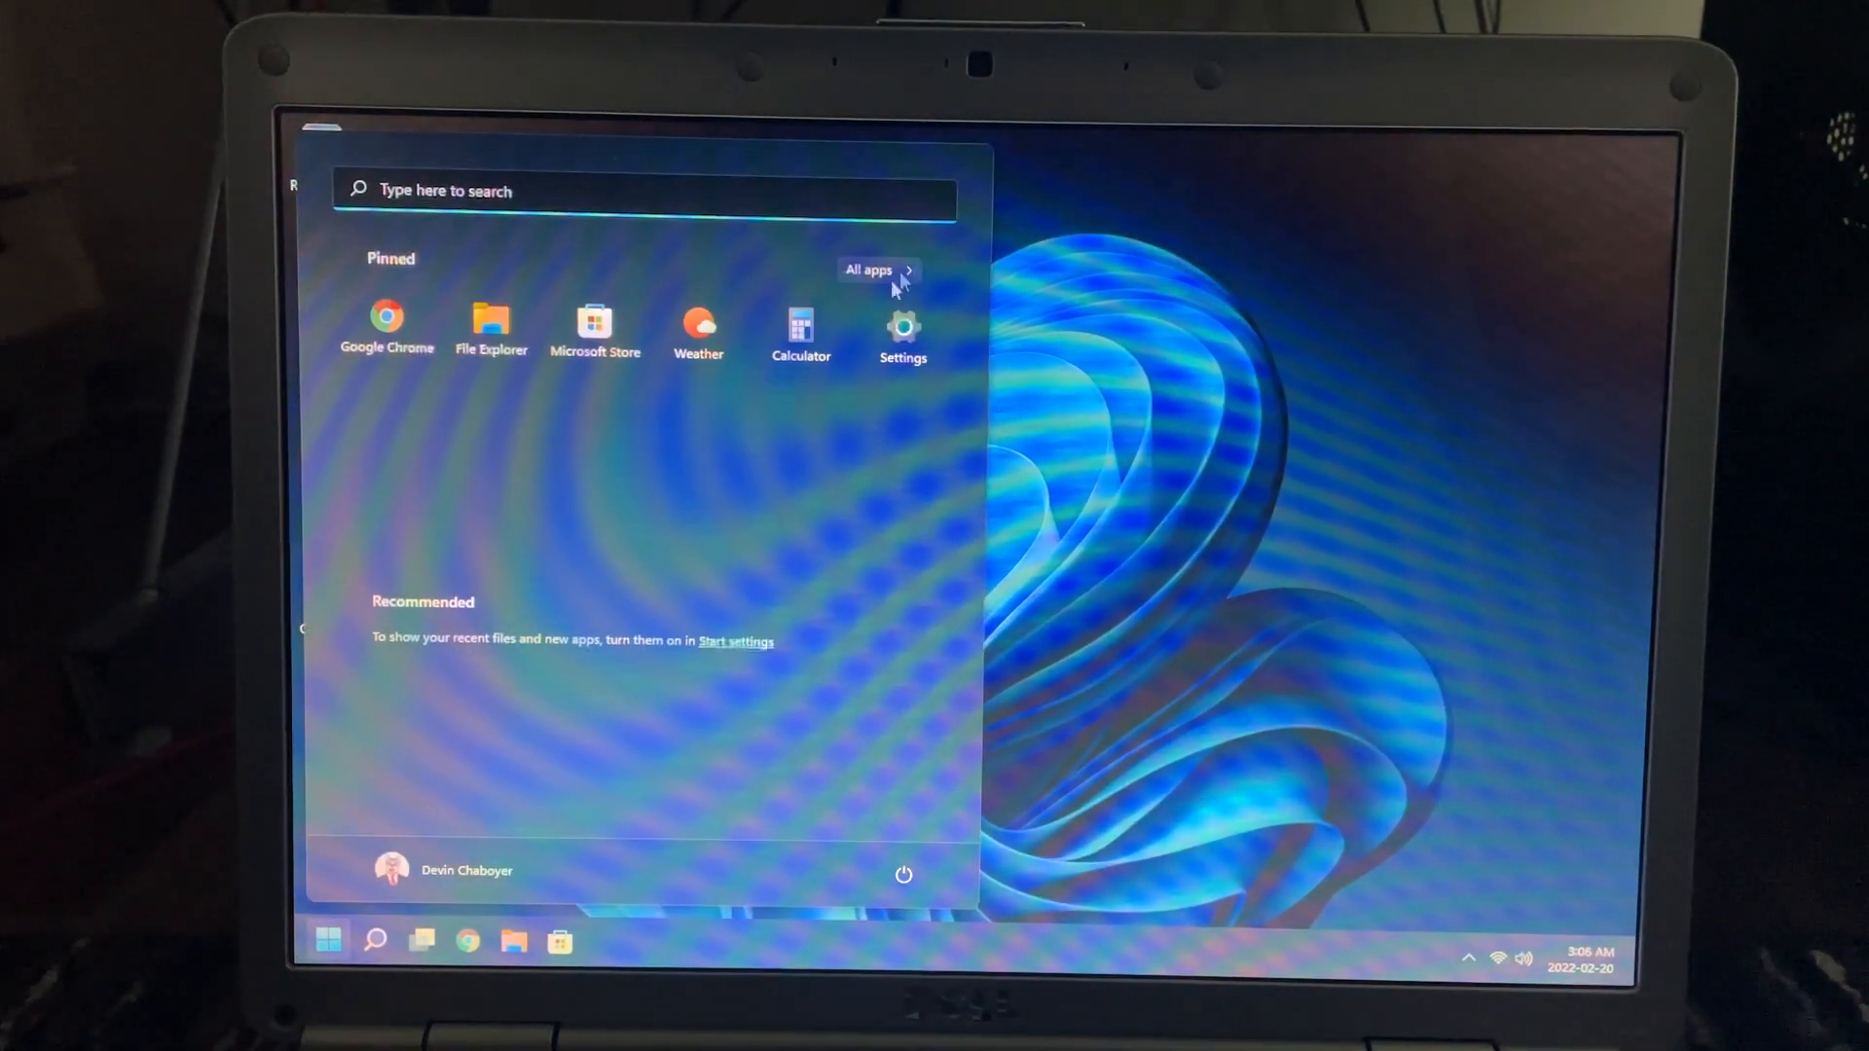
click(876, 269)
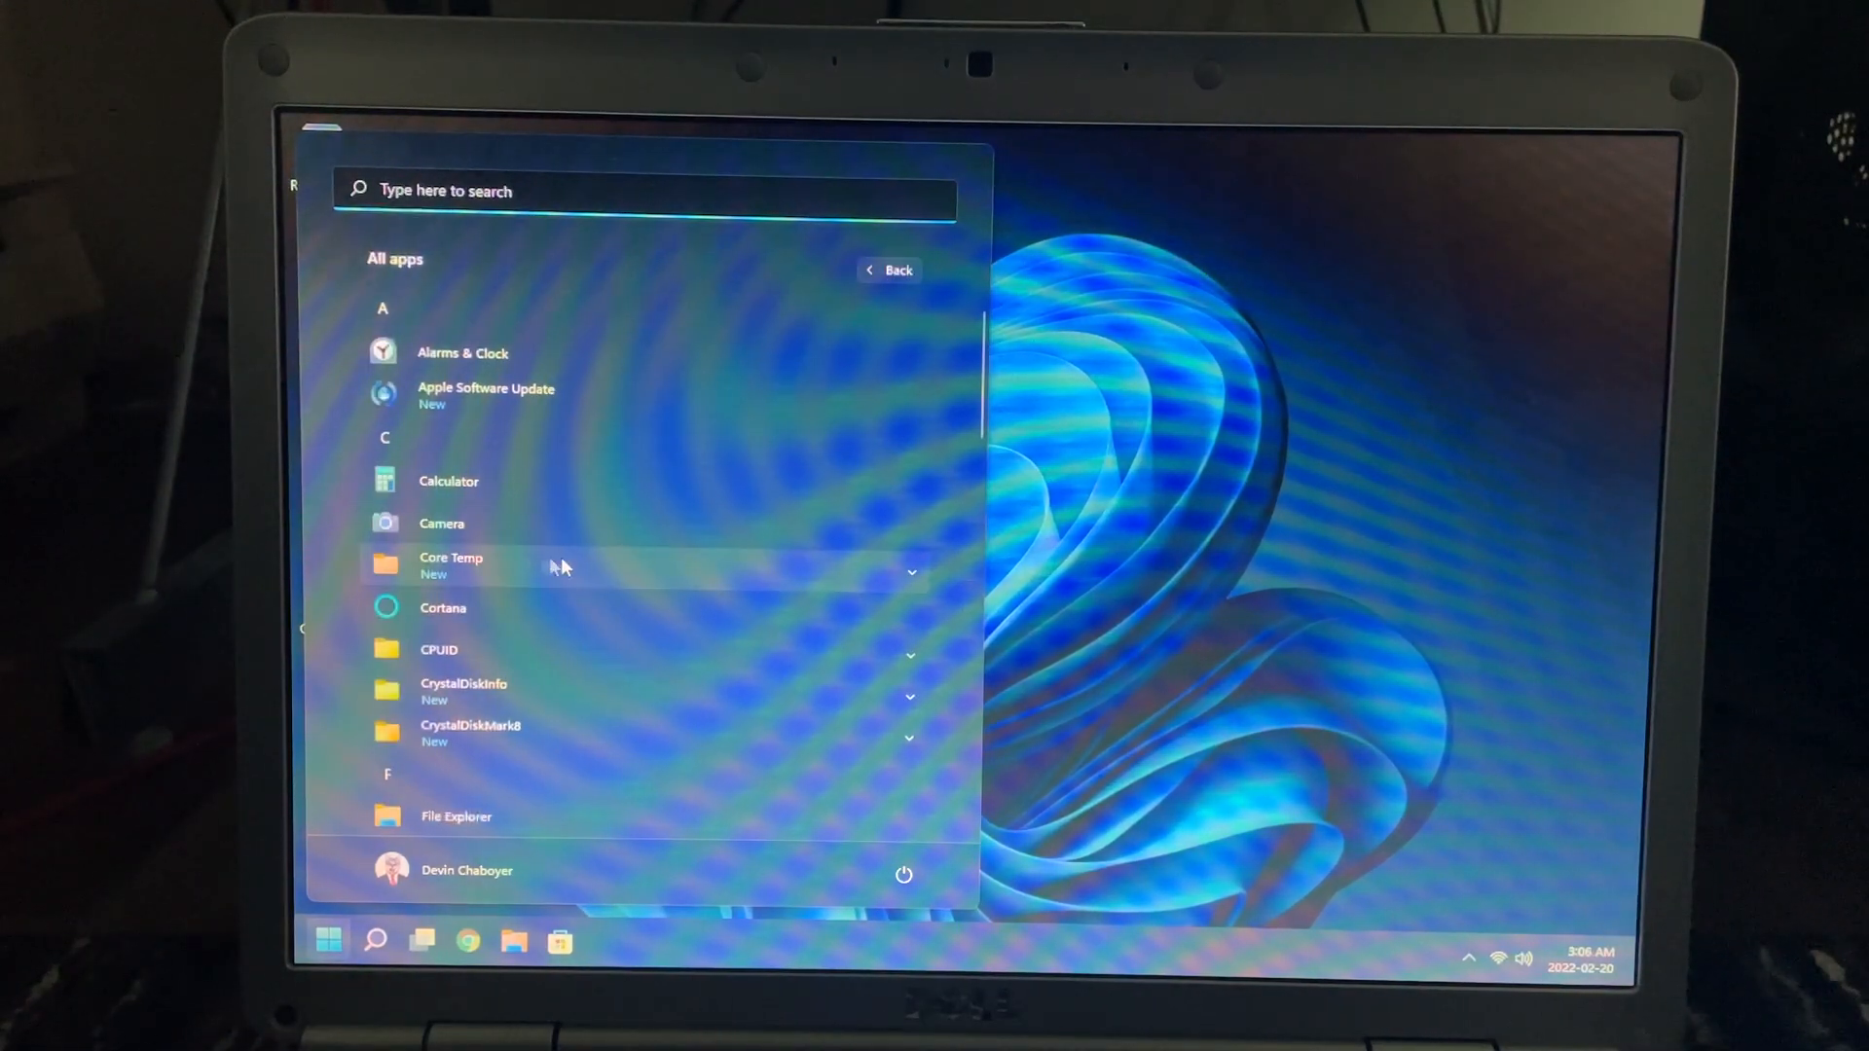
scroll(down, 3)
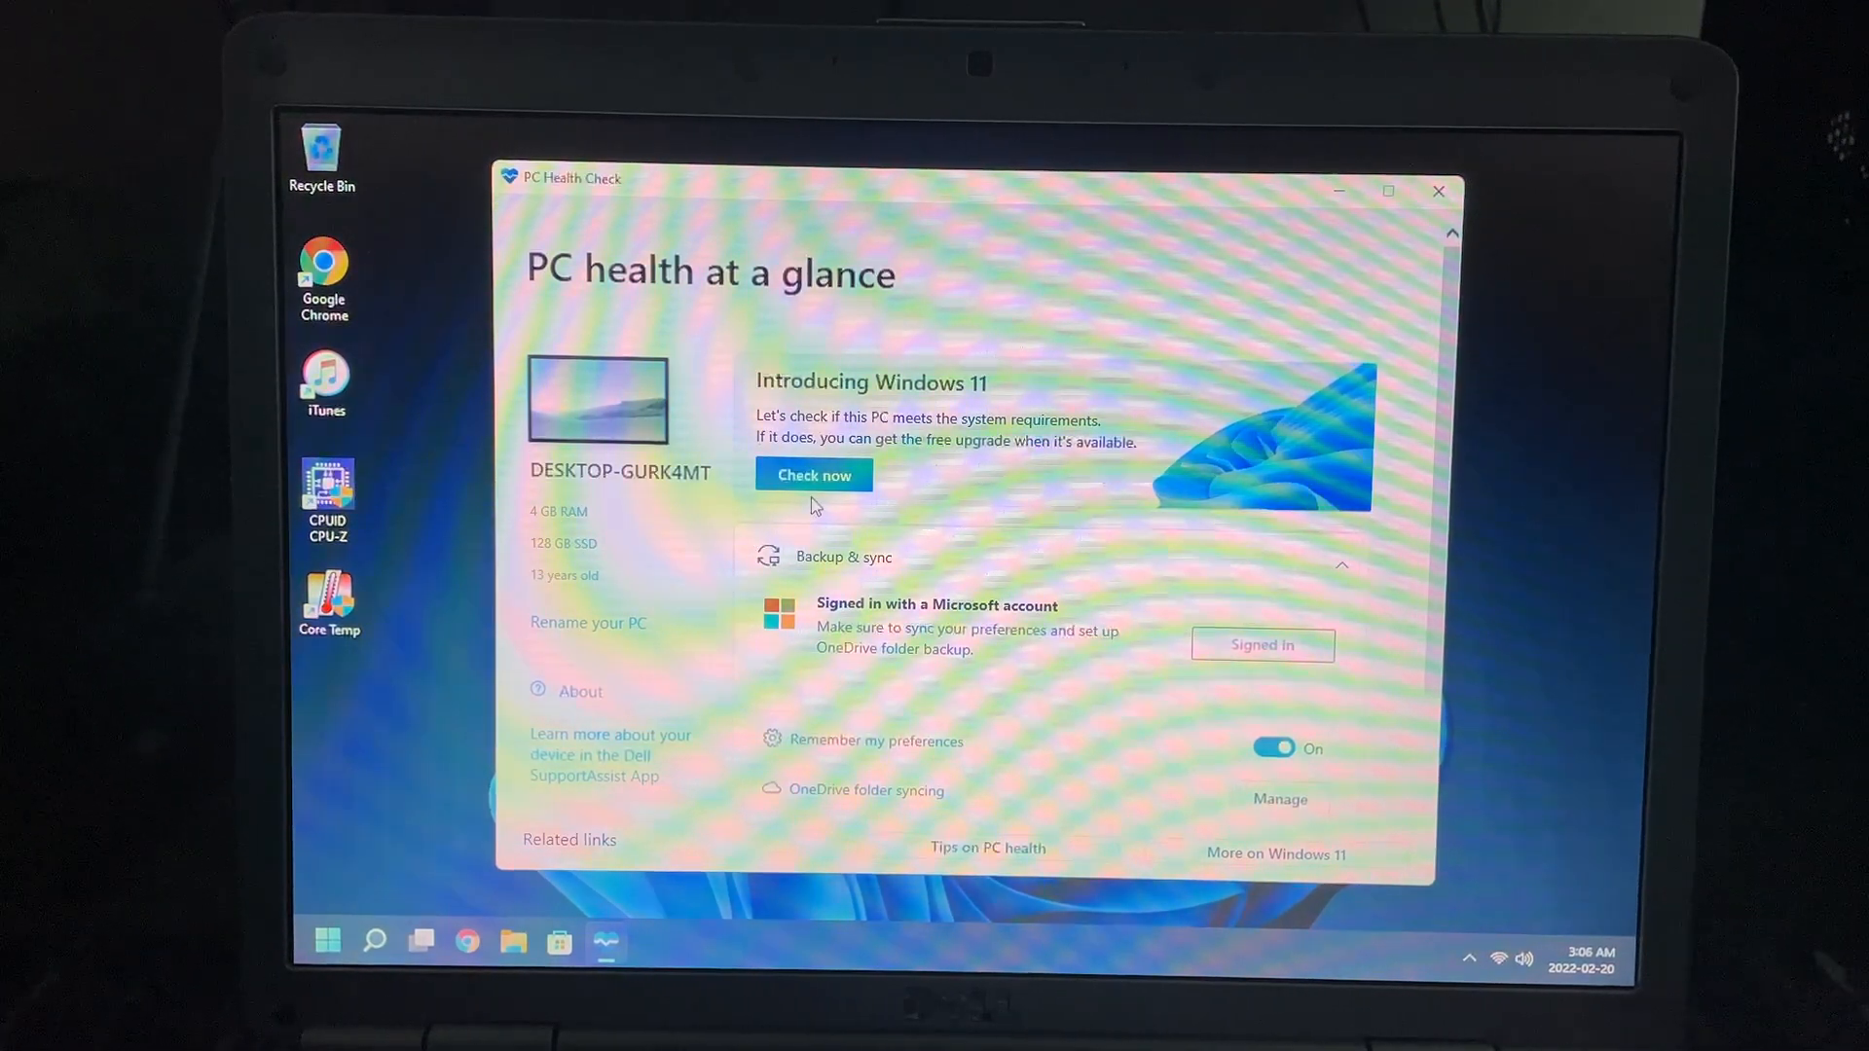
- Run the Windows 11 compatibility check, view all requirement results, then close PC Health Check
click(813, 473)
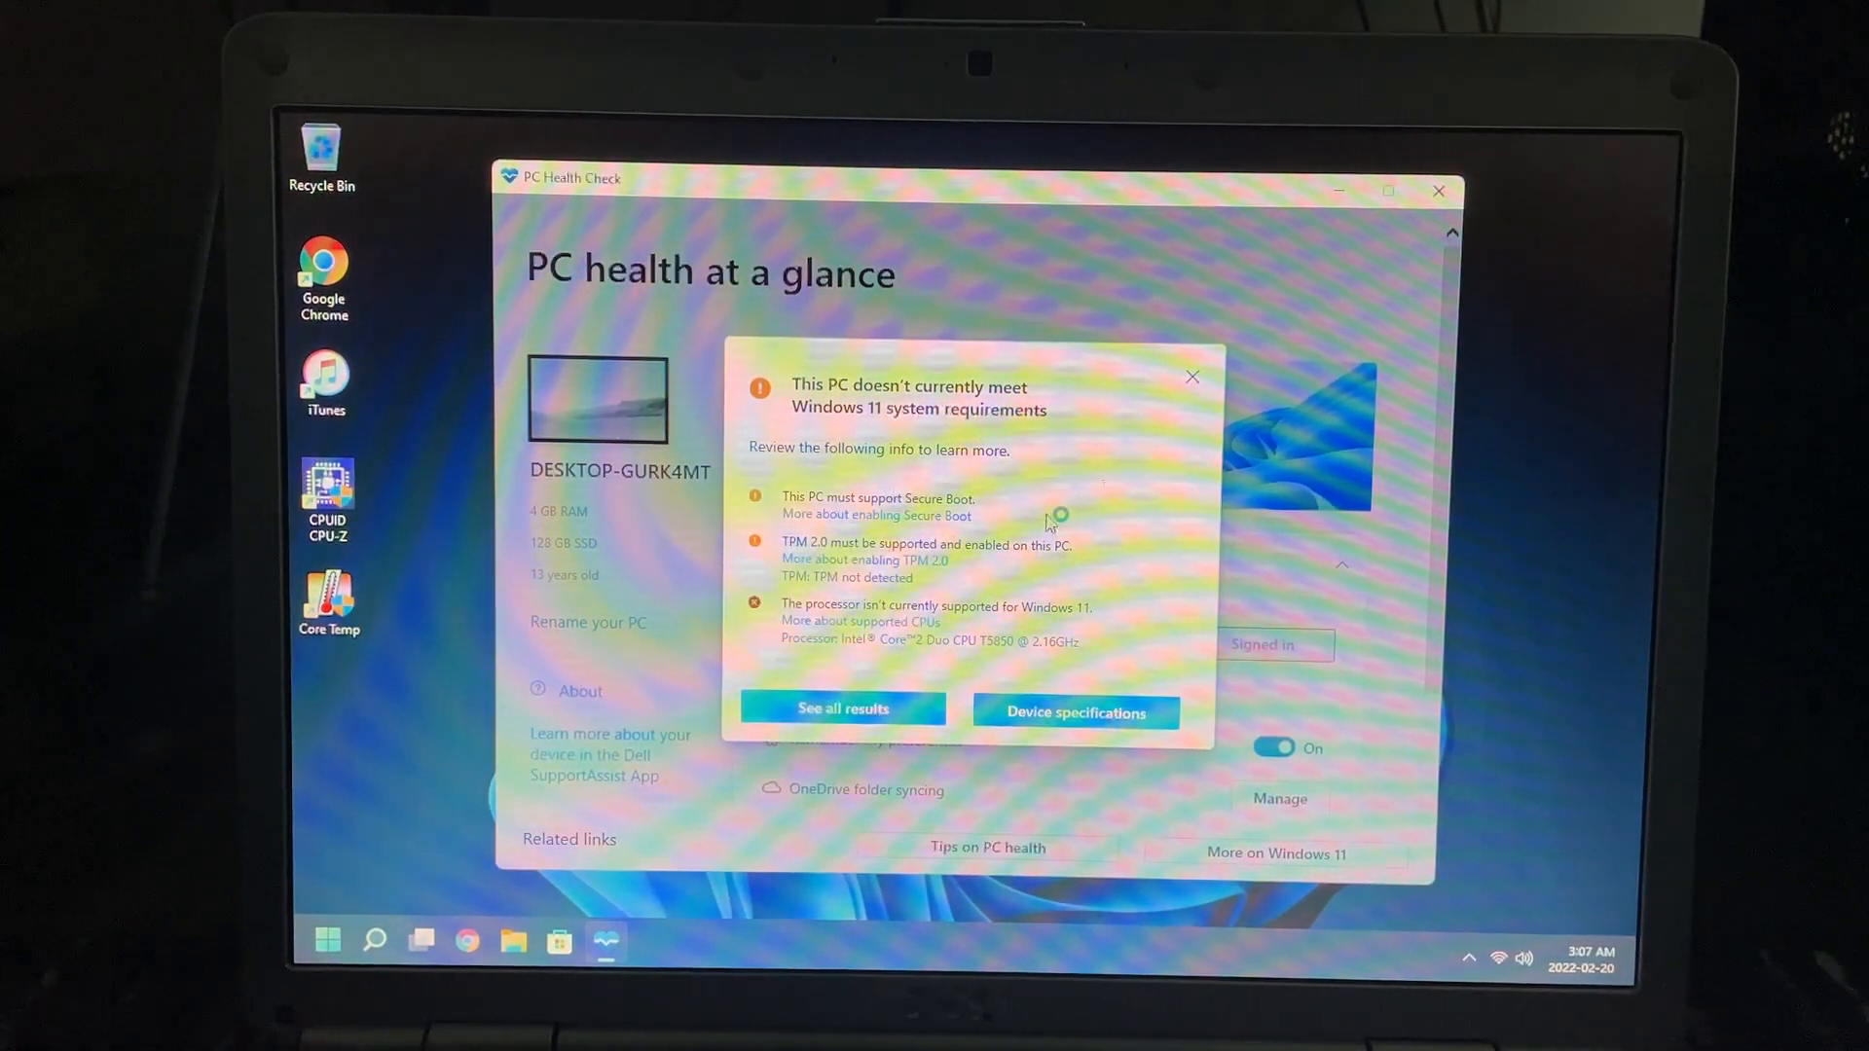
click(842, 708)
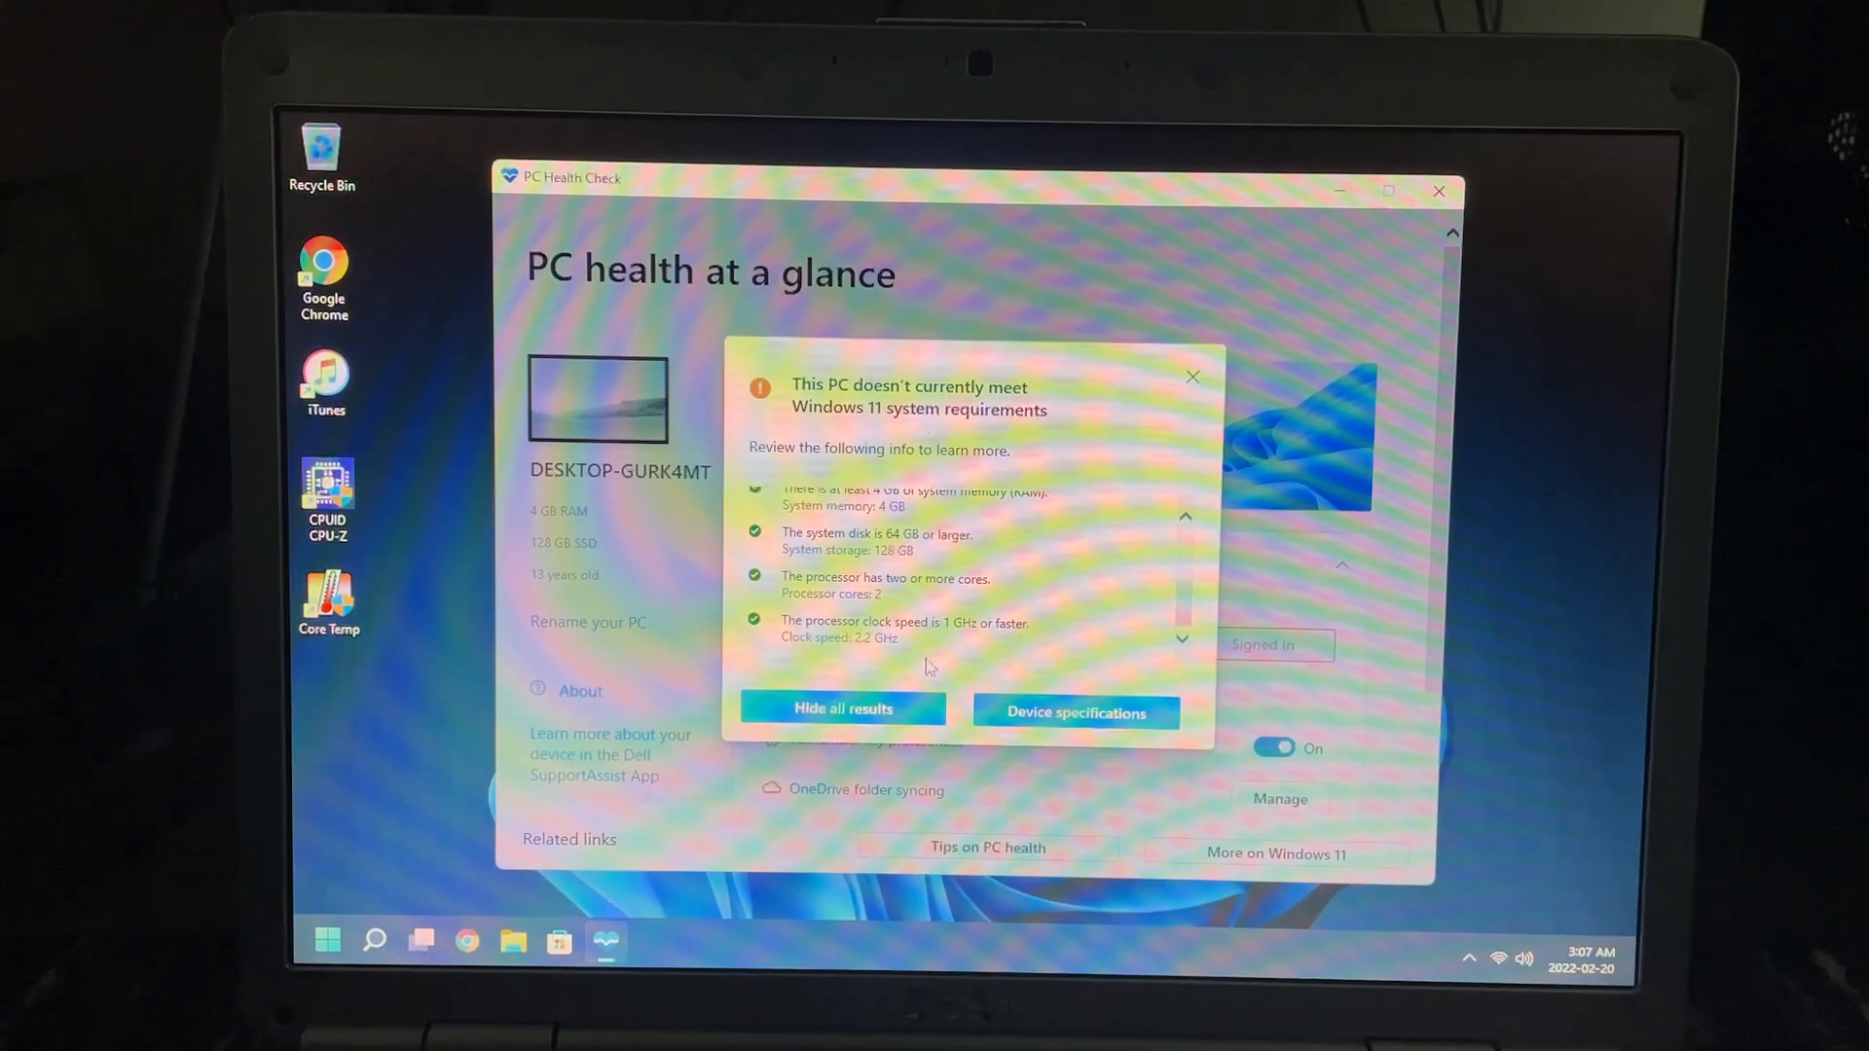
mouse_move(1441, 191)
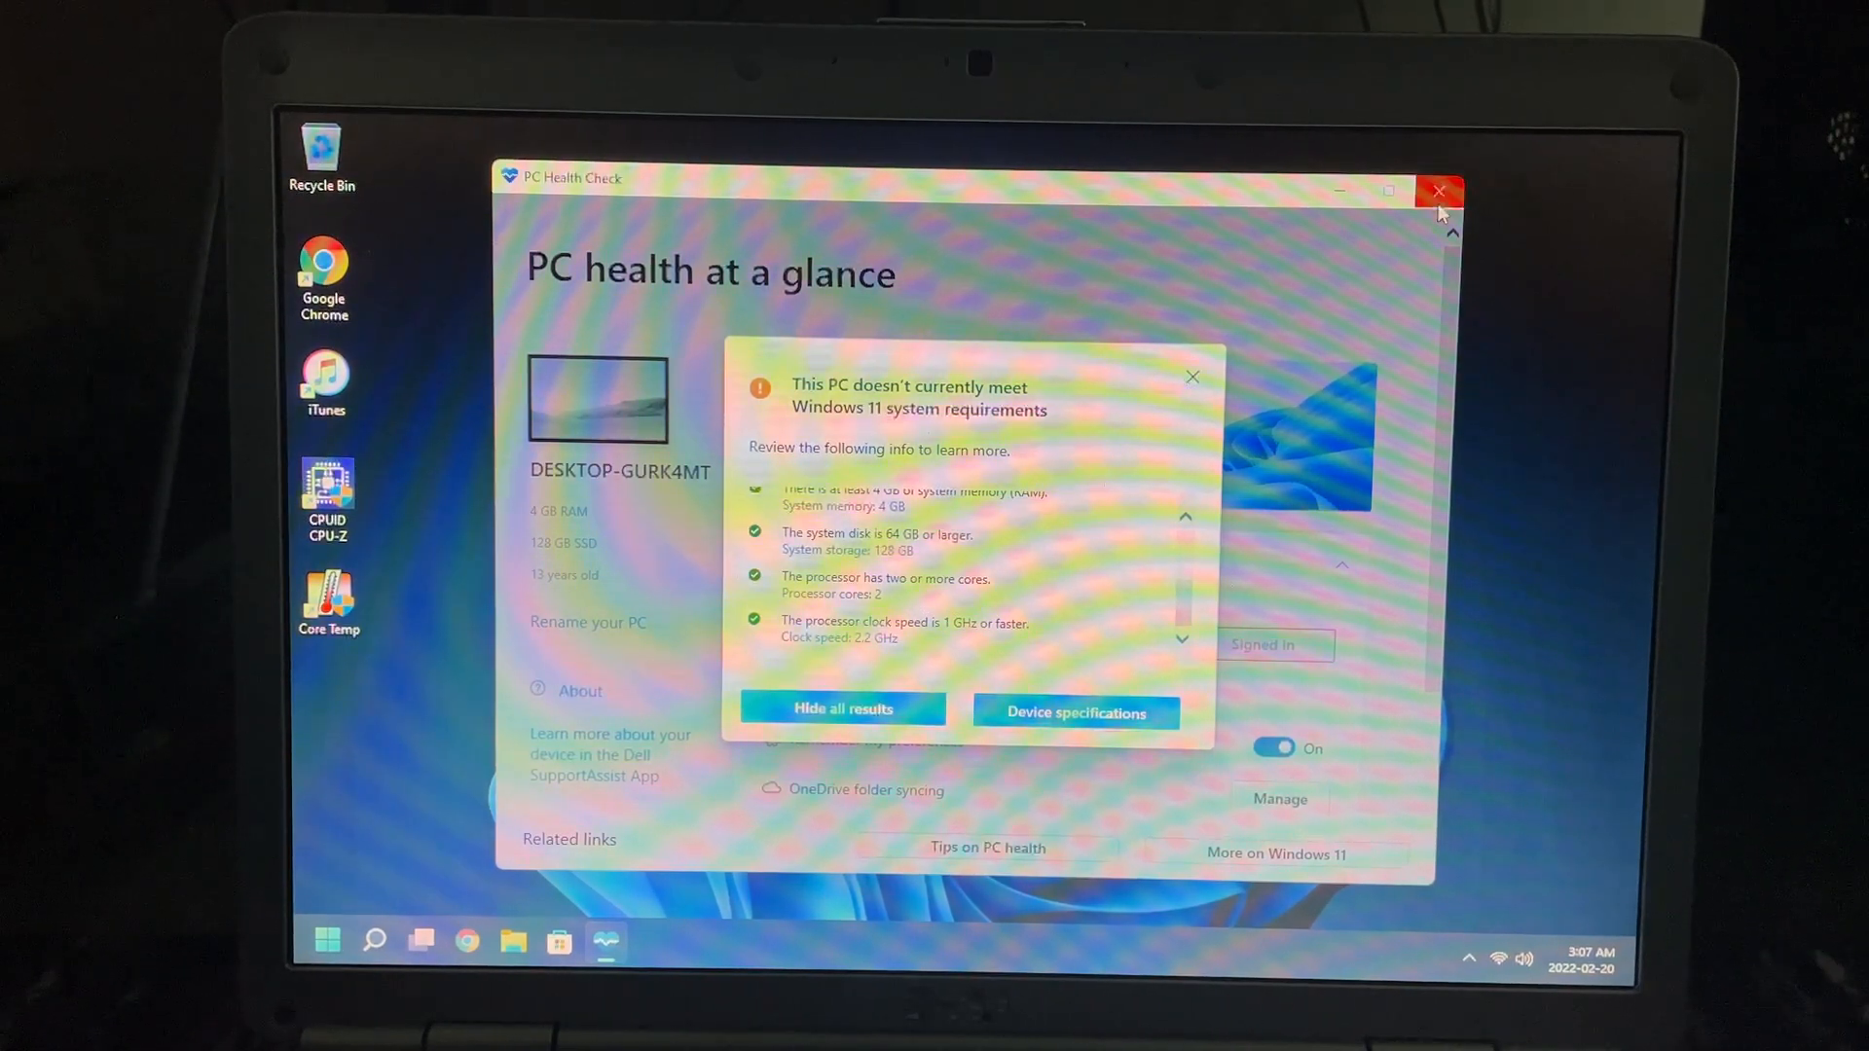
click(1437, 191)
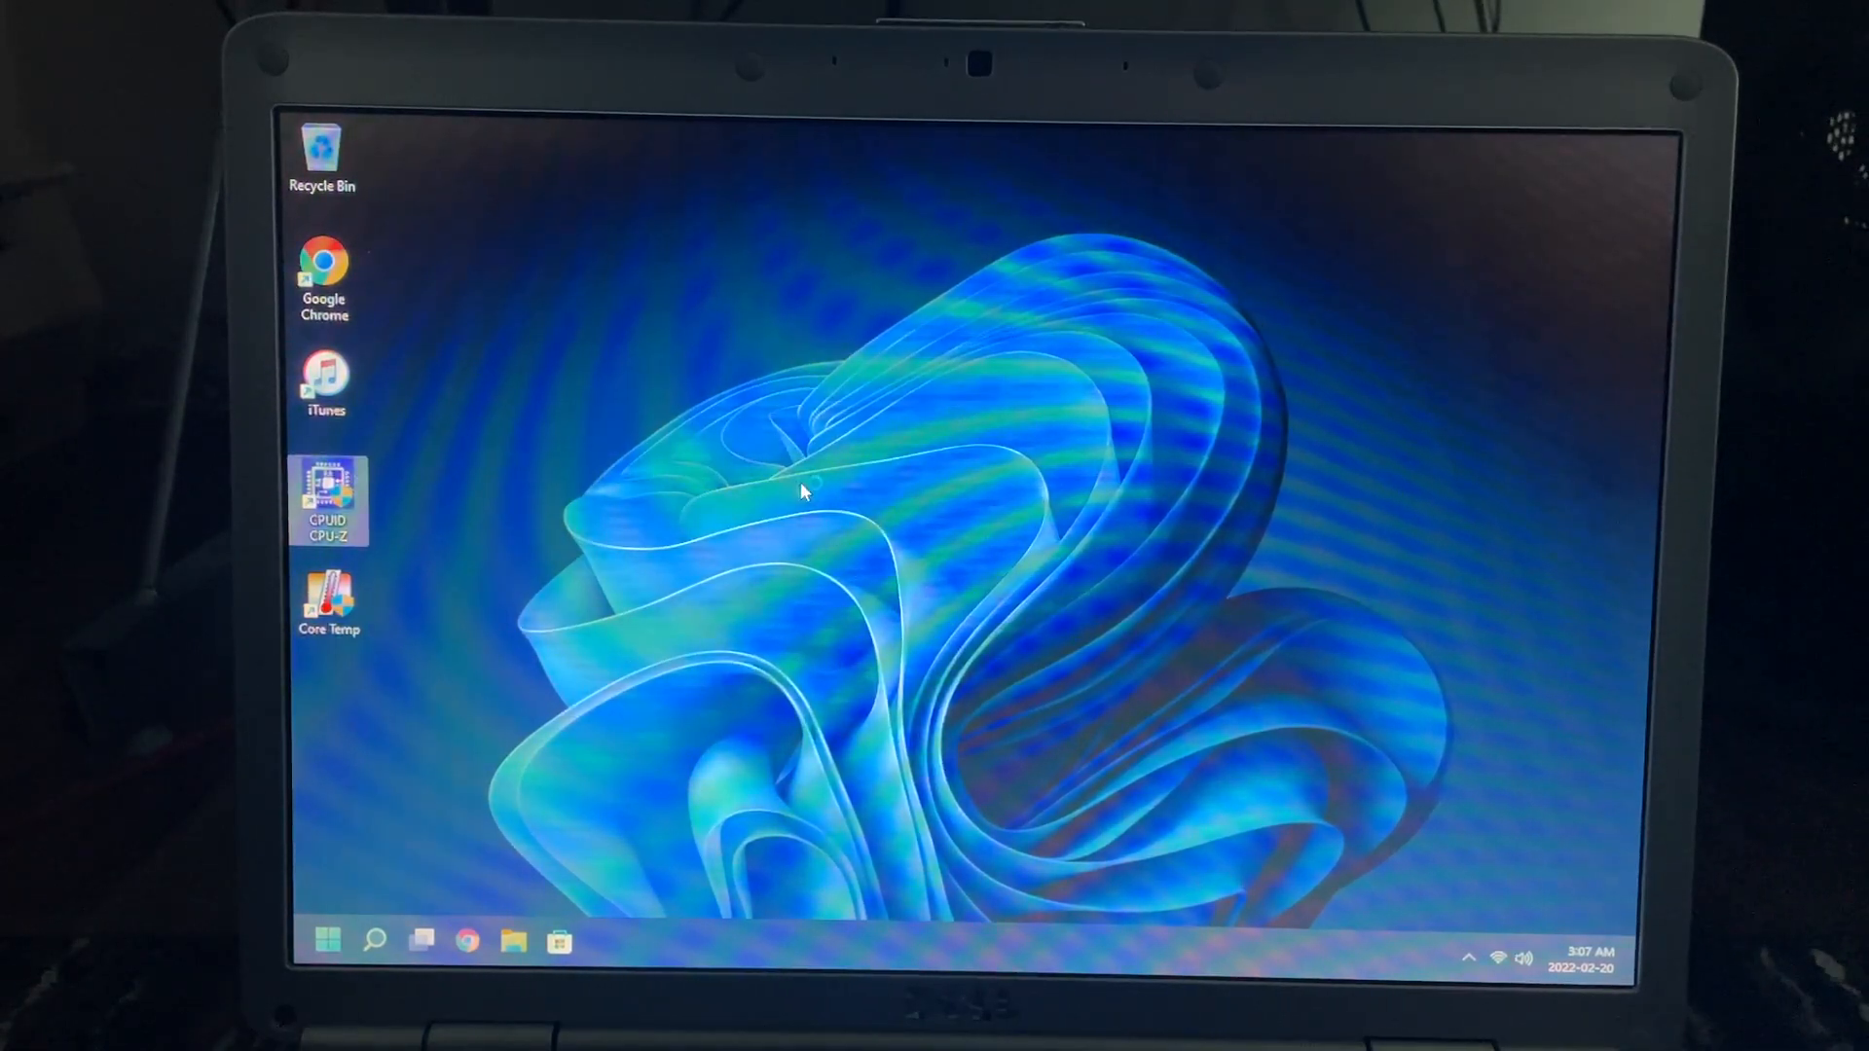
double_click(327, 498)
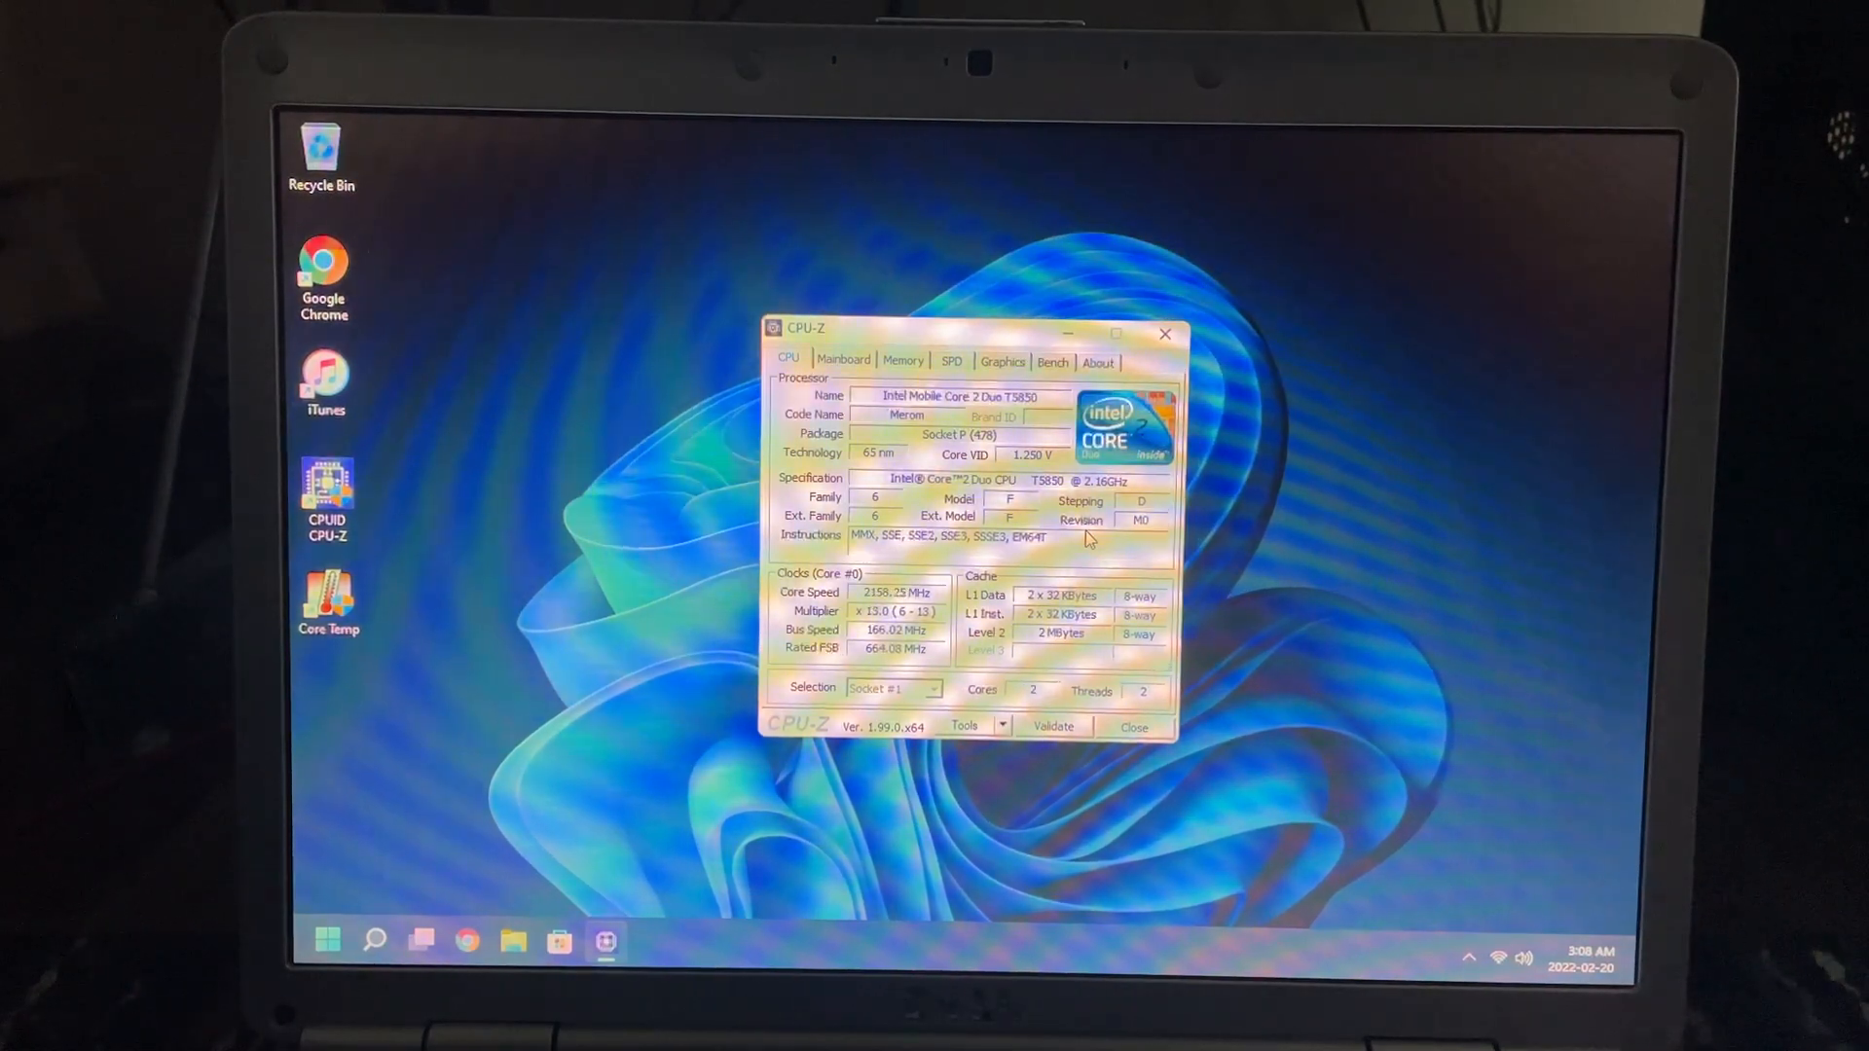
click(843, 359)
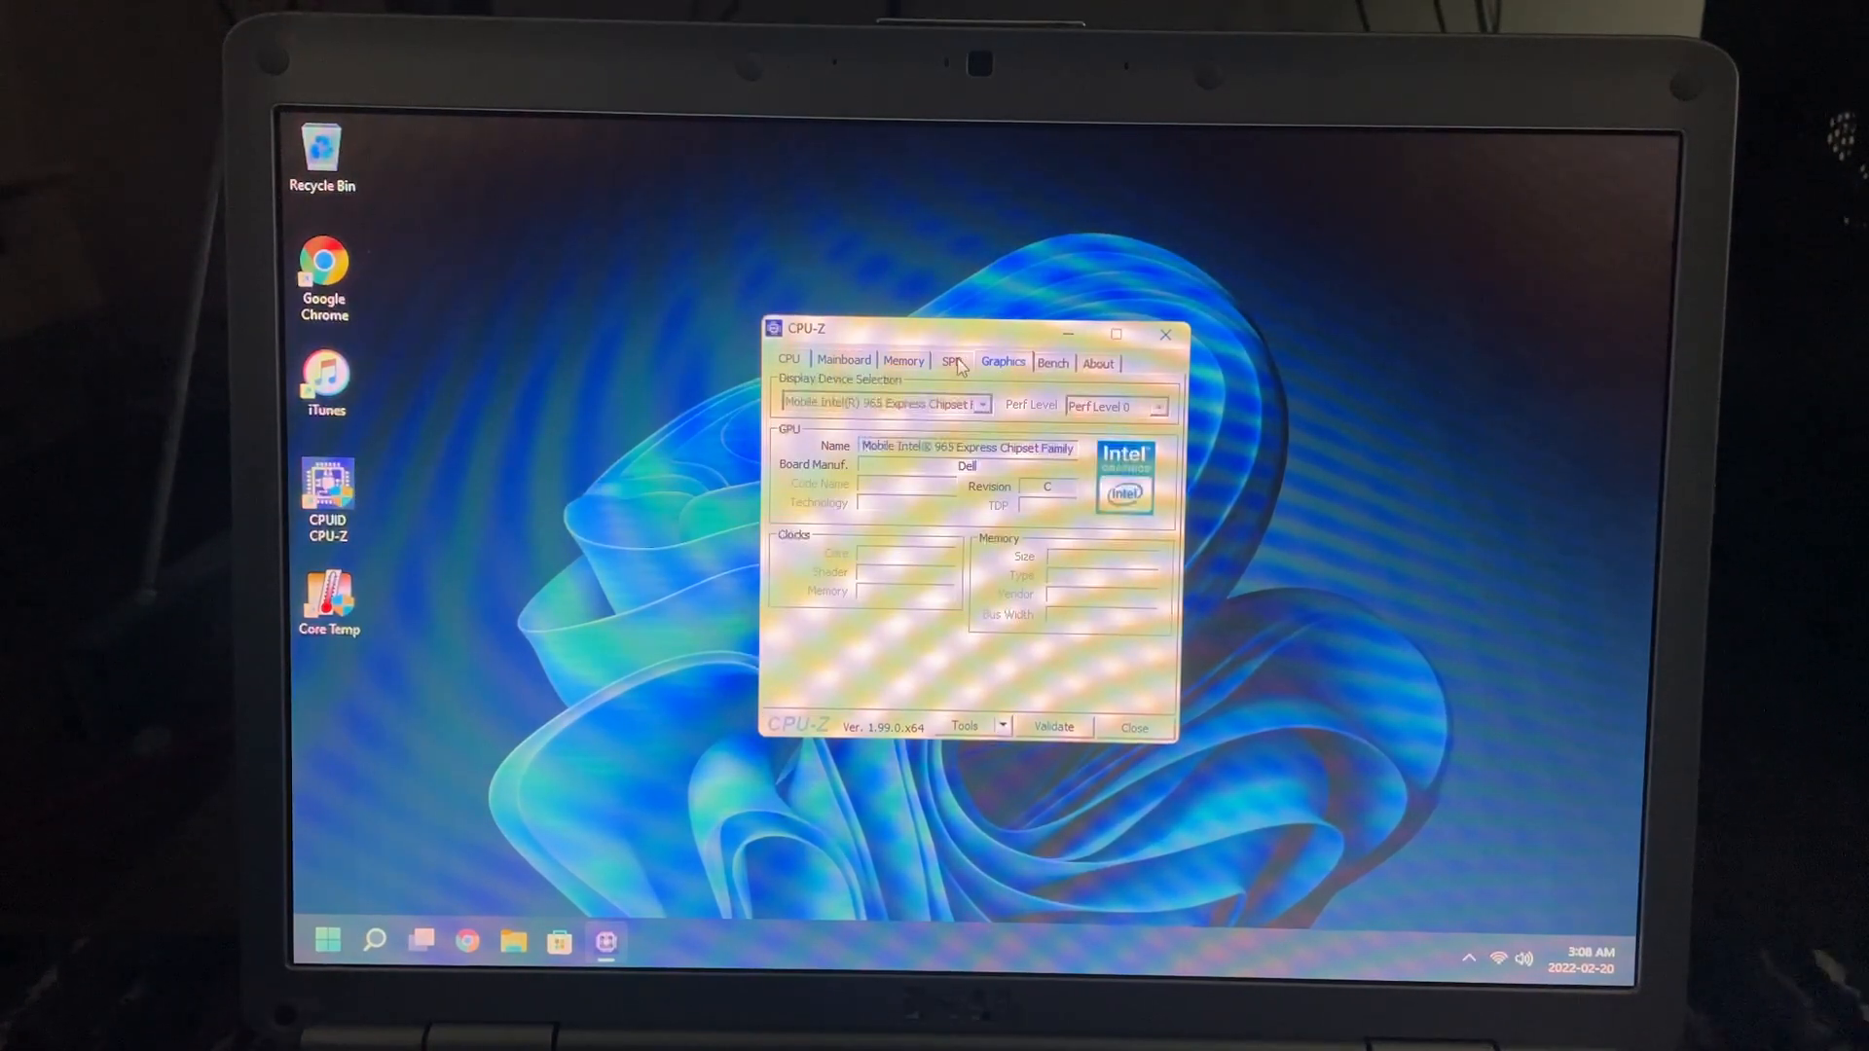
click(950, 362)
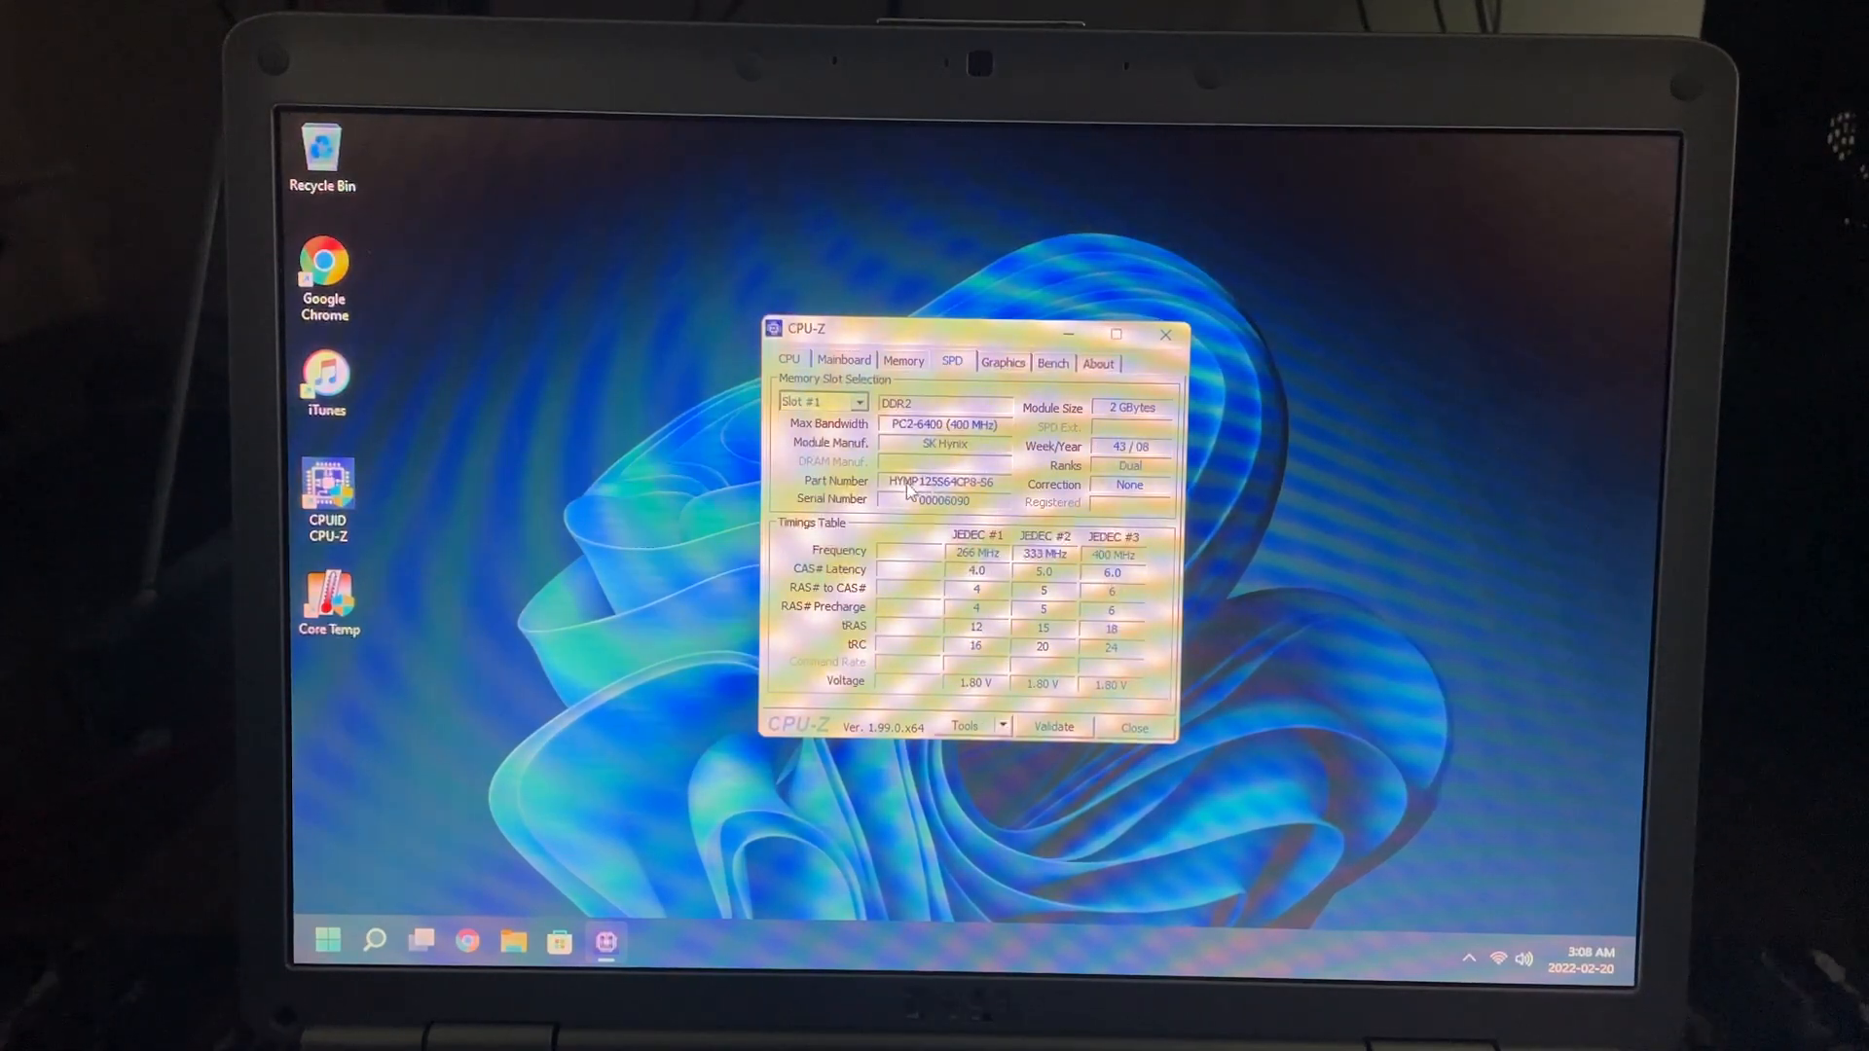
click(864, 401)
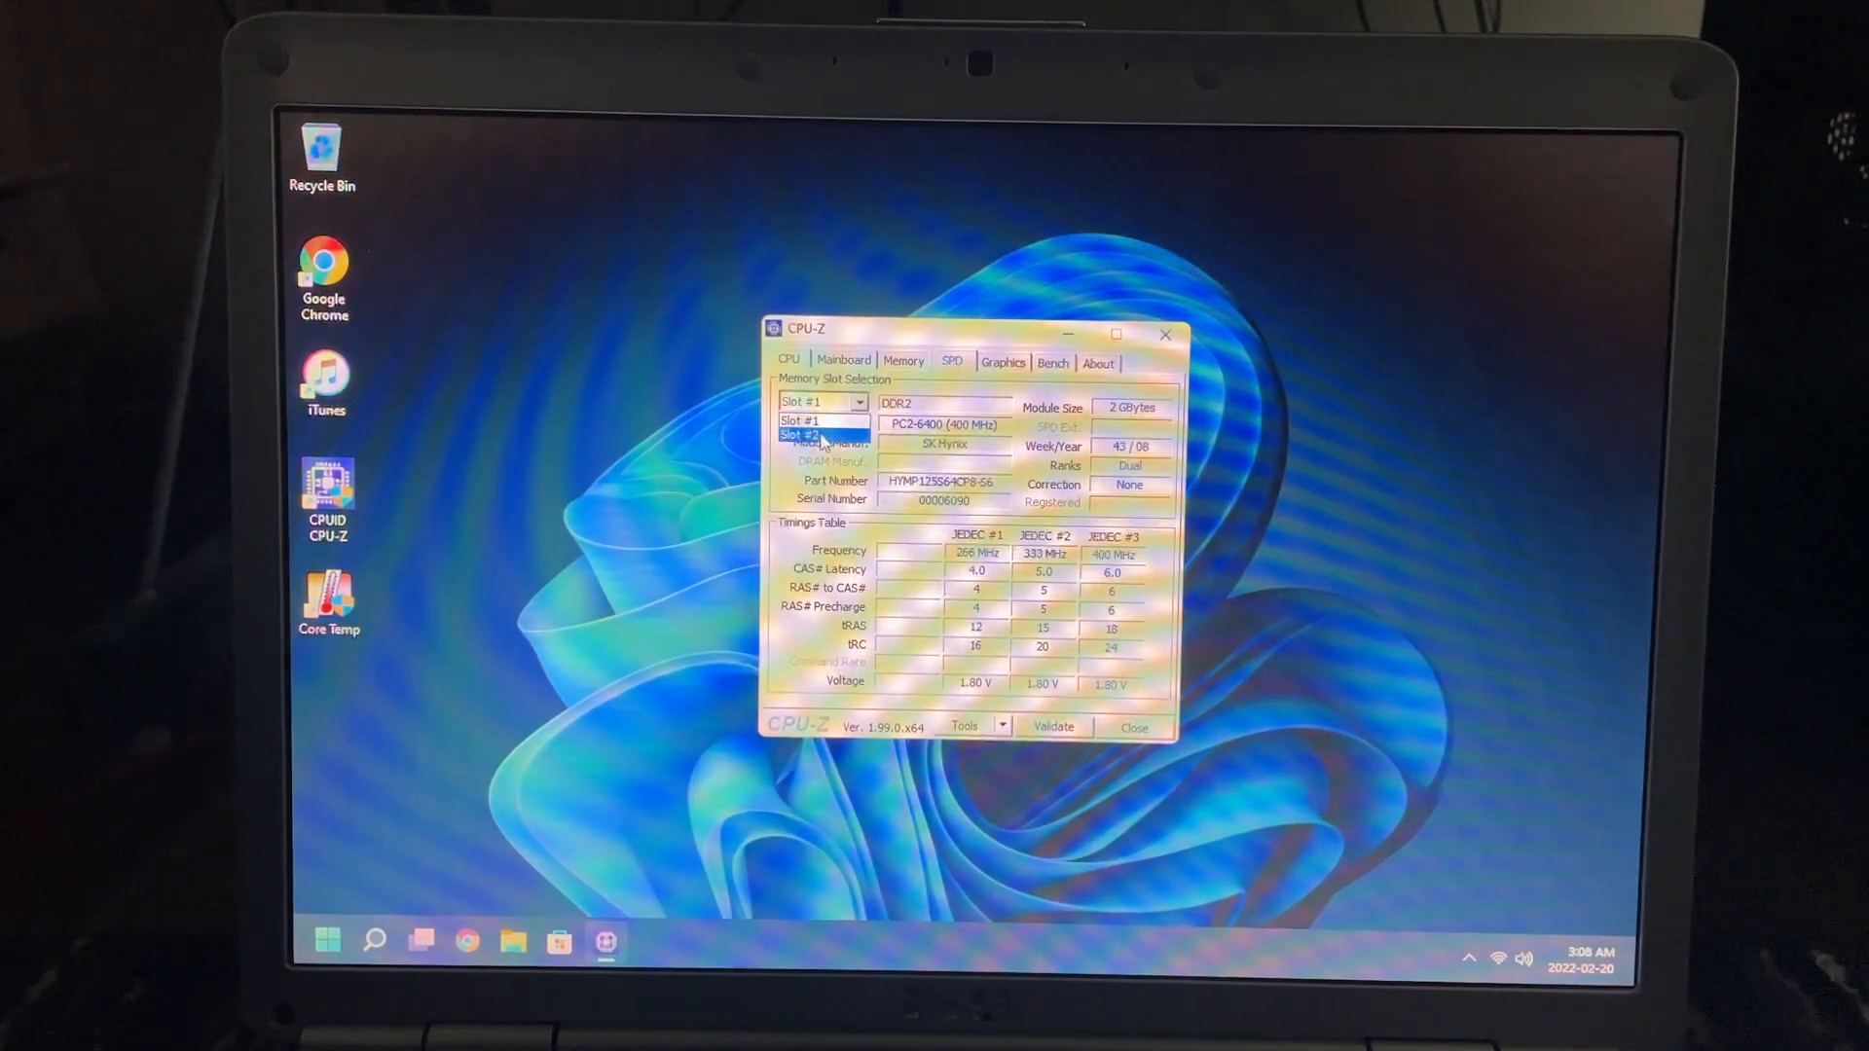
click(1003, 362)
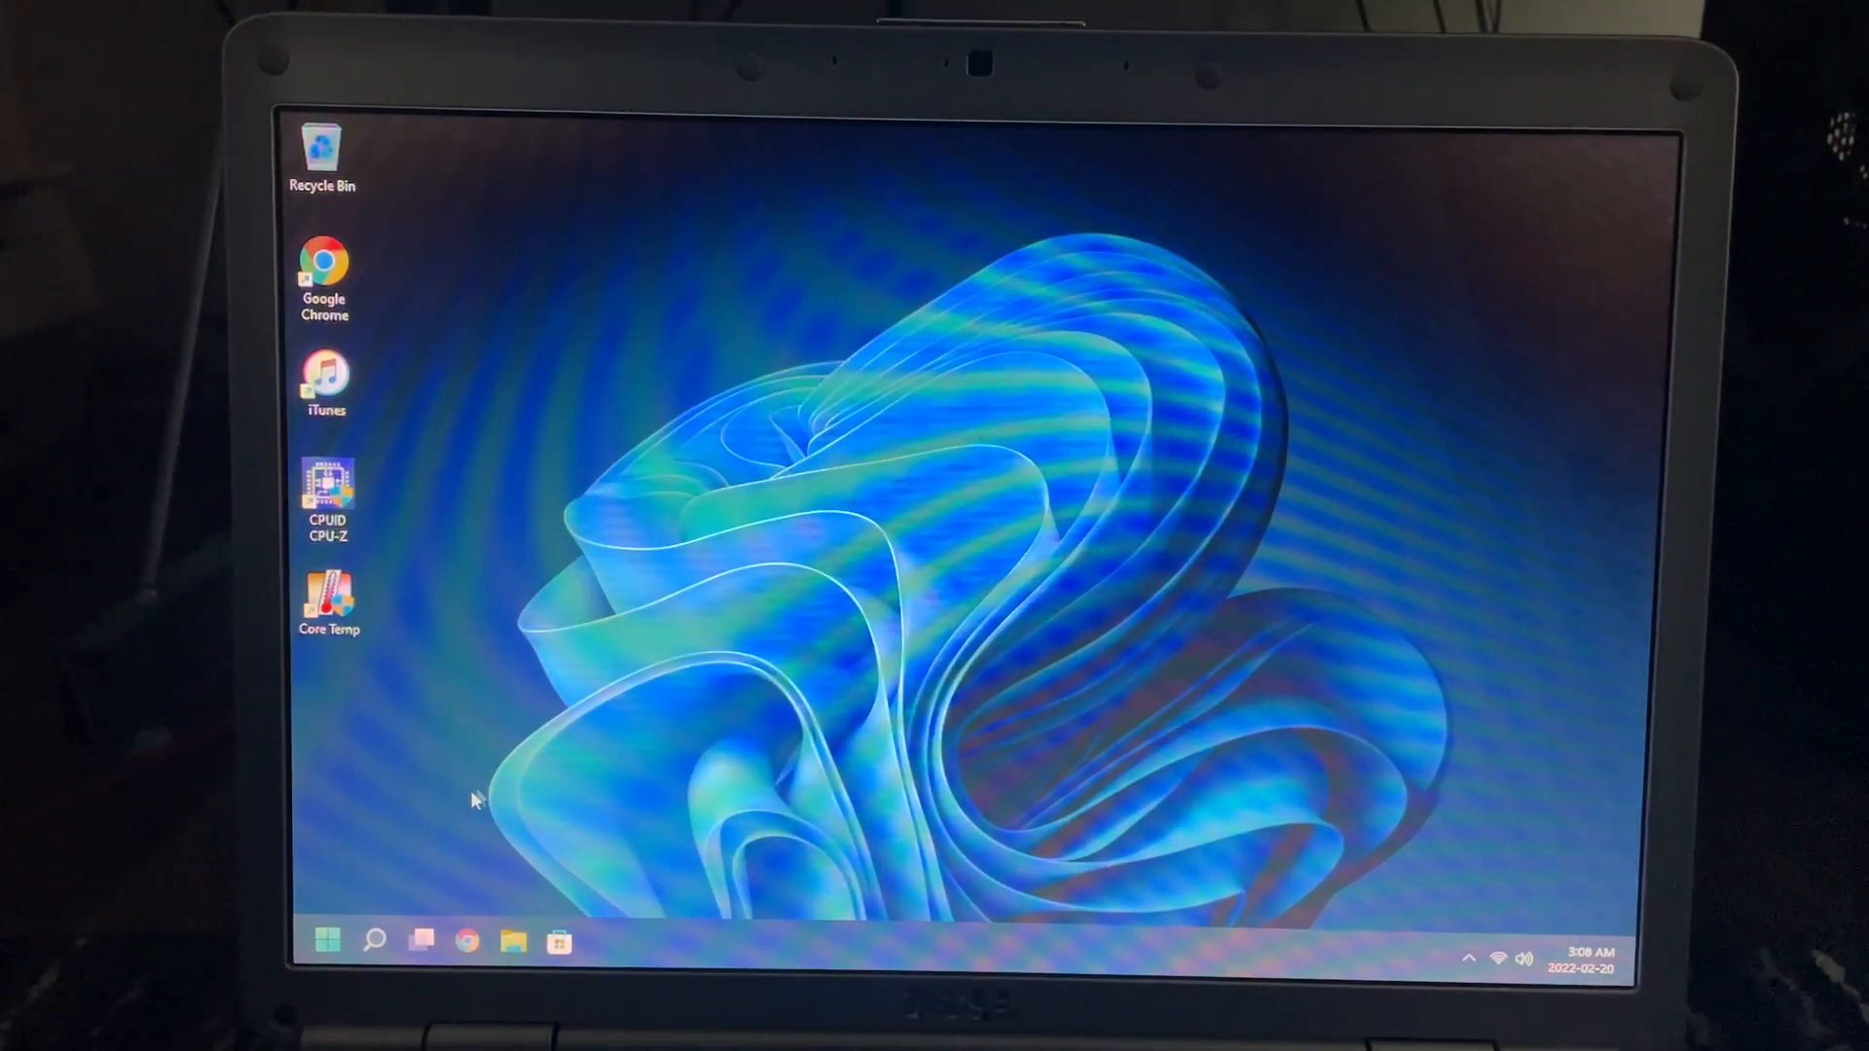
- Launch Task Manager from the Start menu to list running processes
click(514, 940)
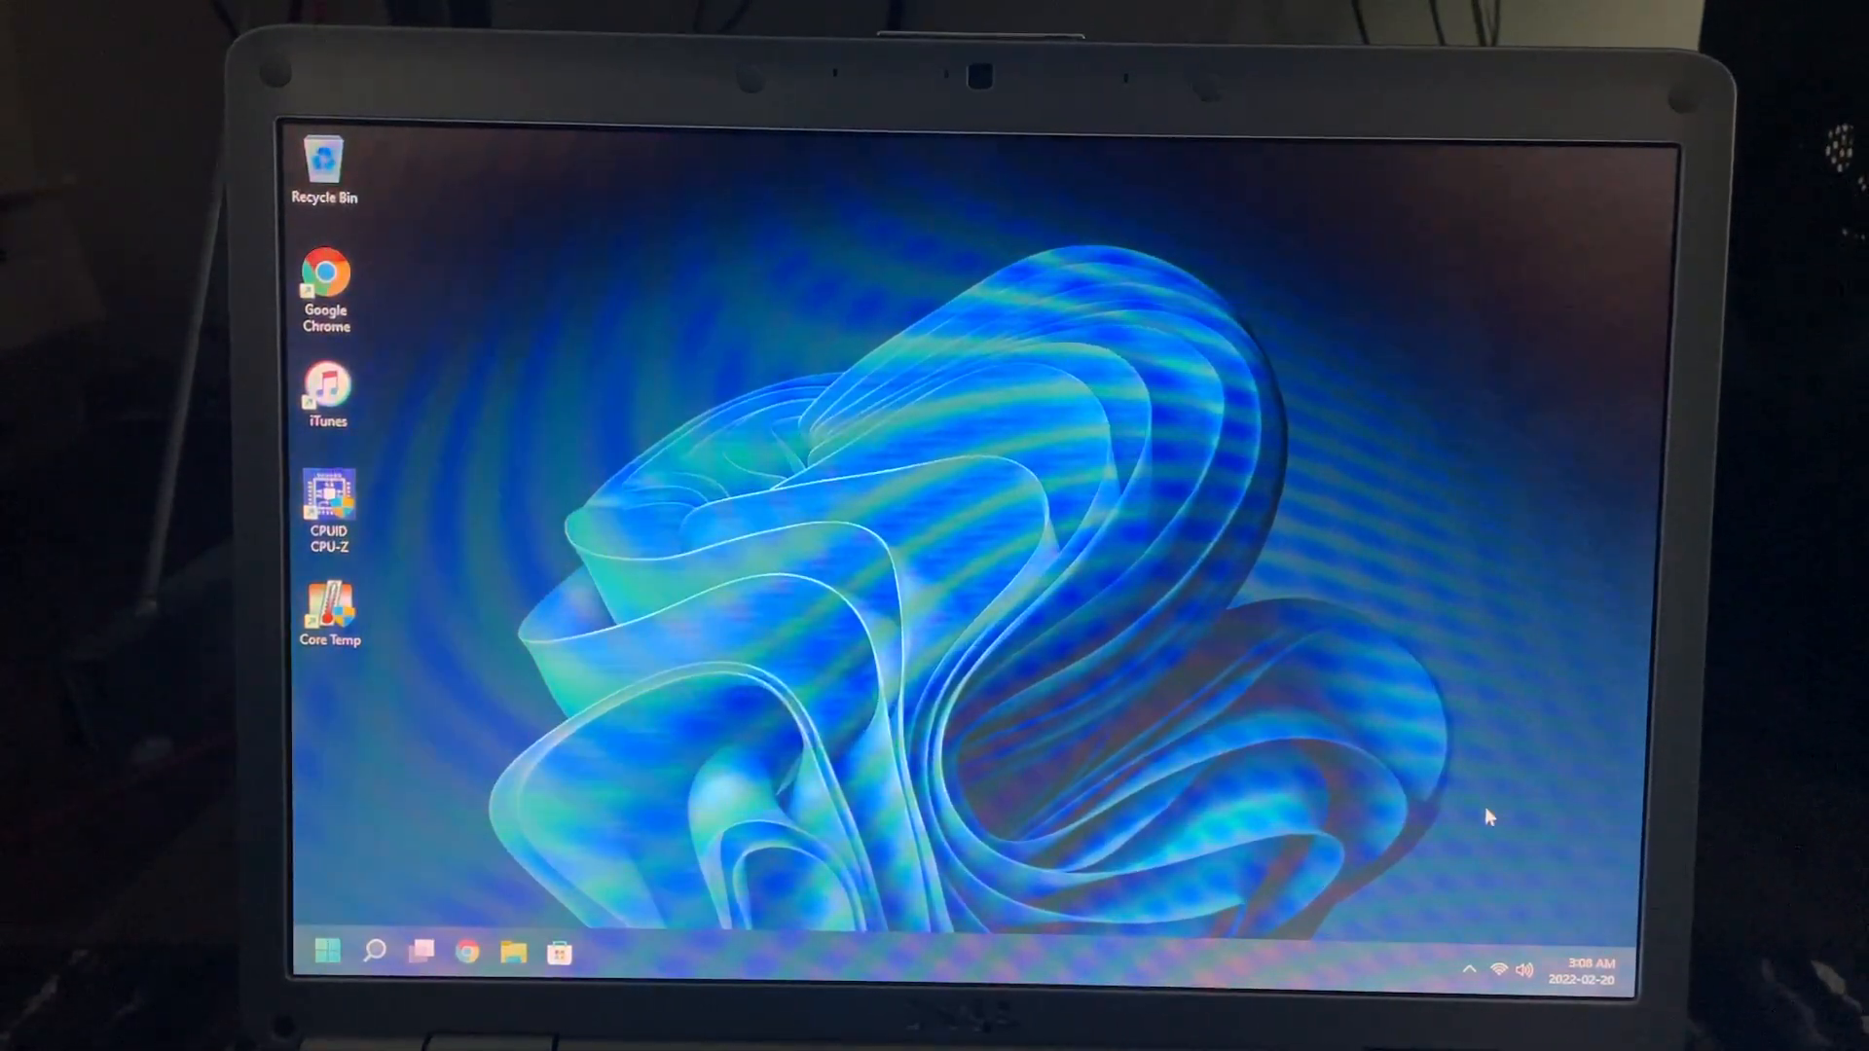
click(335, 952)
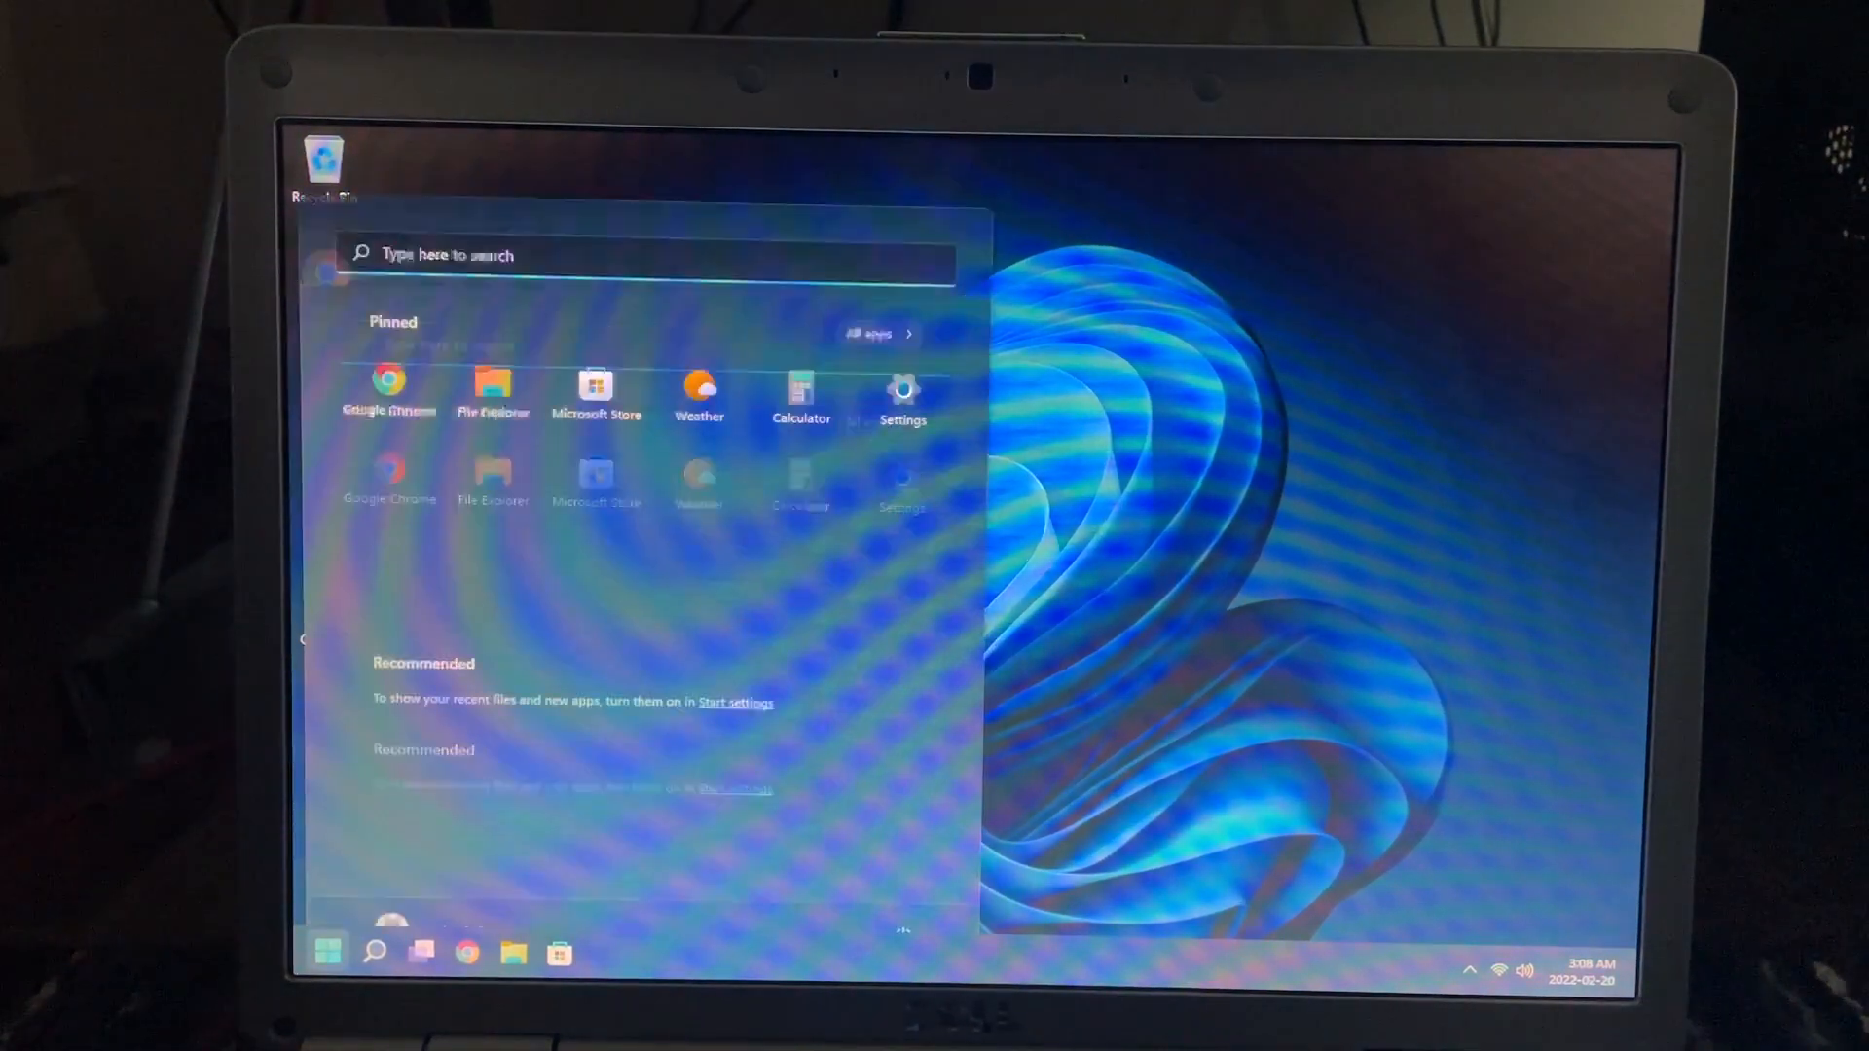
click(872, 333)
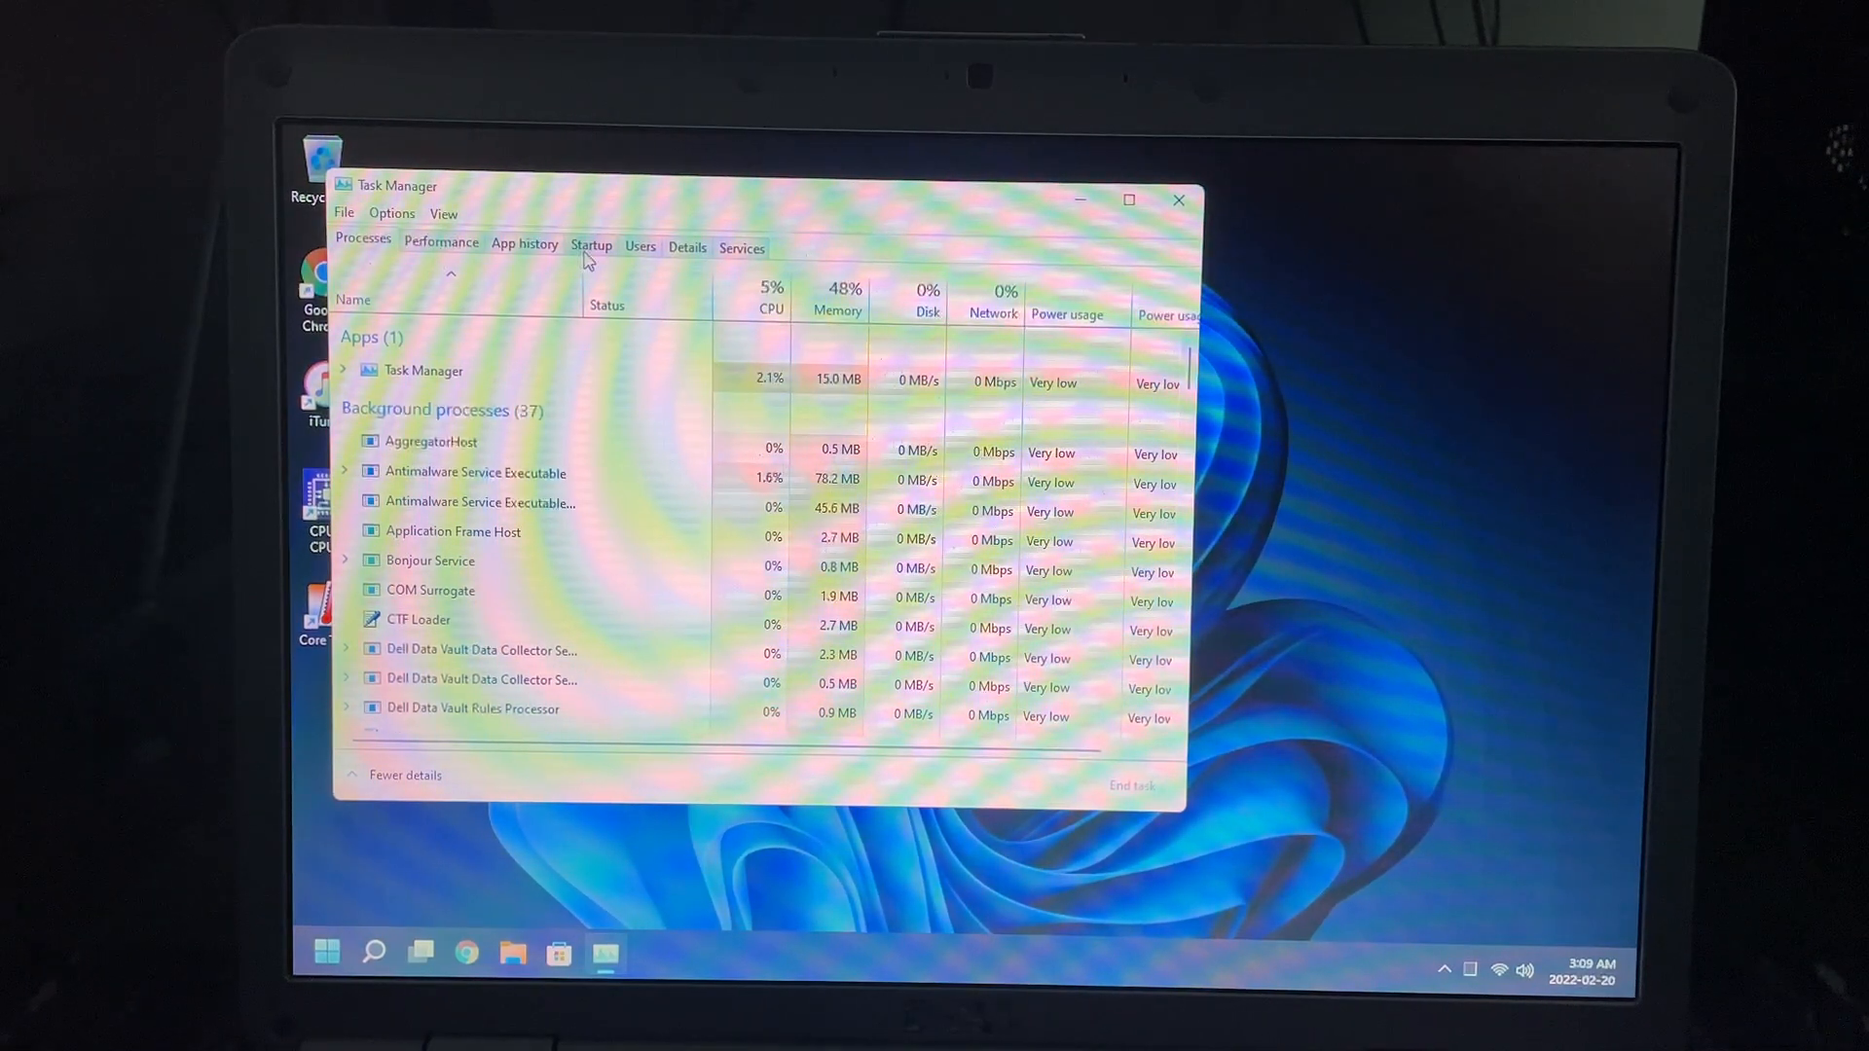
- Review the Performance graphs for CPU, memory, disk and Wi-Fi, then close Task Manager
click(440, 242)
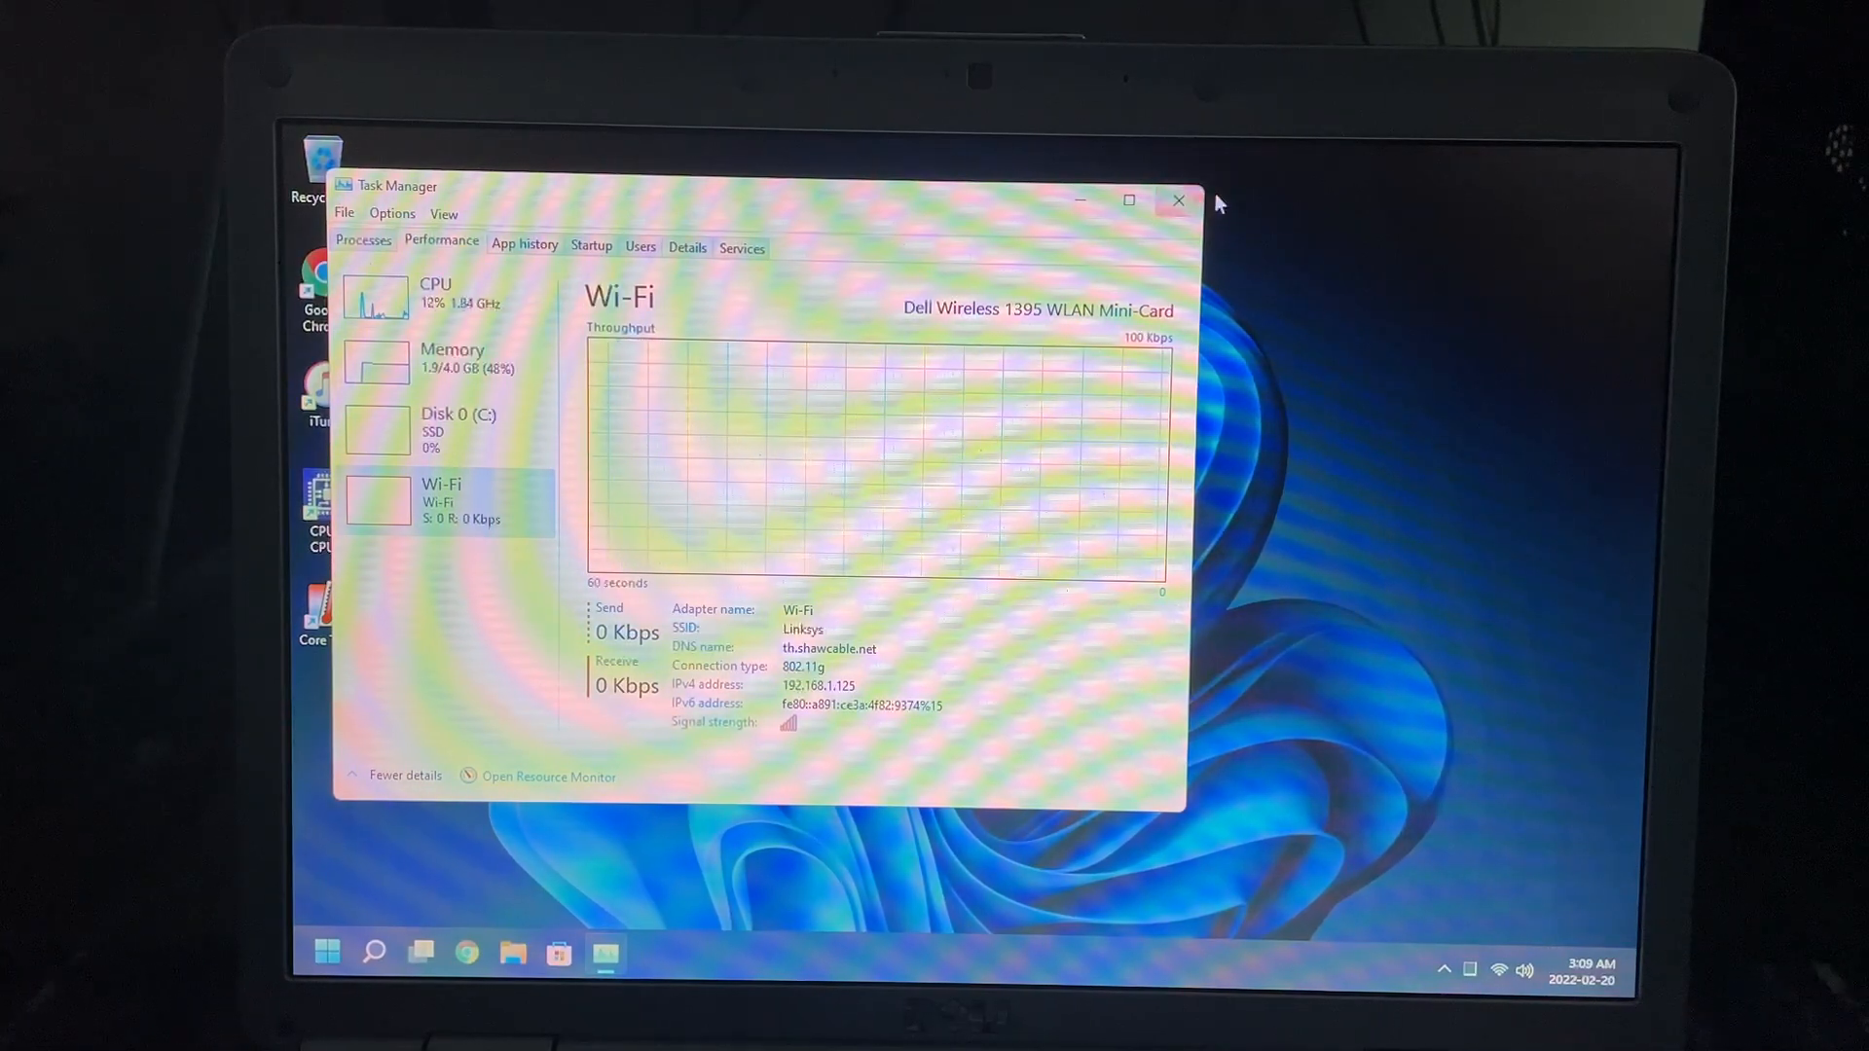
click(1177, 201)
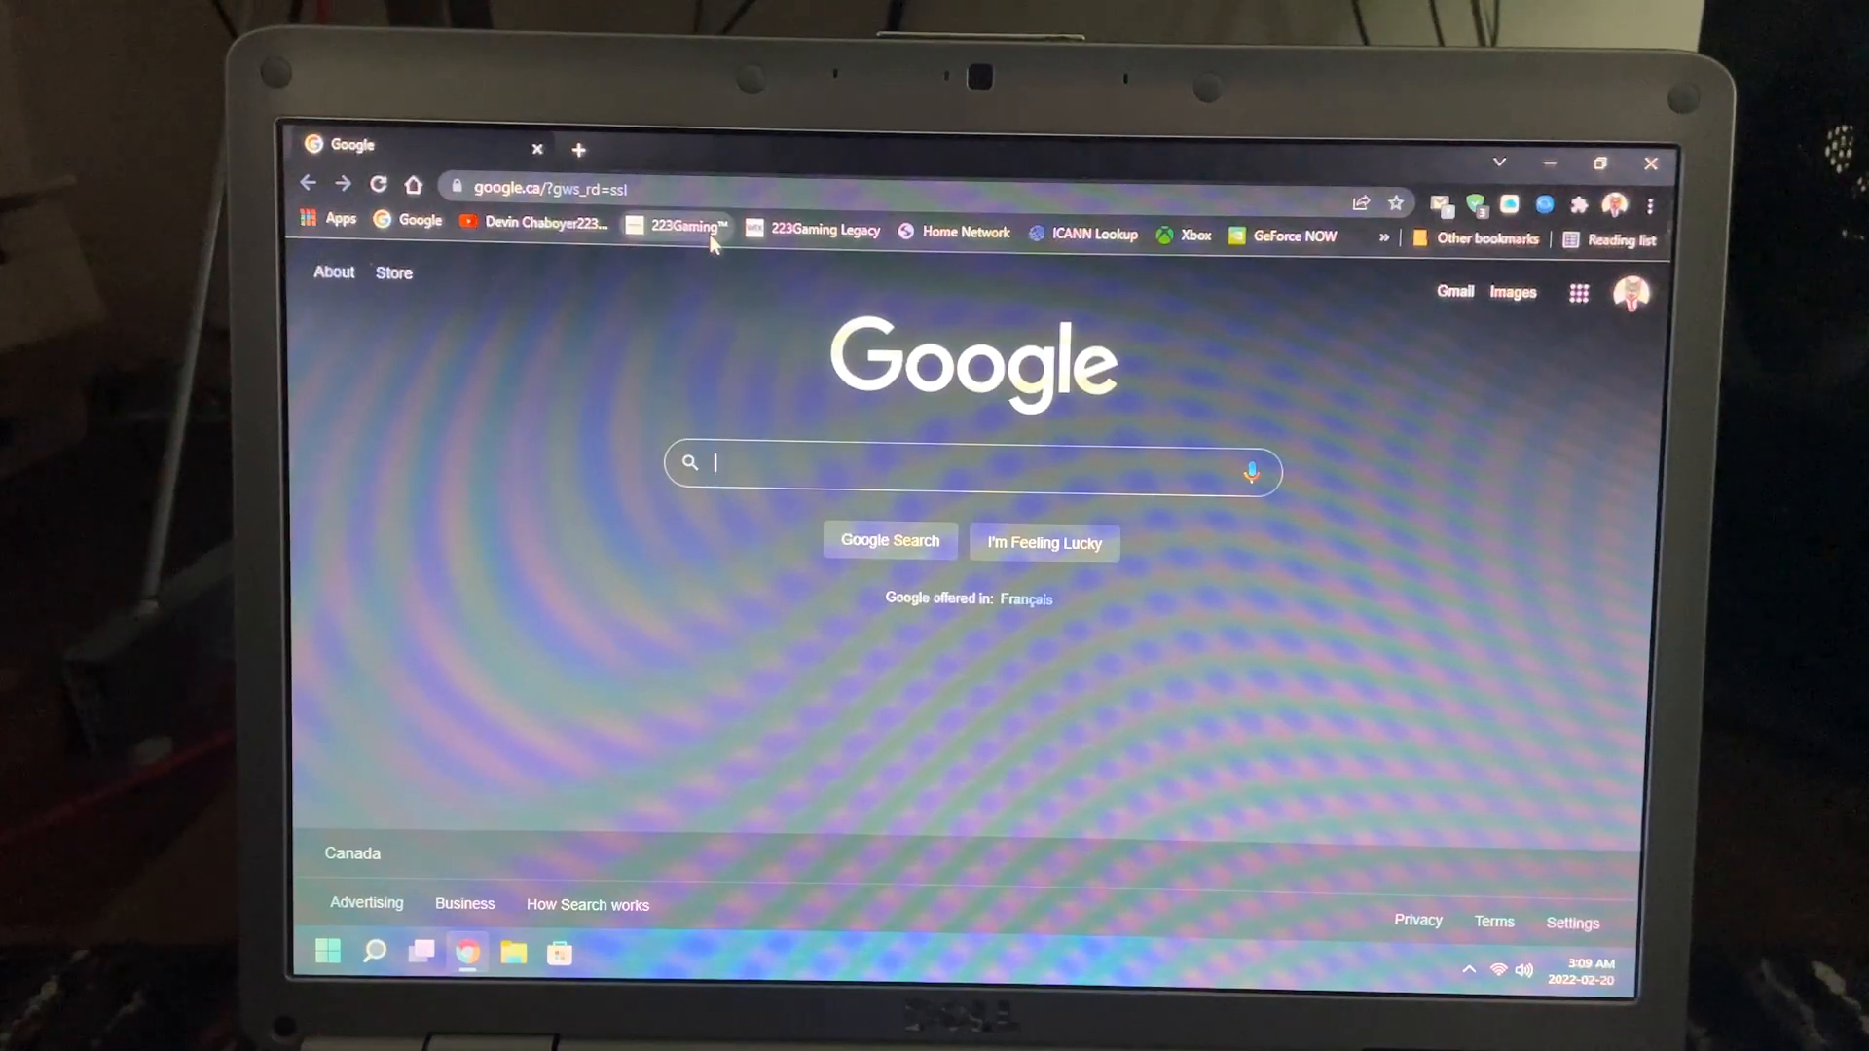
- Go to the YouTube channel's uploads and start the first BlackBerry video
click(677, 226)
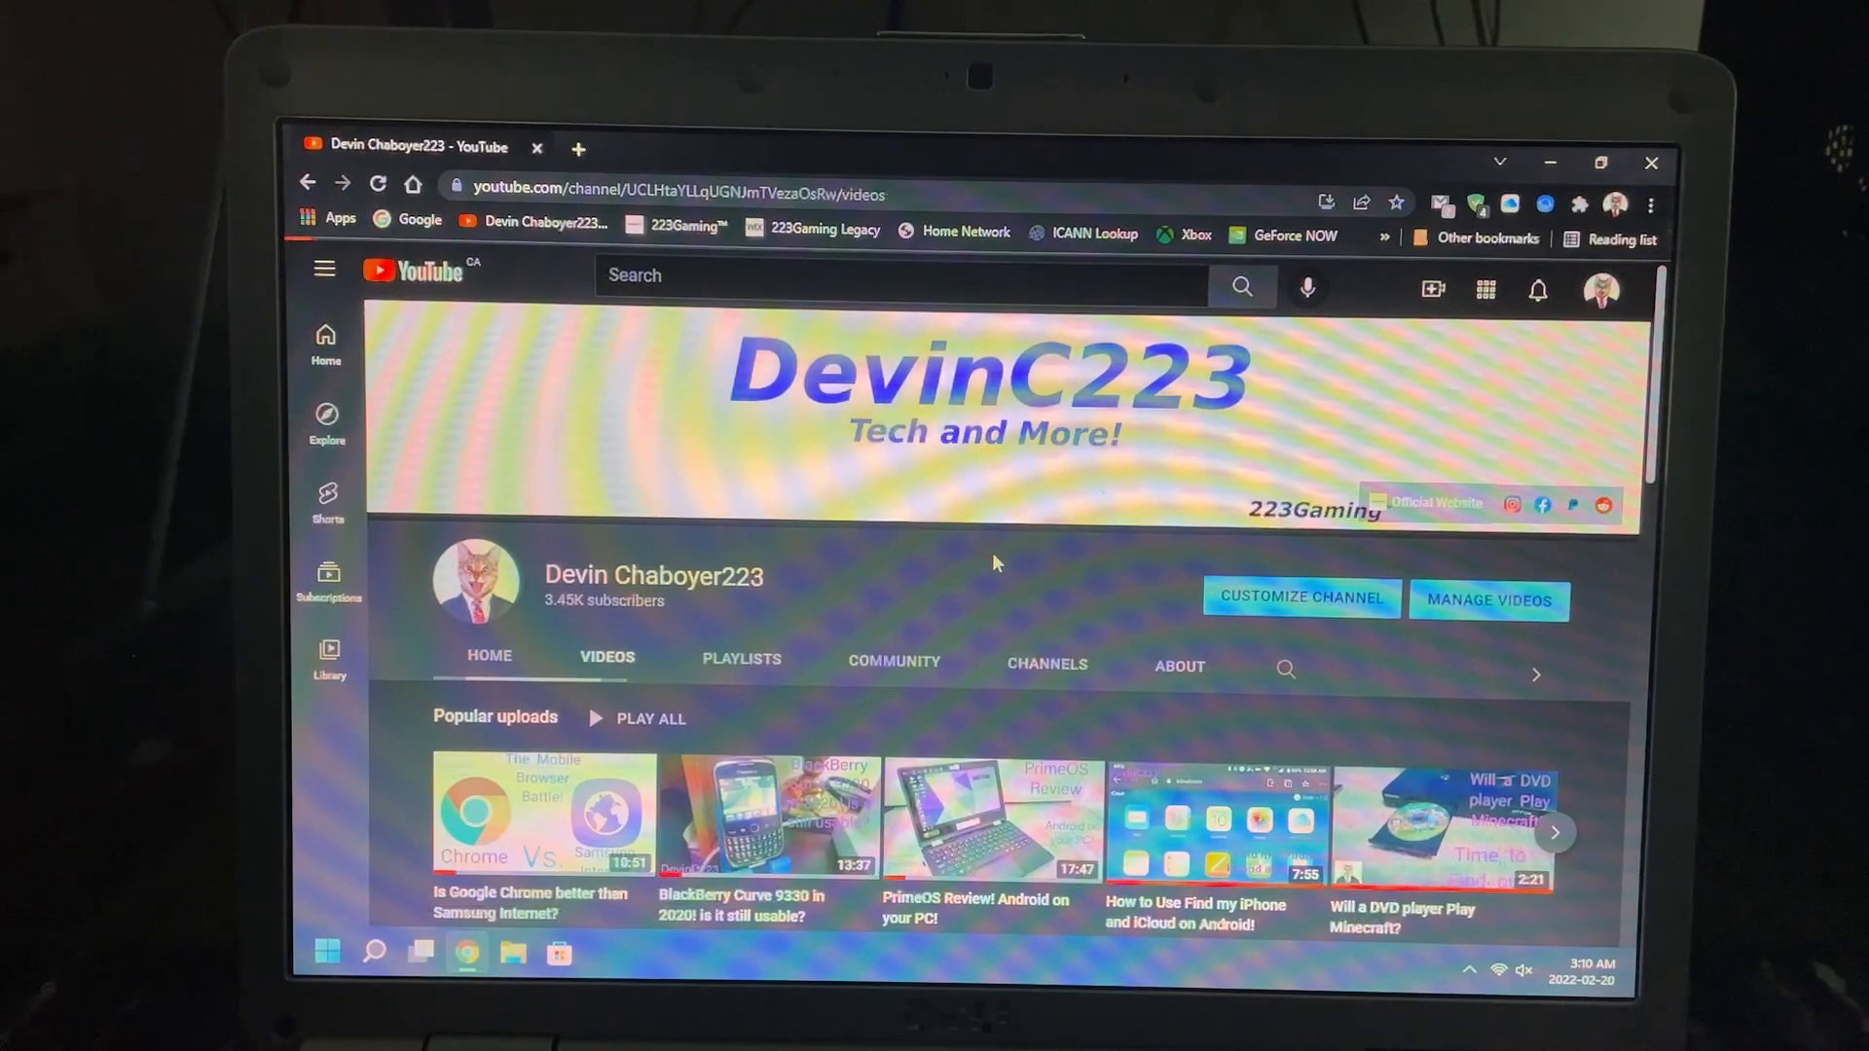
click(607, 656)
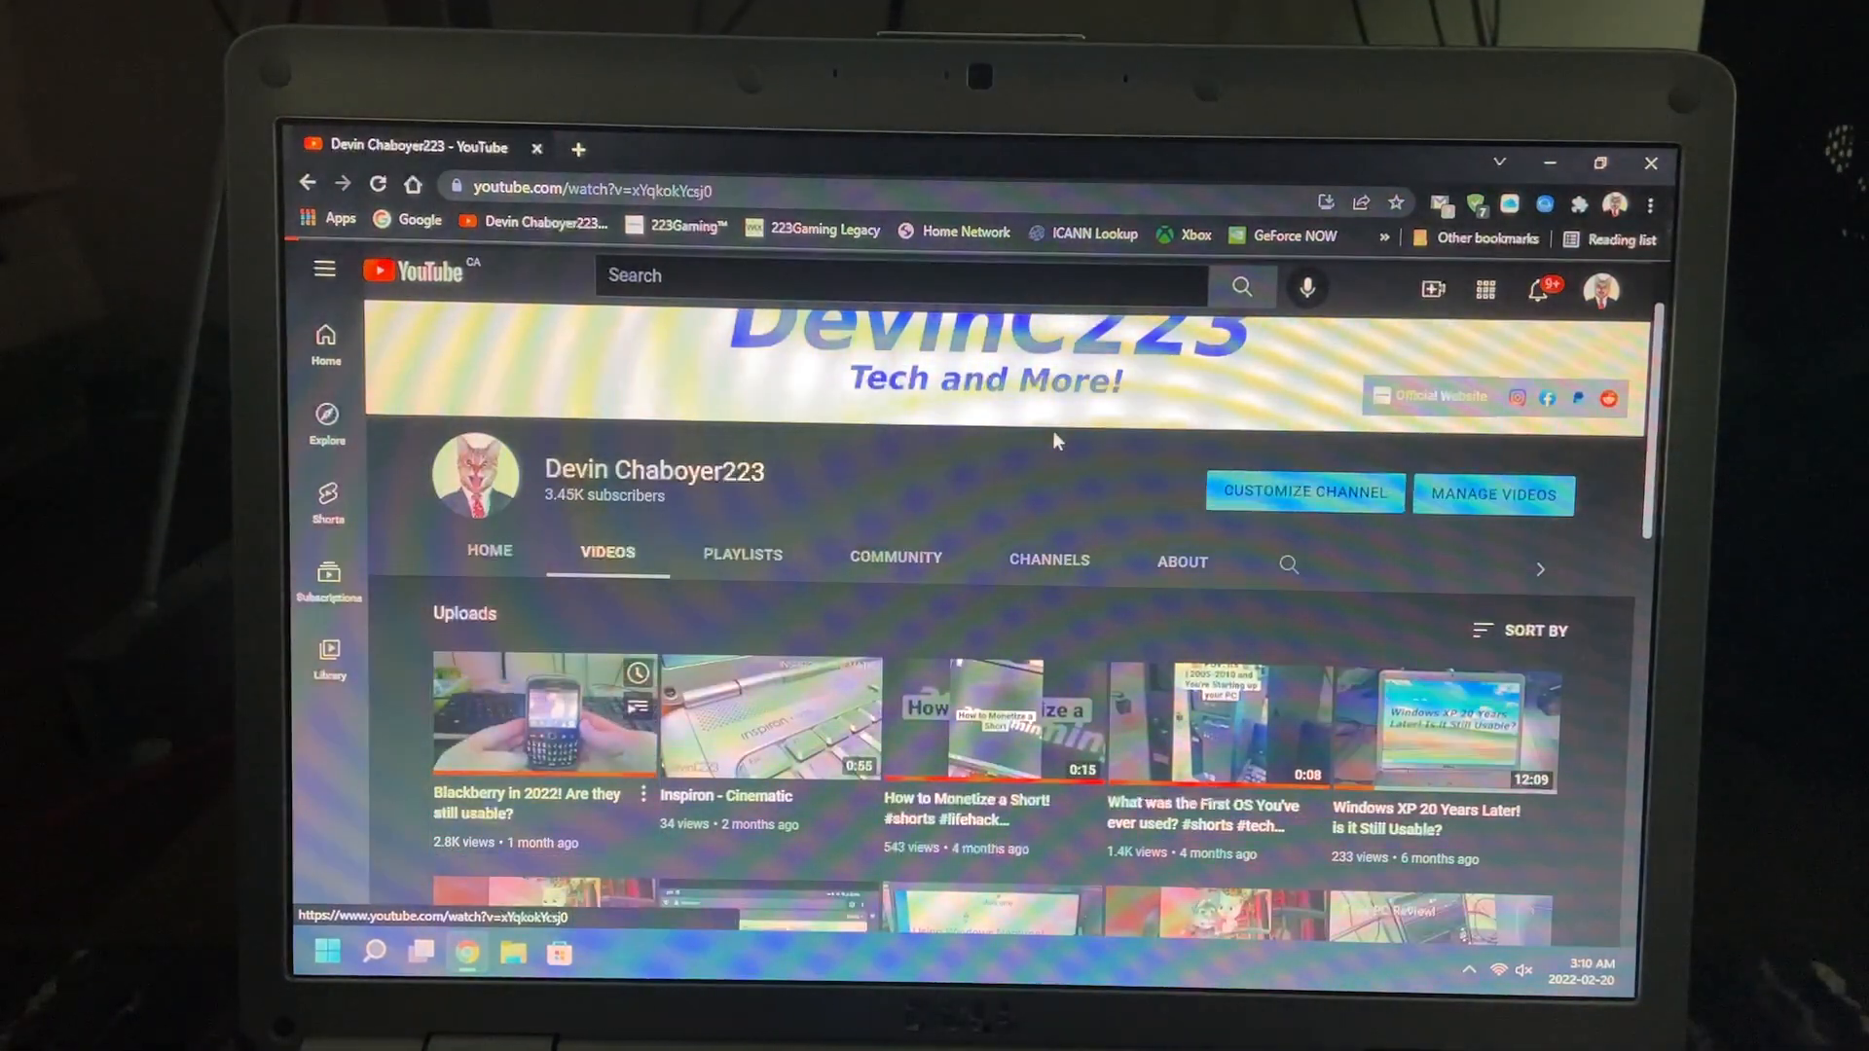
click(543, 714)
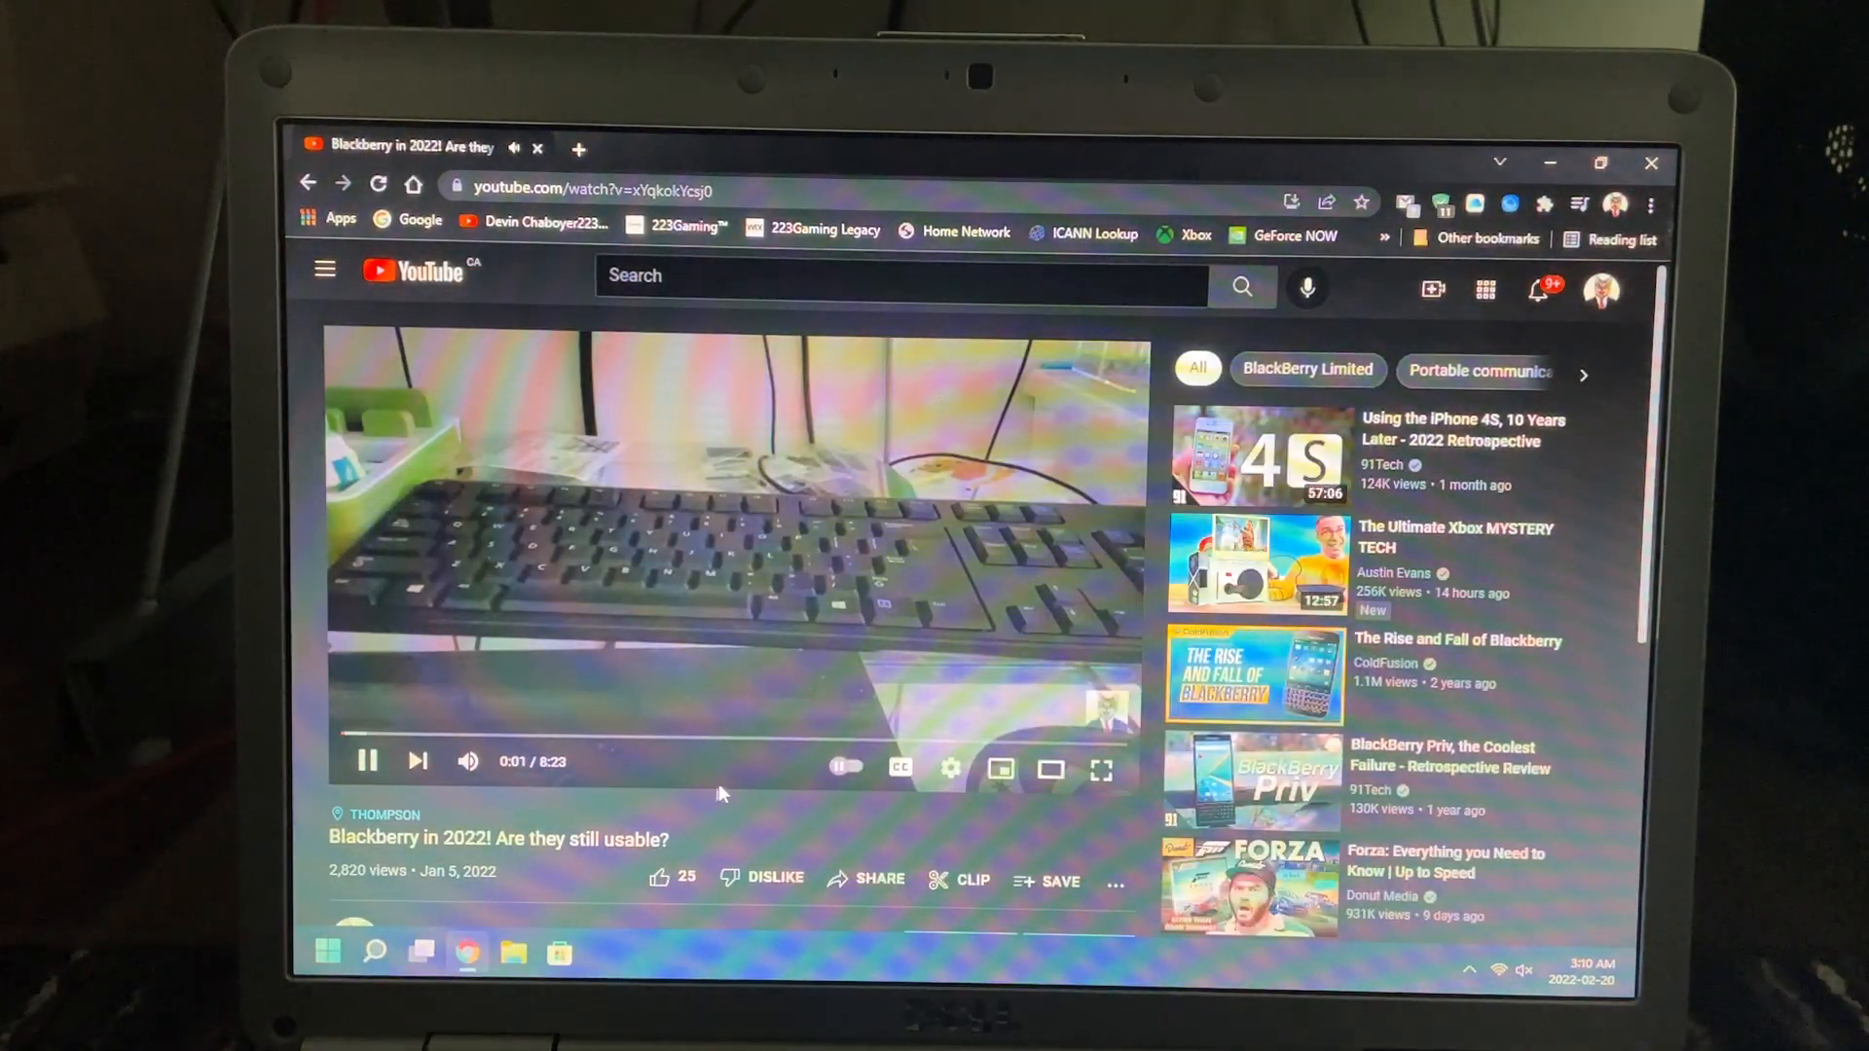
- Switch the video's quality from Auto to a lower resolution and go full screen
click(950, 769)
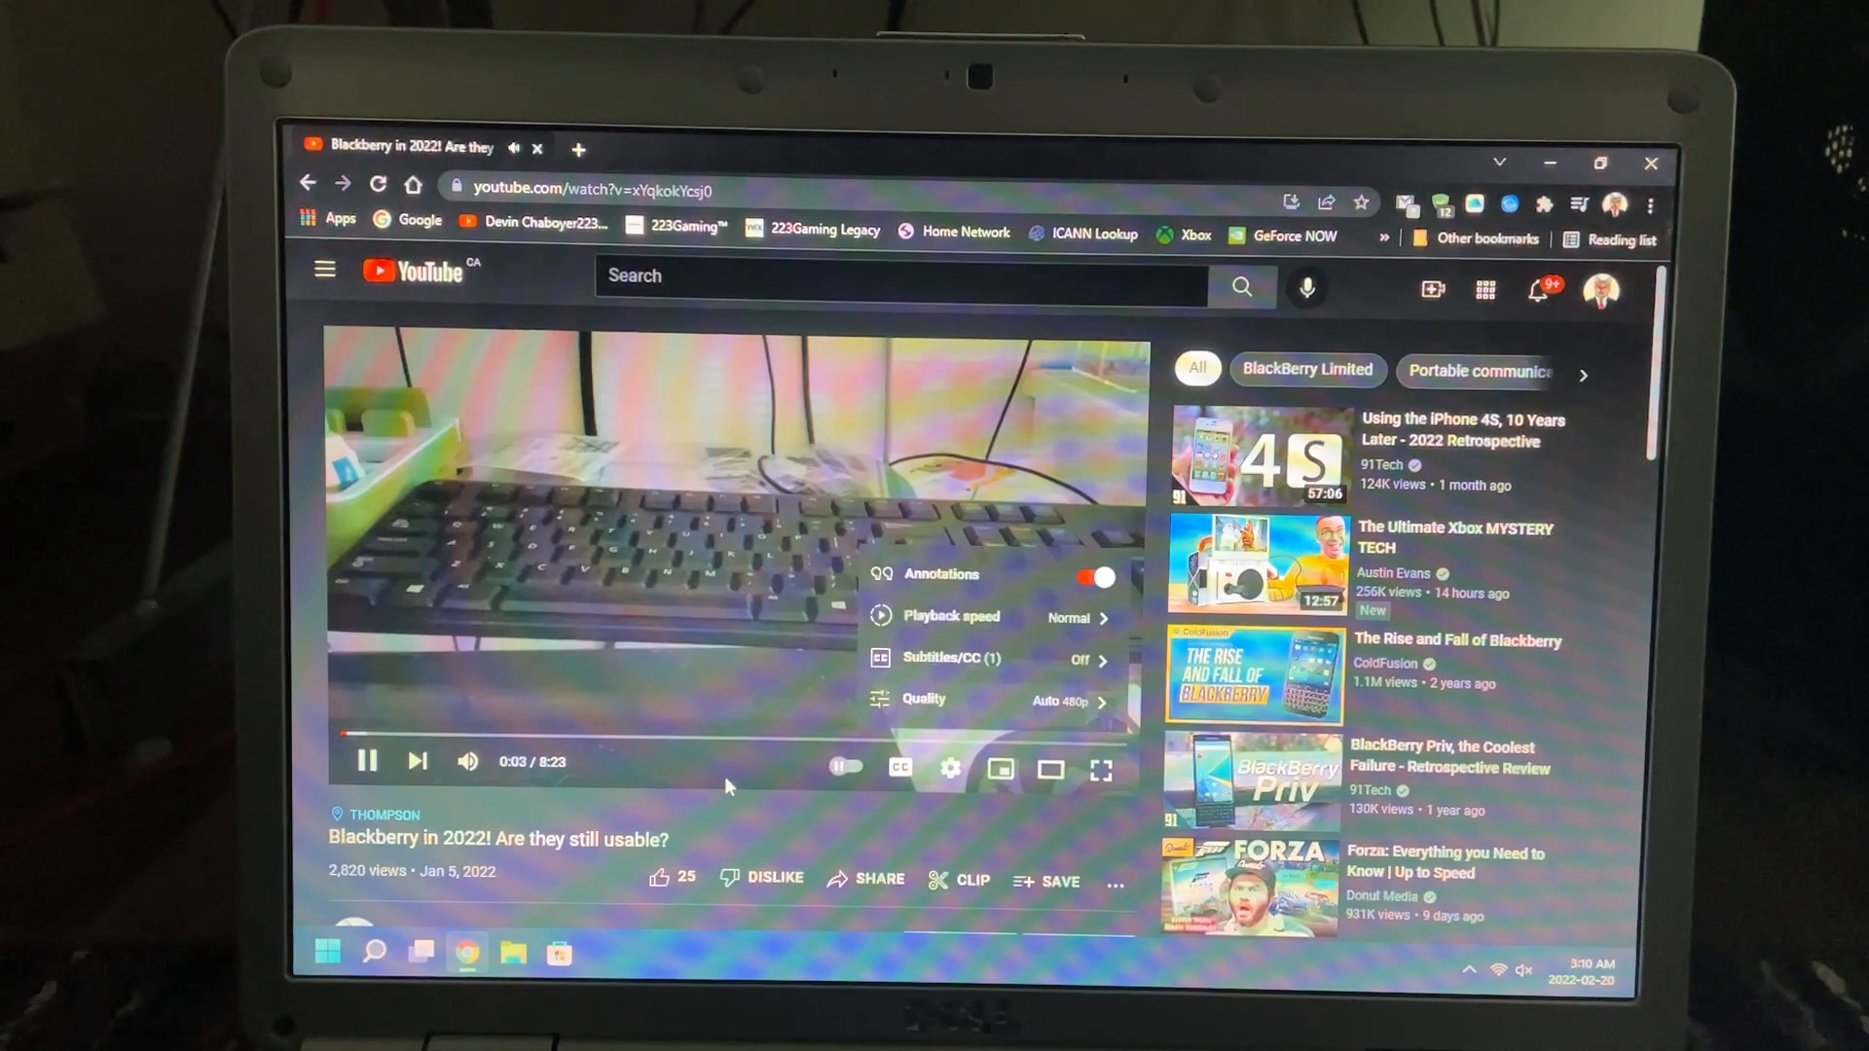
click(923, 699)
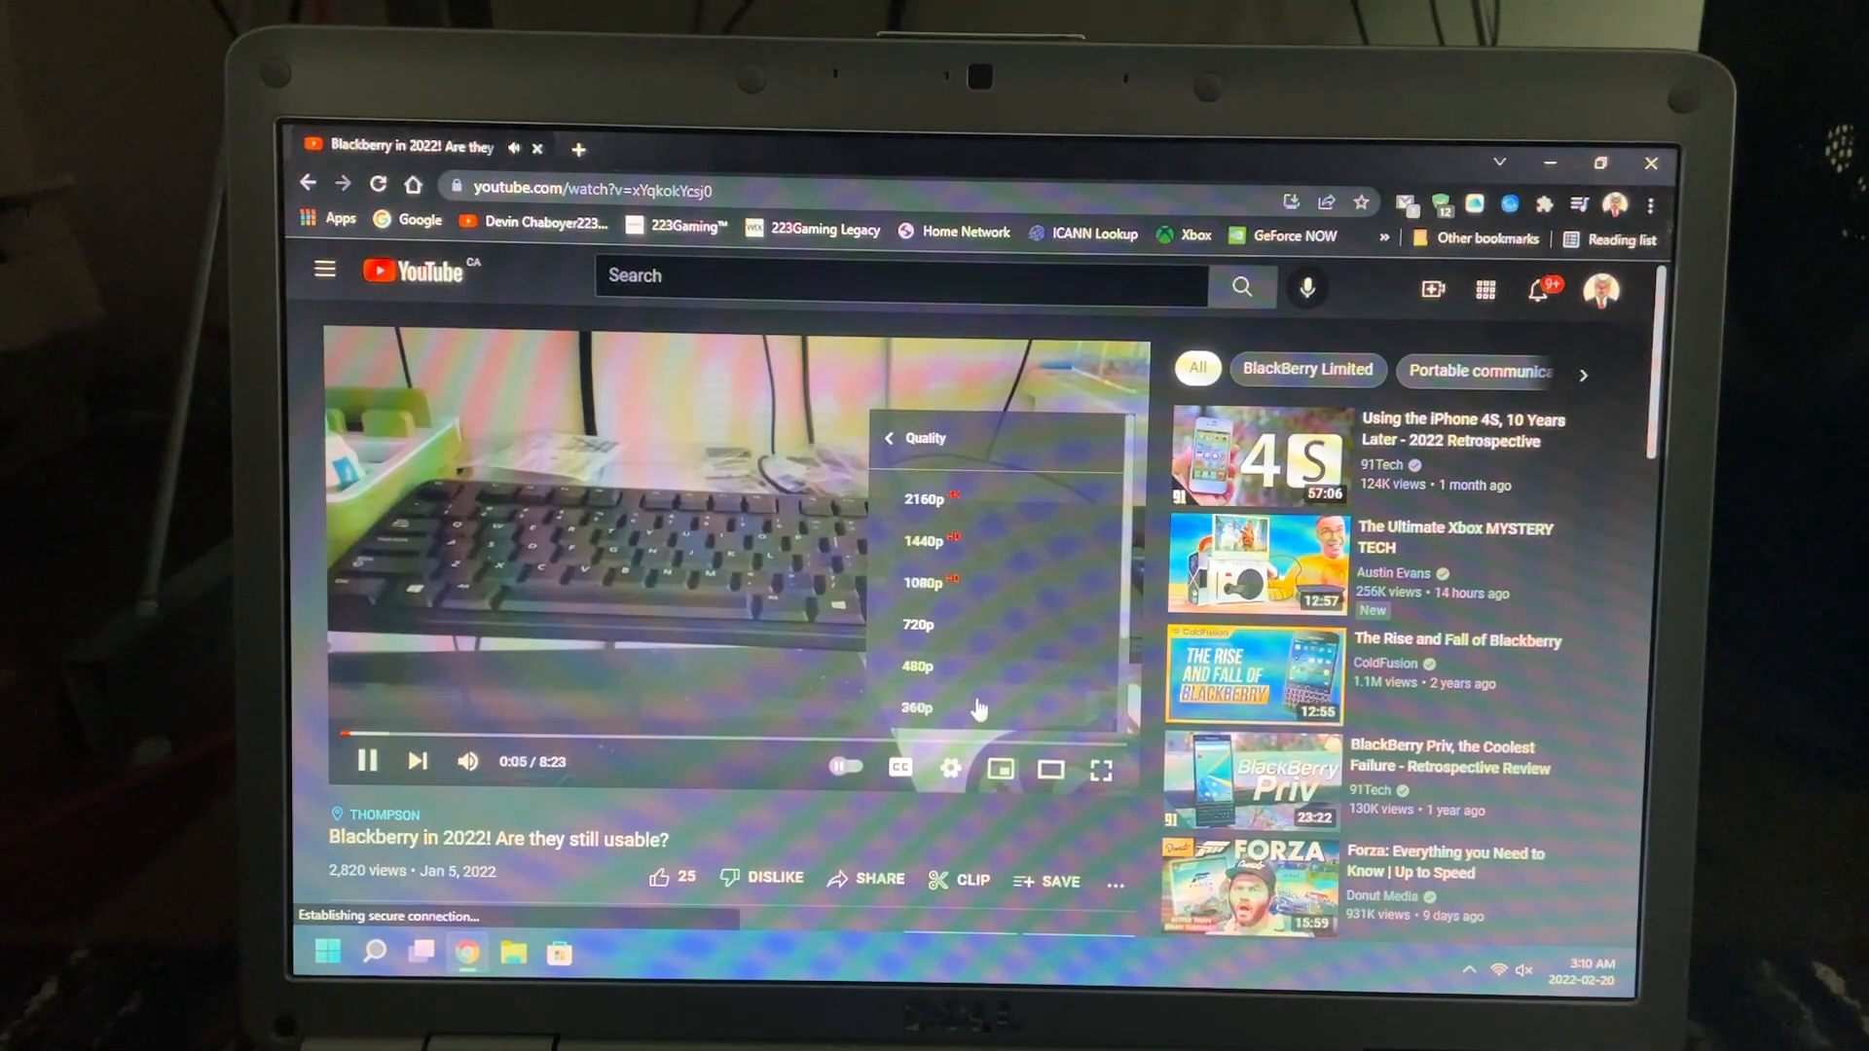
click(914, 706)
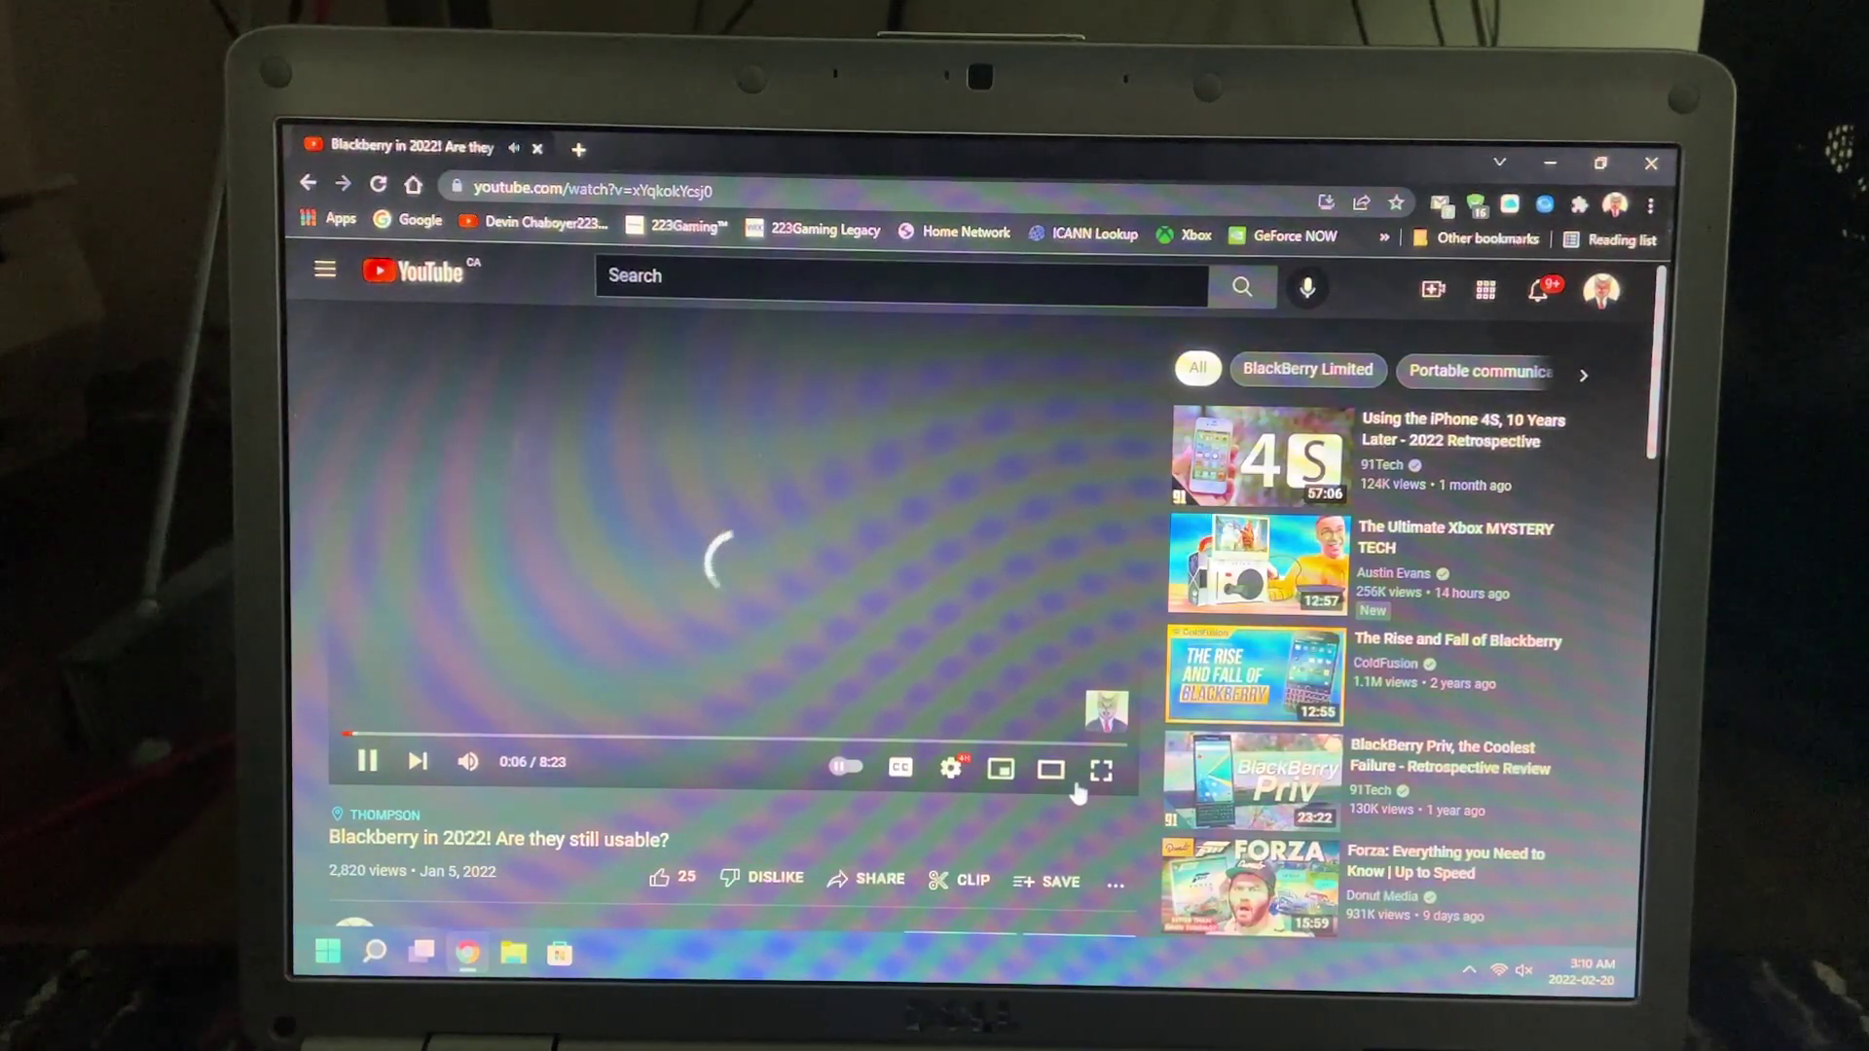
click(1094, 771)
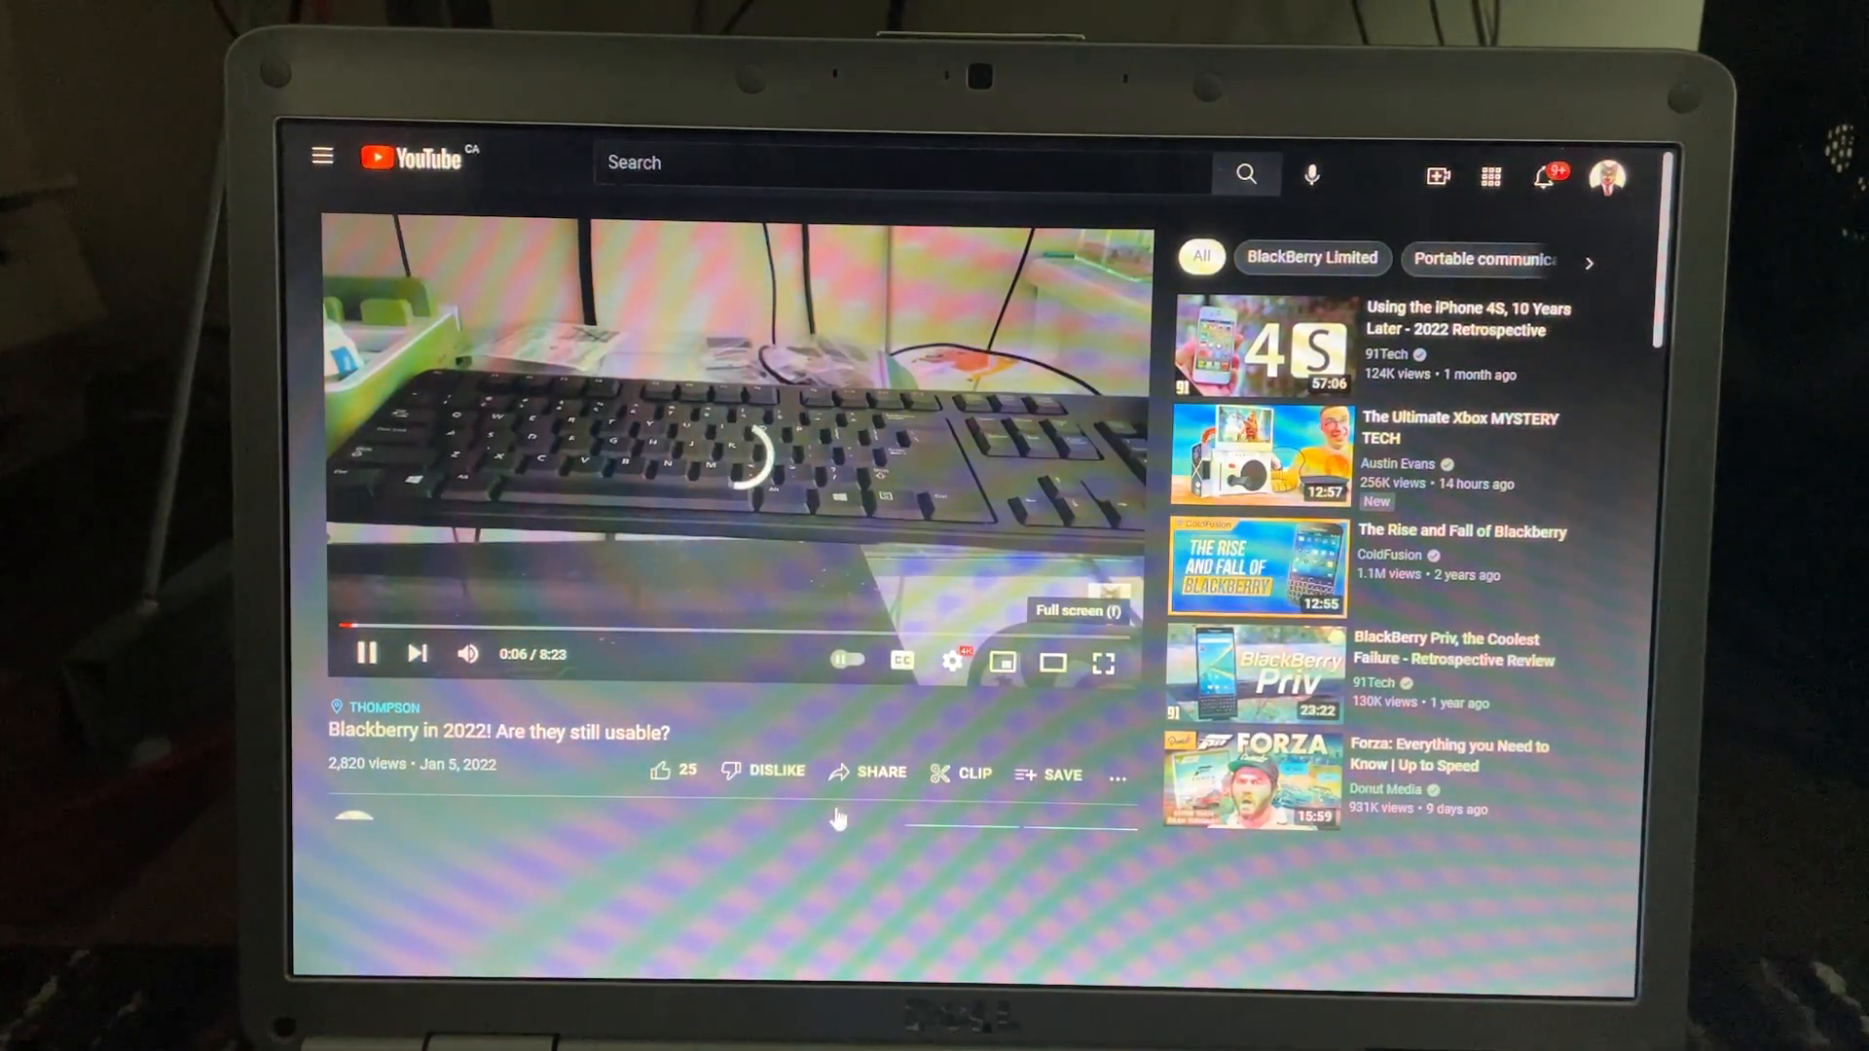
- Watch the BlackBerry video full screen, then exit back to the regular watch page
click(1102, 662)
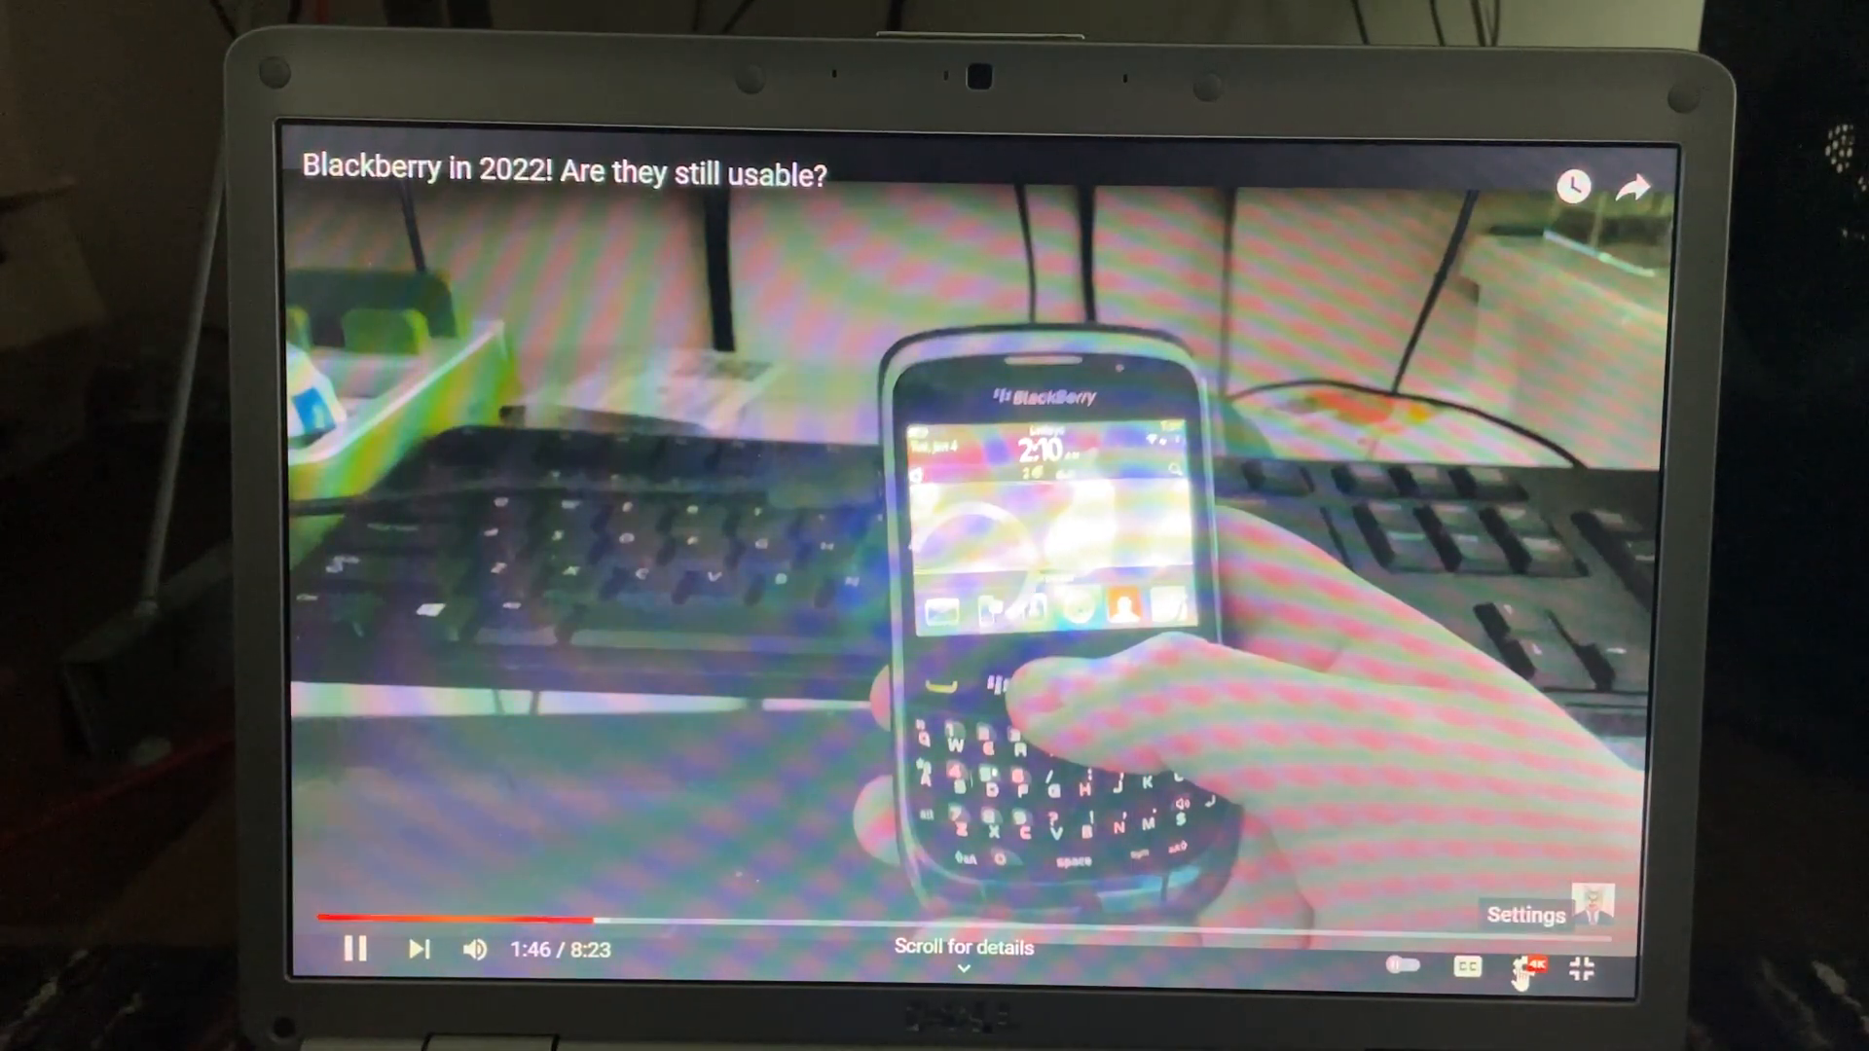
click(1522, 970)
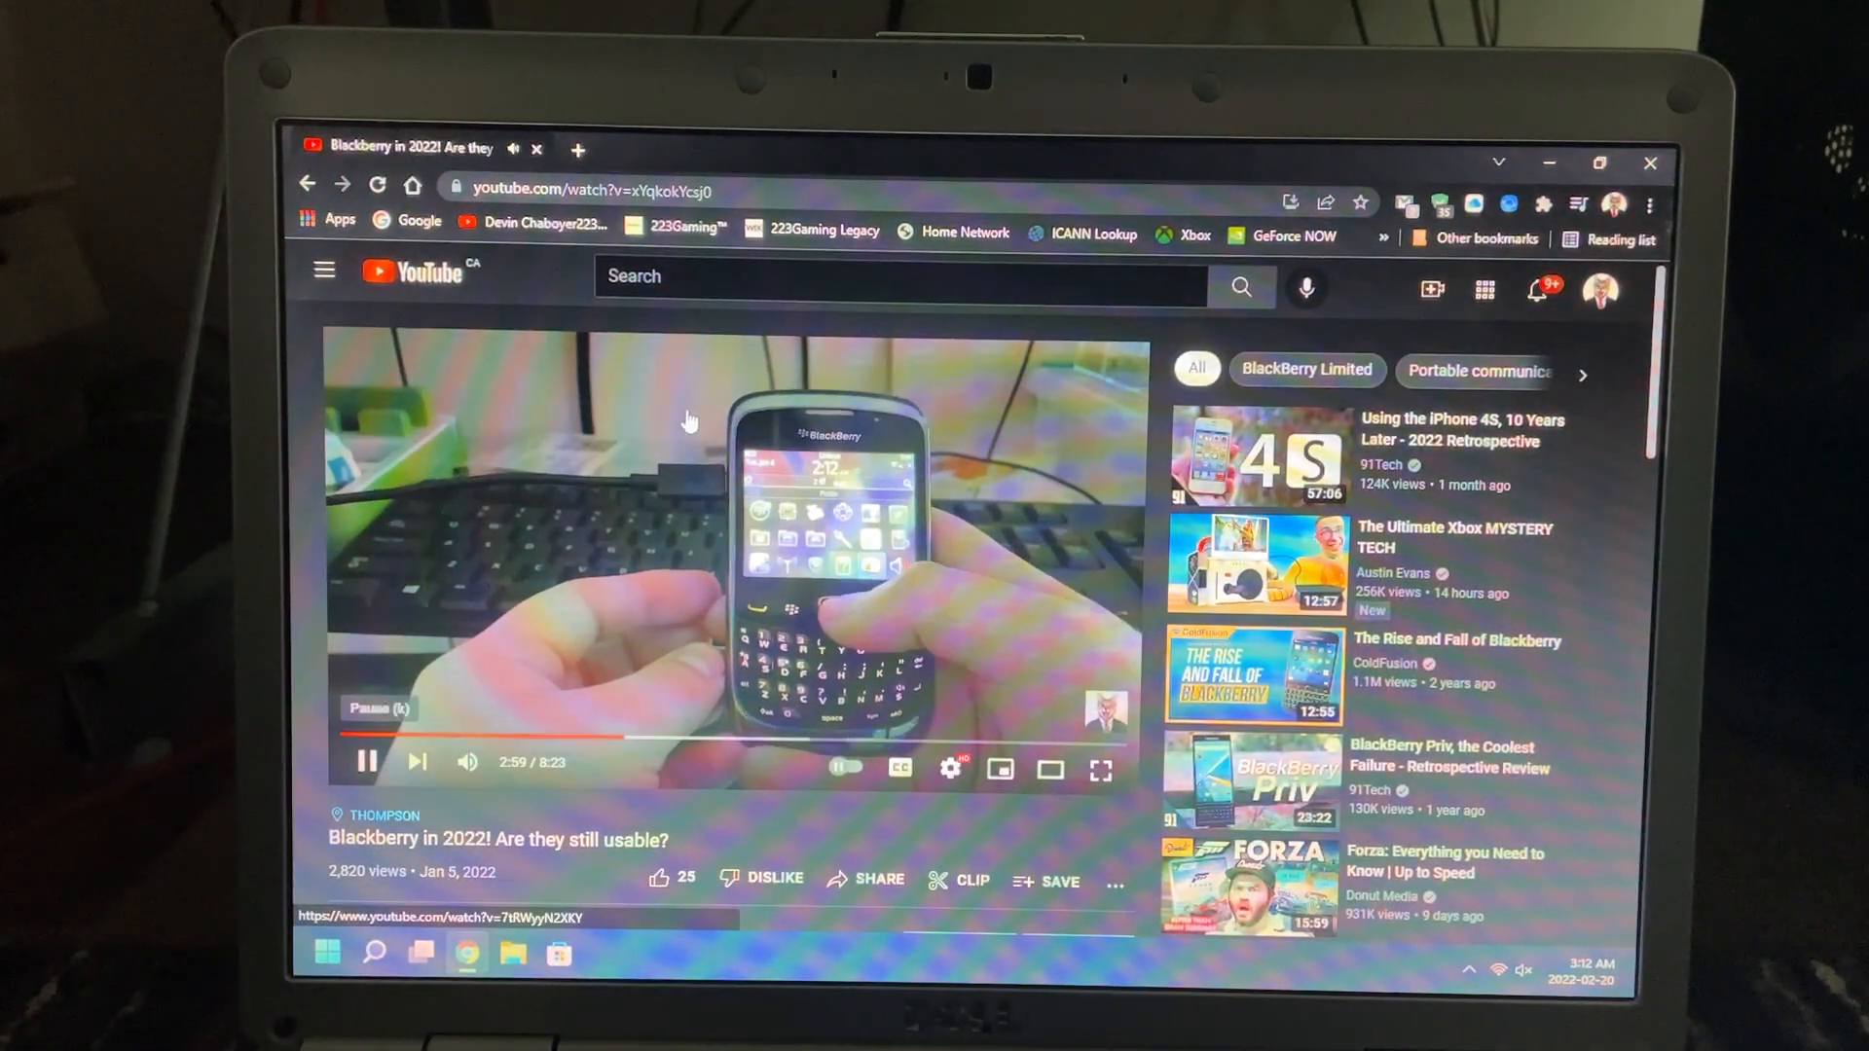
- Close the YouTube tab and then Chrome entirely, returning to the desktop
click(576, 147)
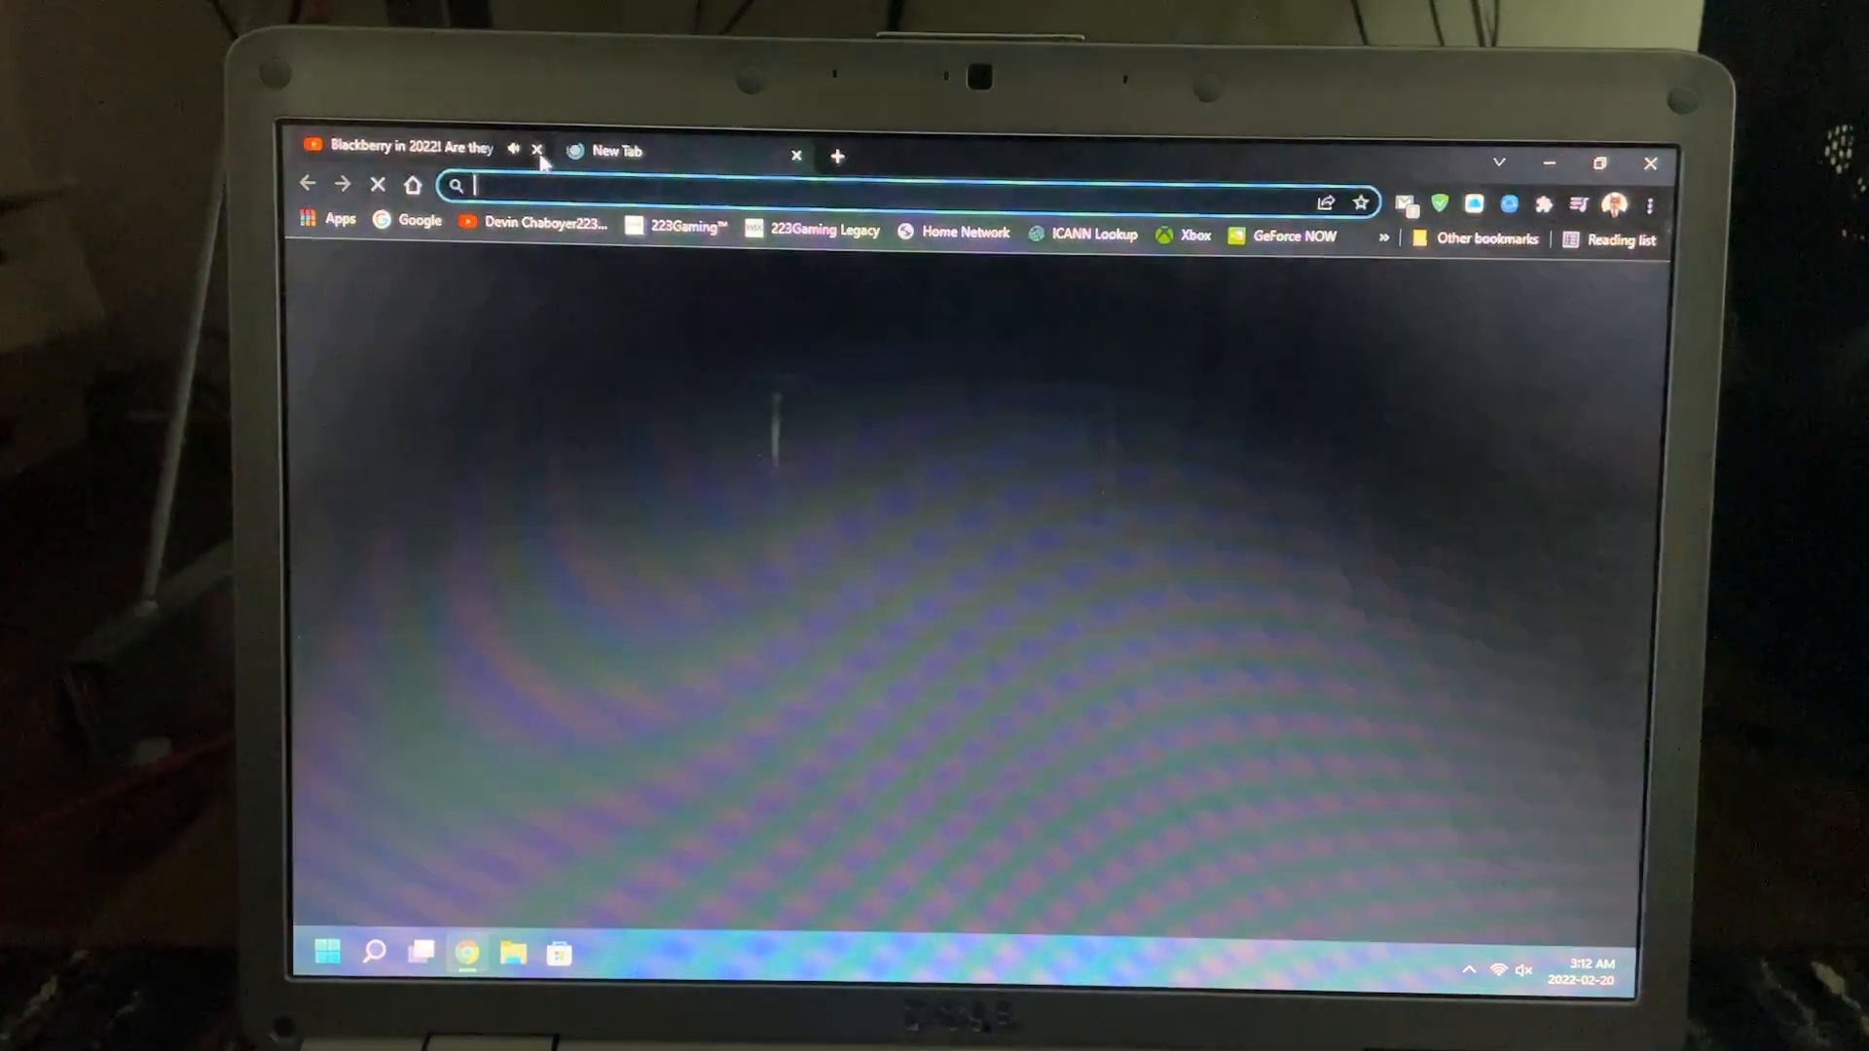
click(537, 148)
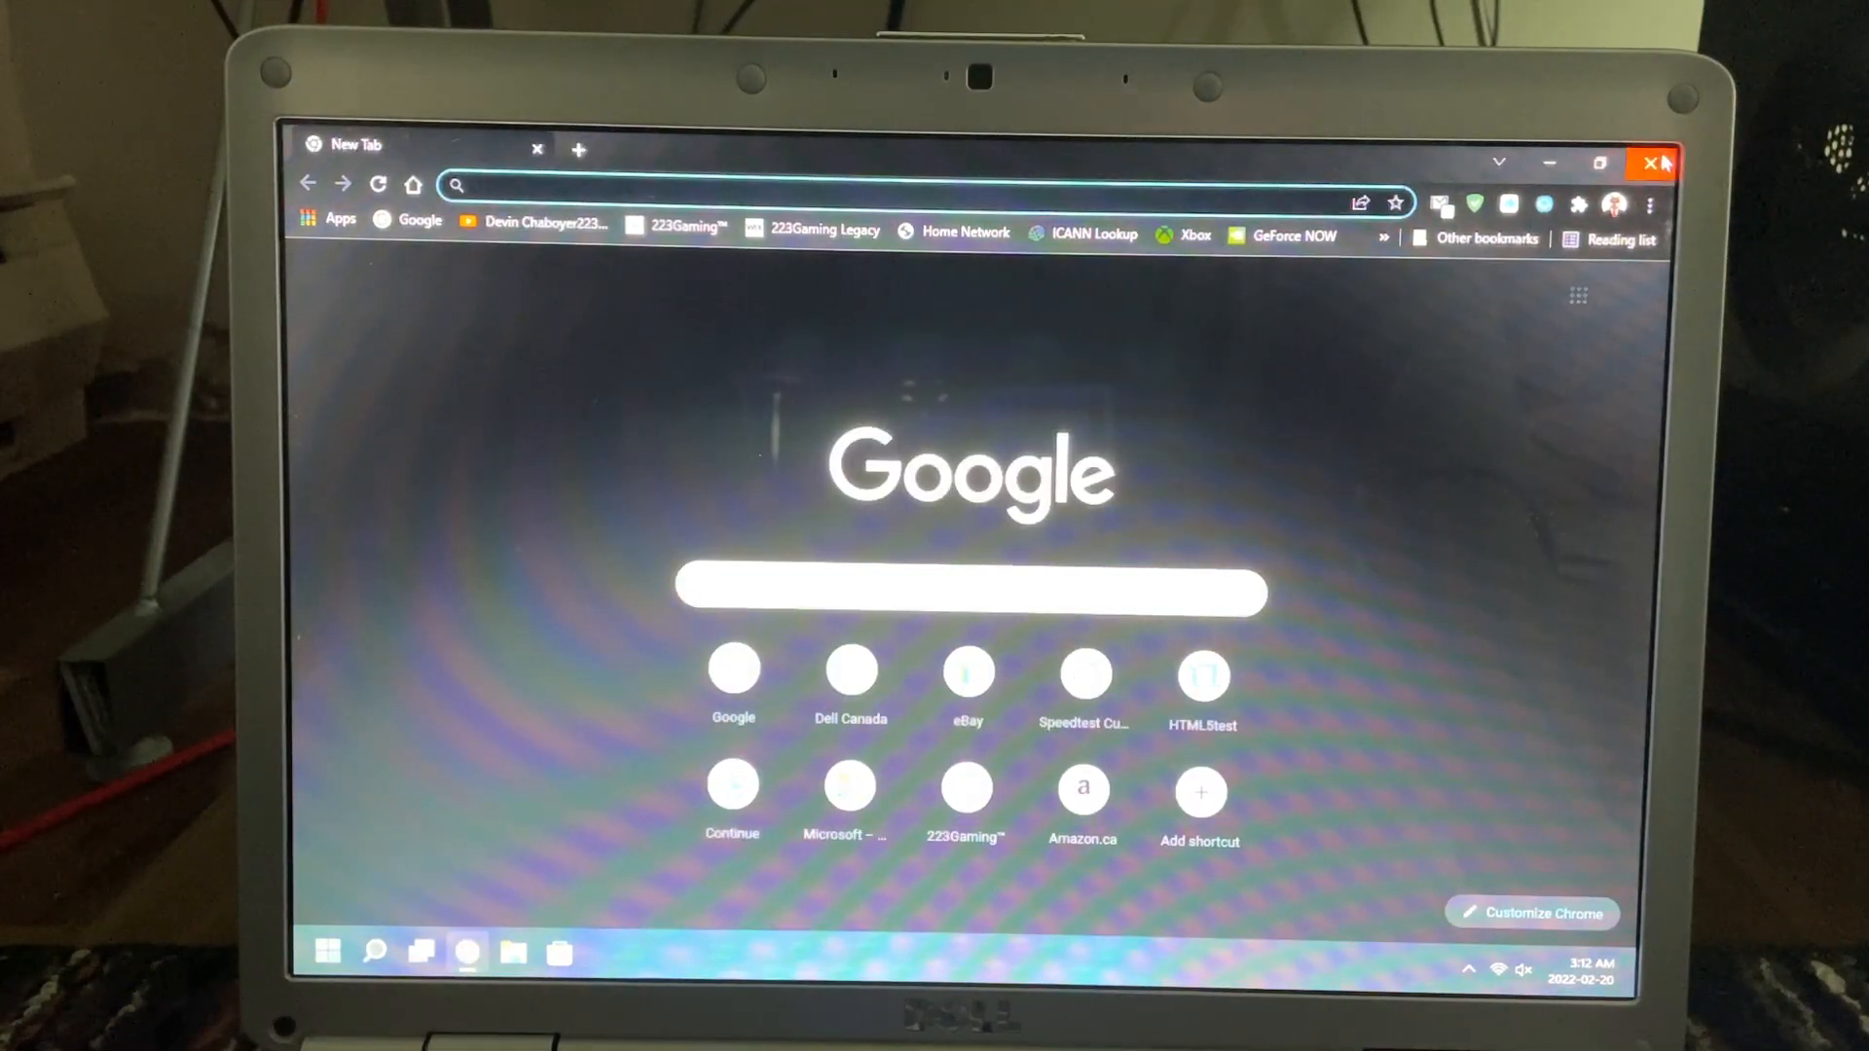
click(335, 952)
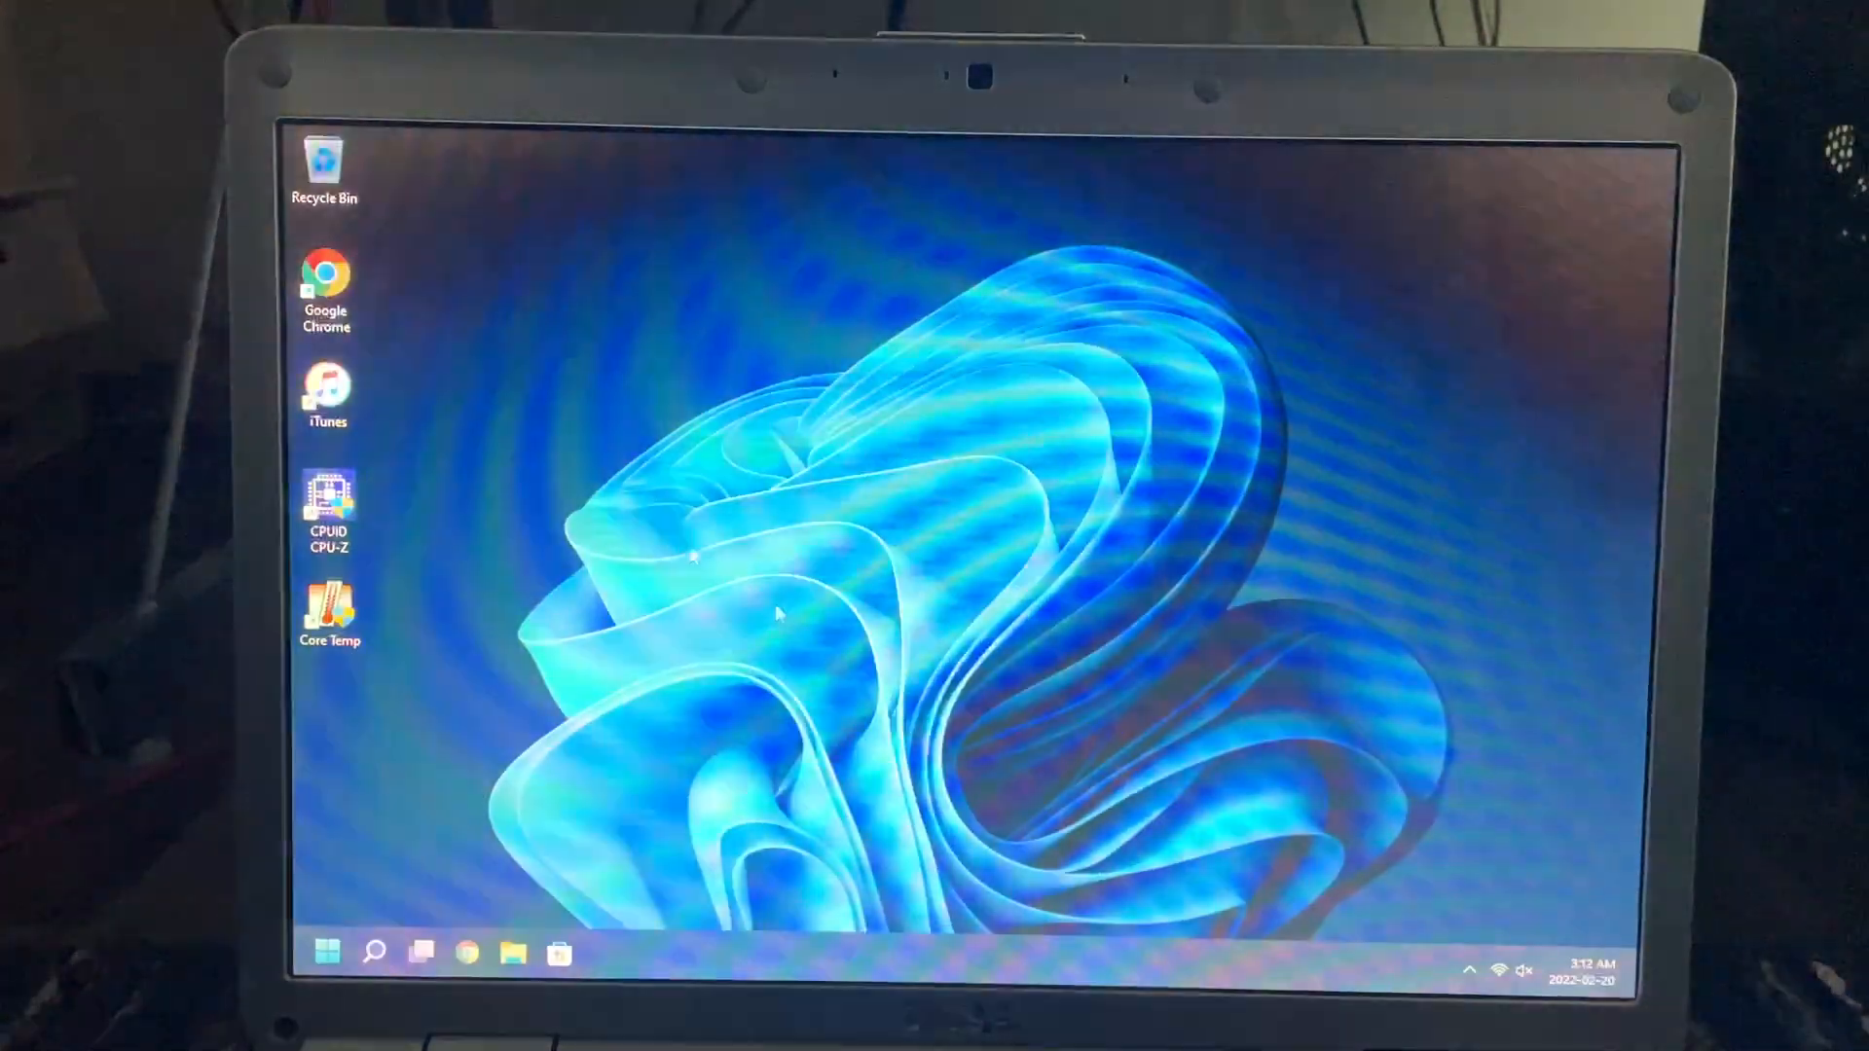
double_click(329, 611)
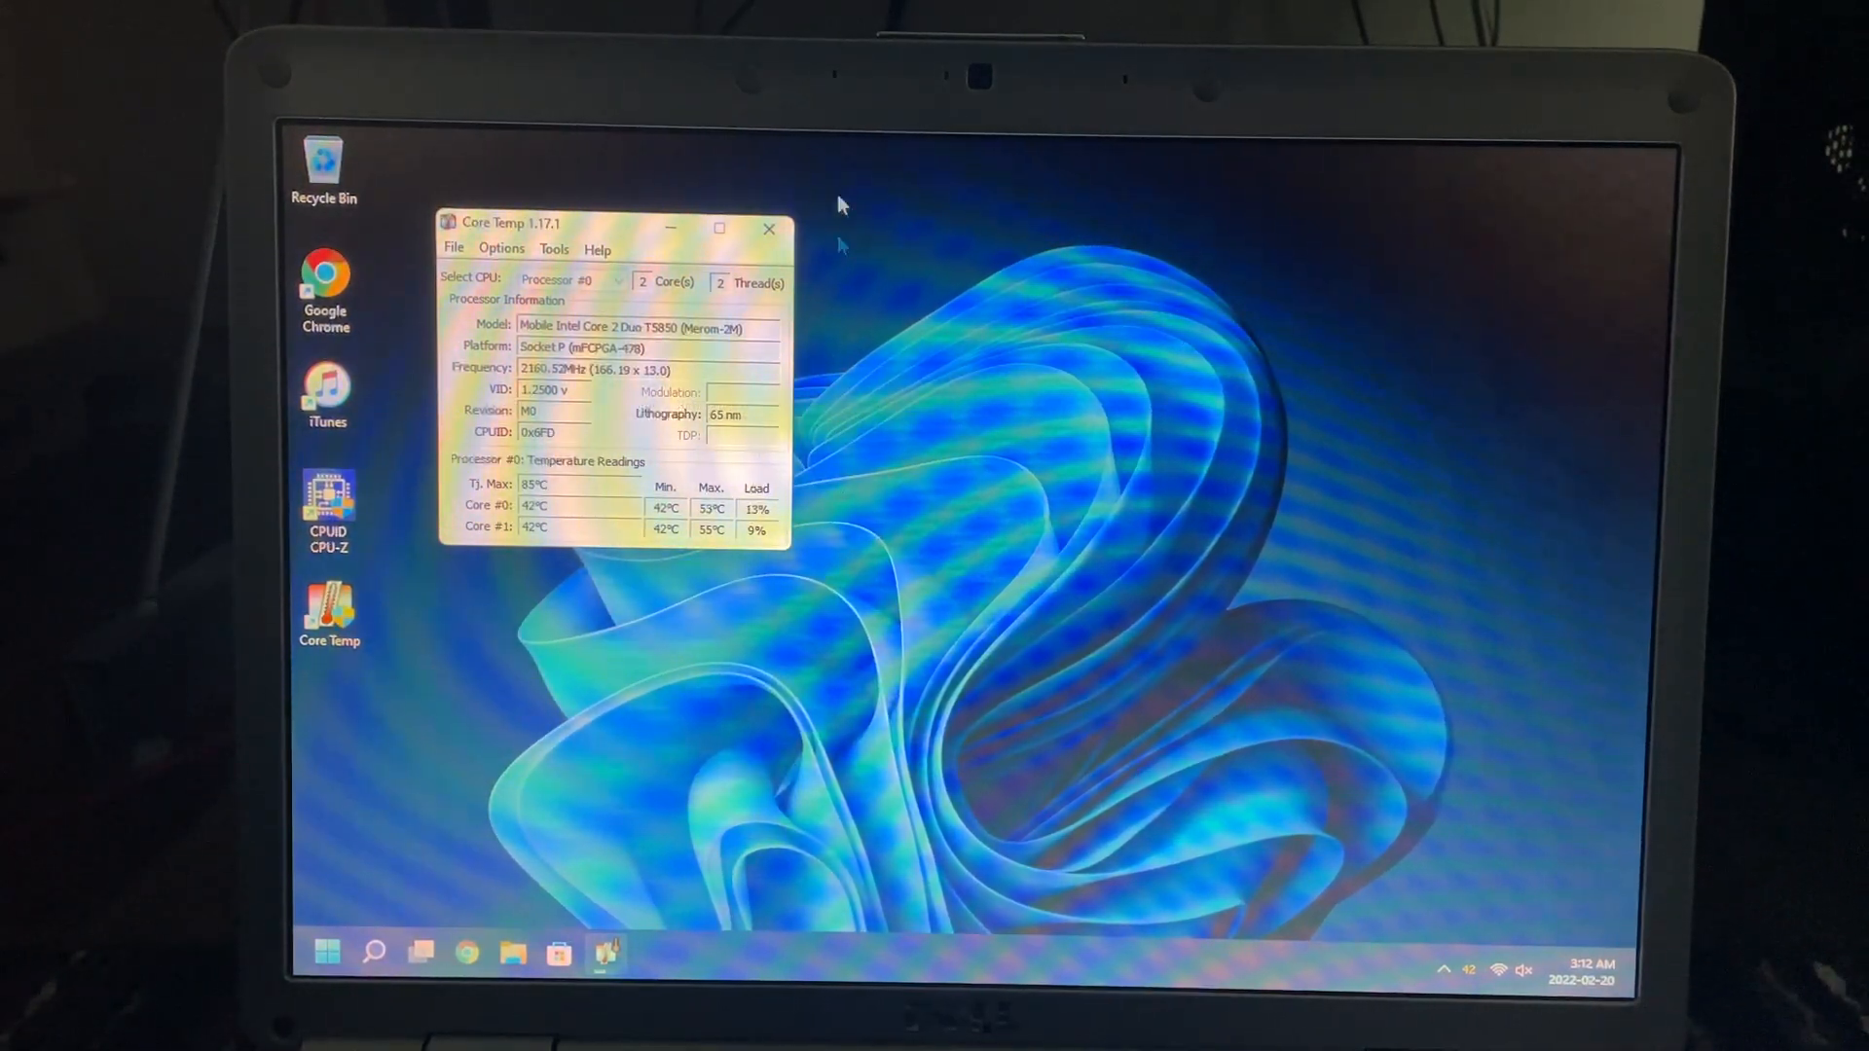
click(769, 227)
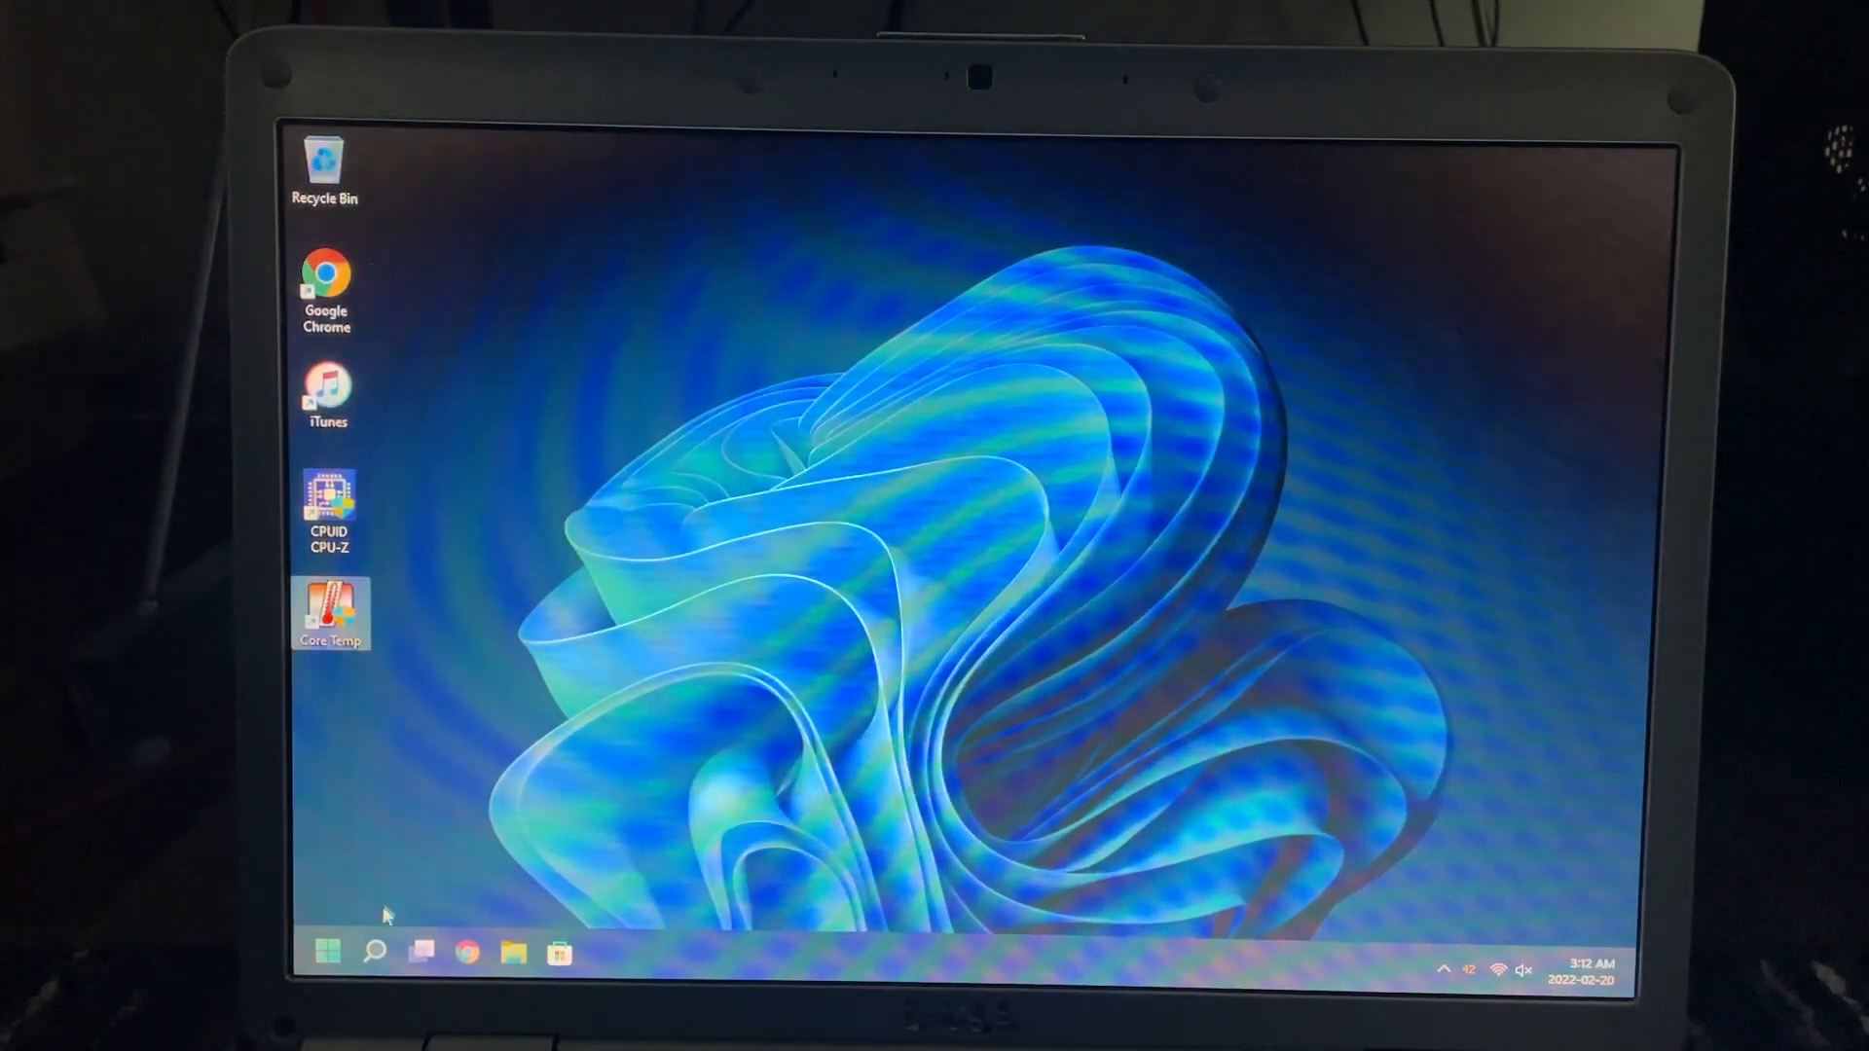
- Launch the Microsoft Store from the taskbar and Weather from the Start menu
click(512, 950)
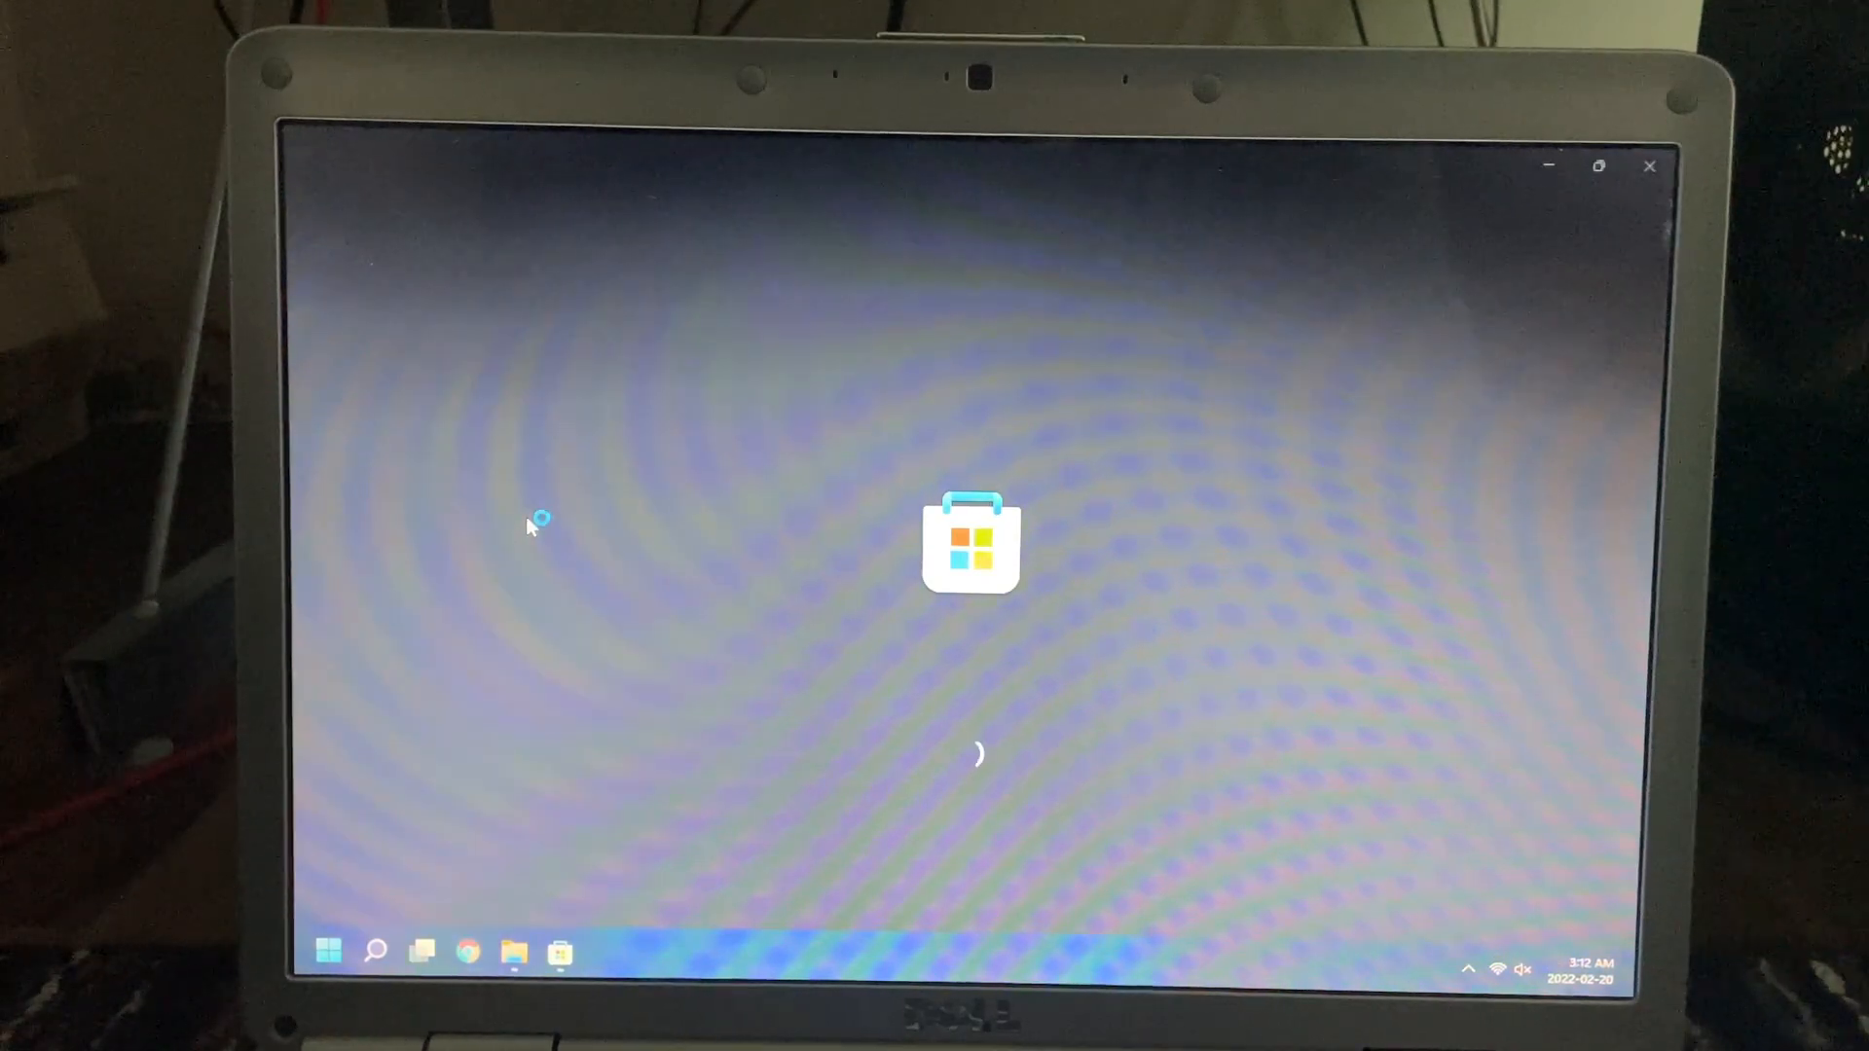
click(331, 949)
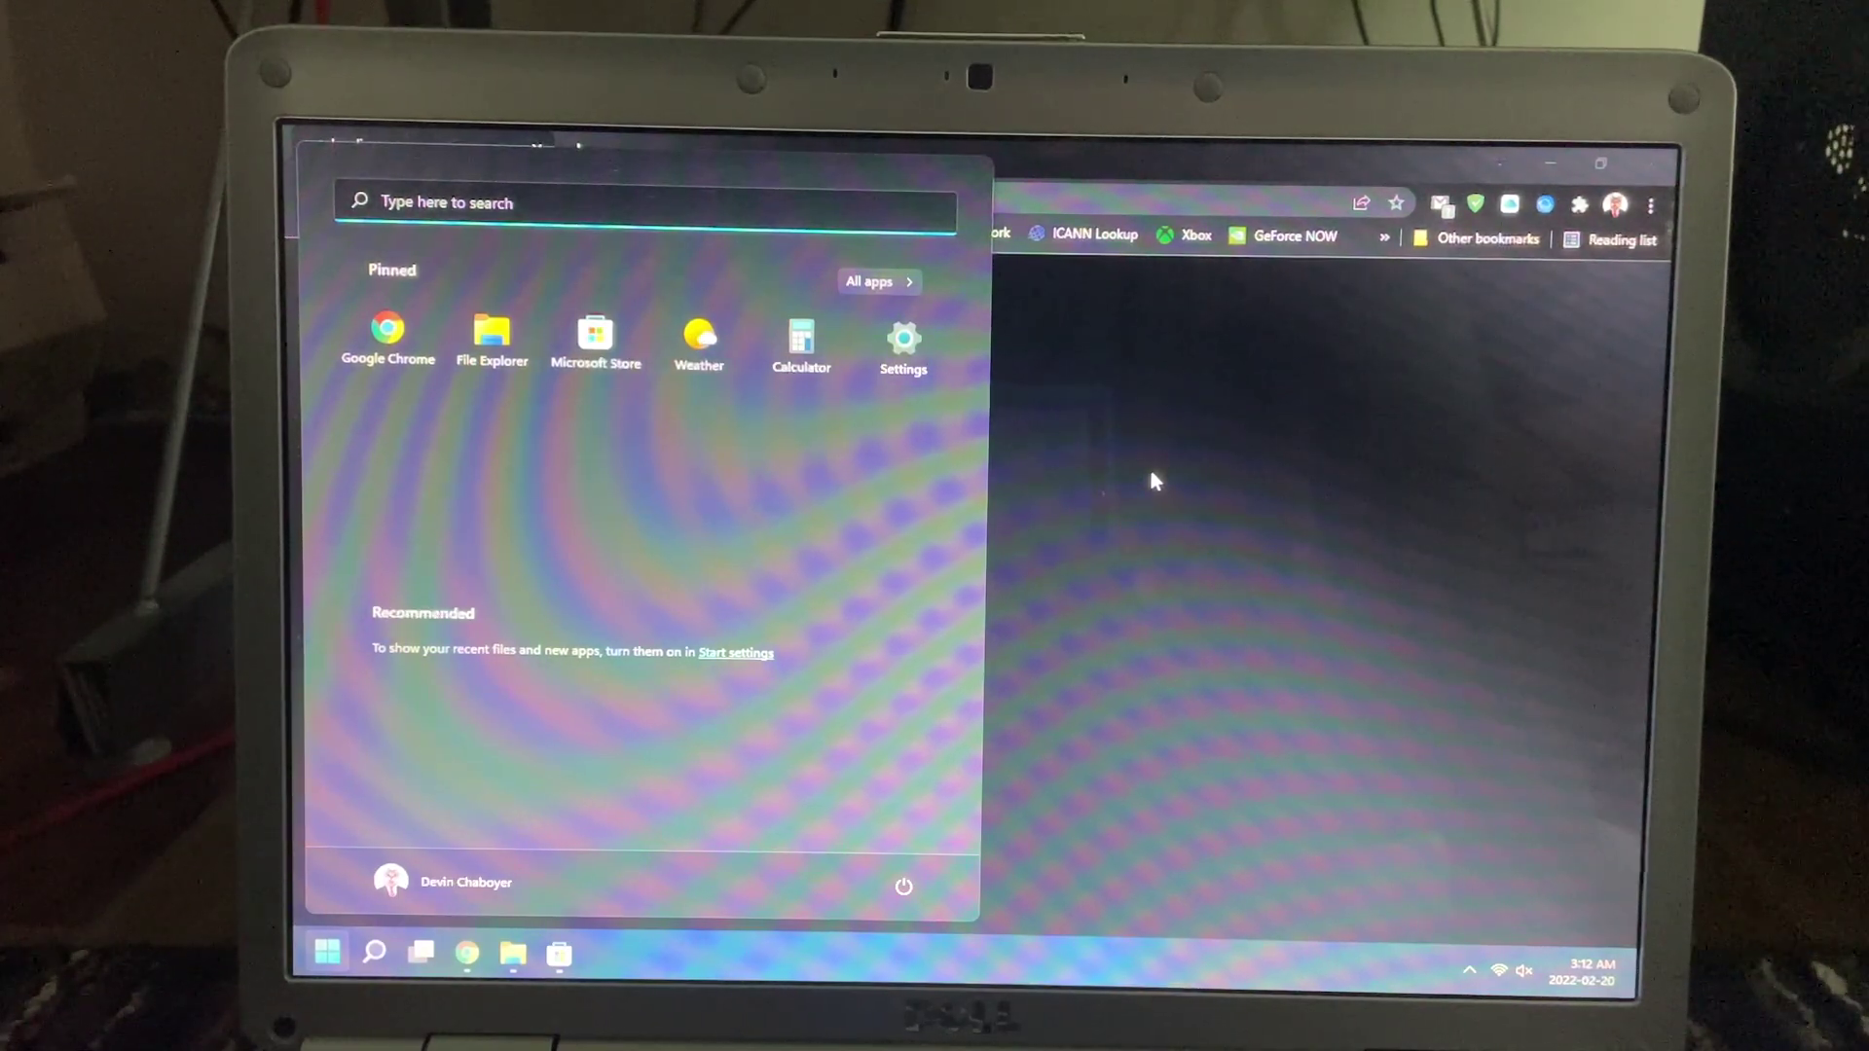
click(697, 331)
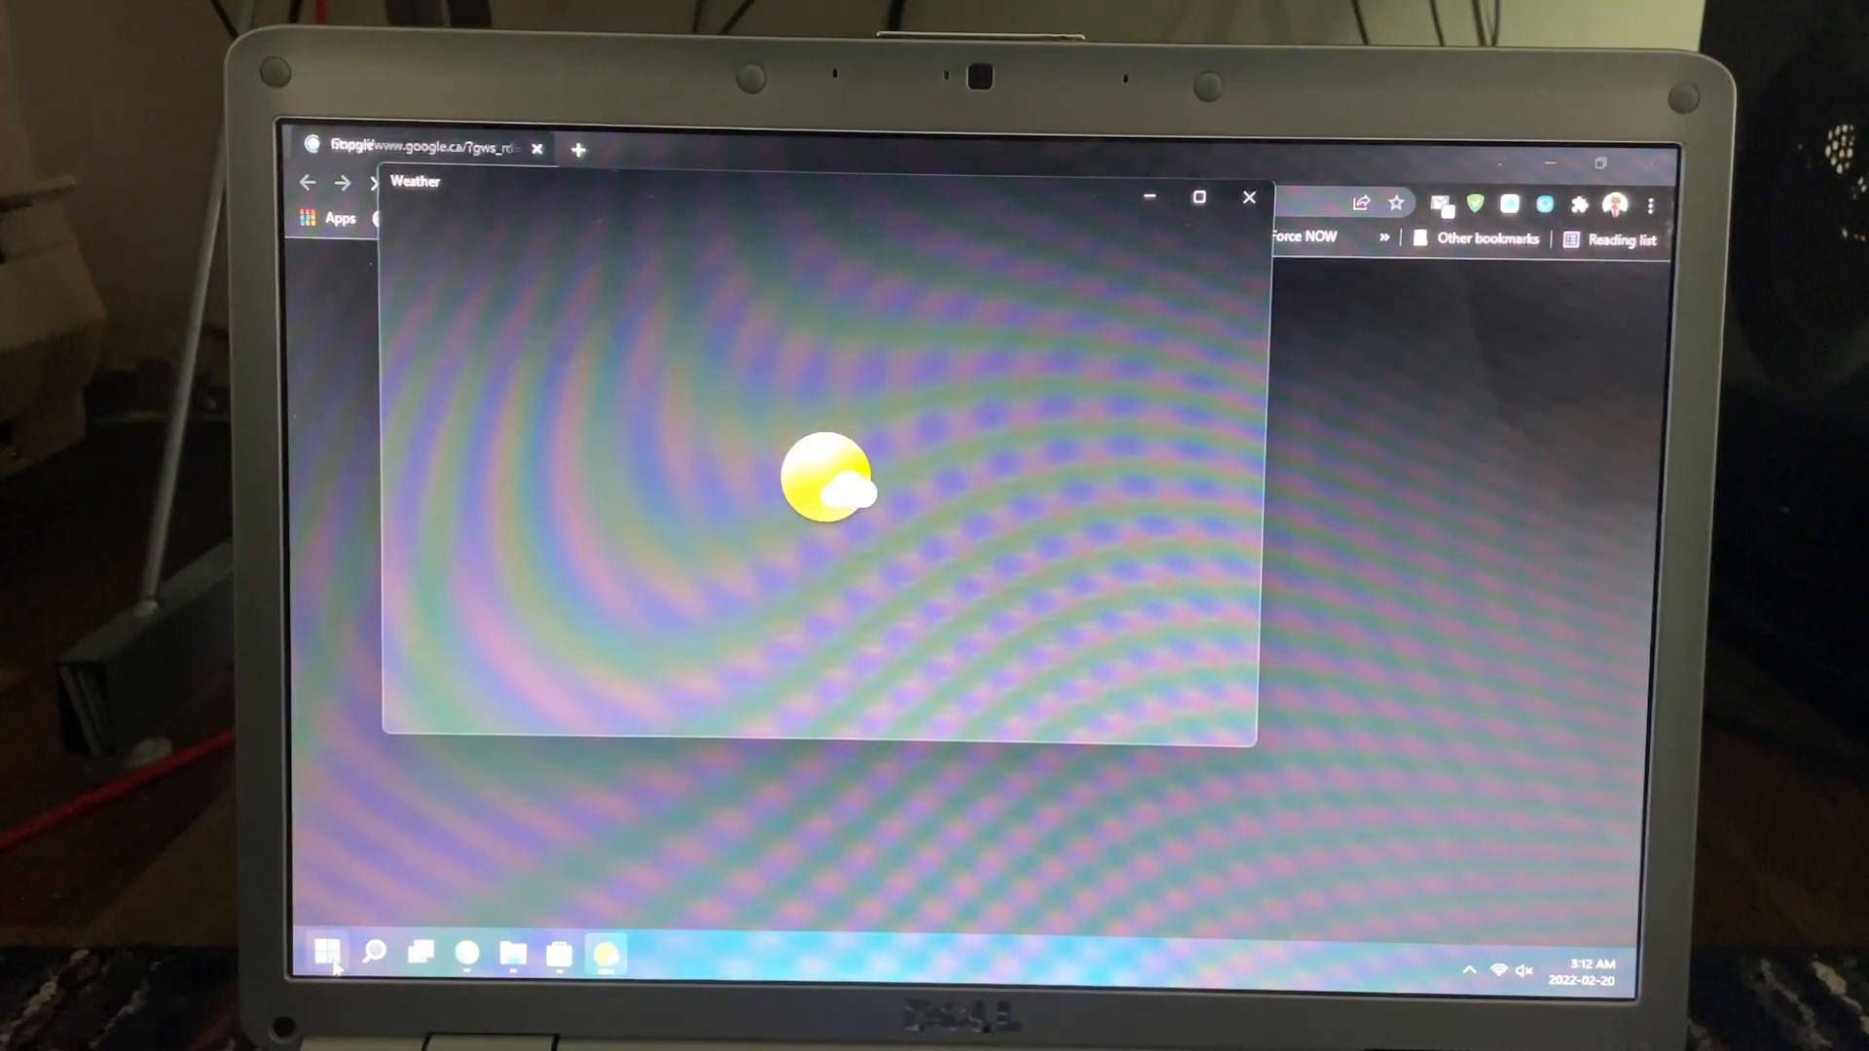
- Browse the Start menu's All apps list toward Microsoft Office Word 2003
click(331, 952)
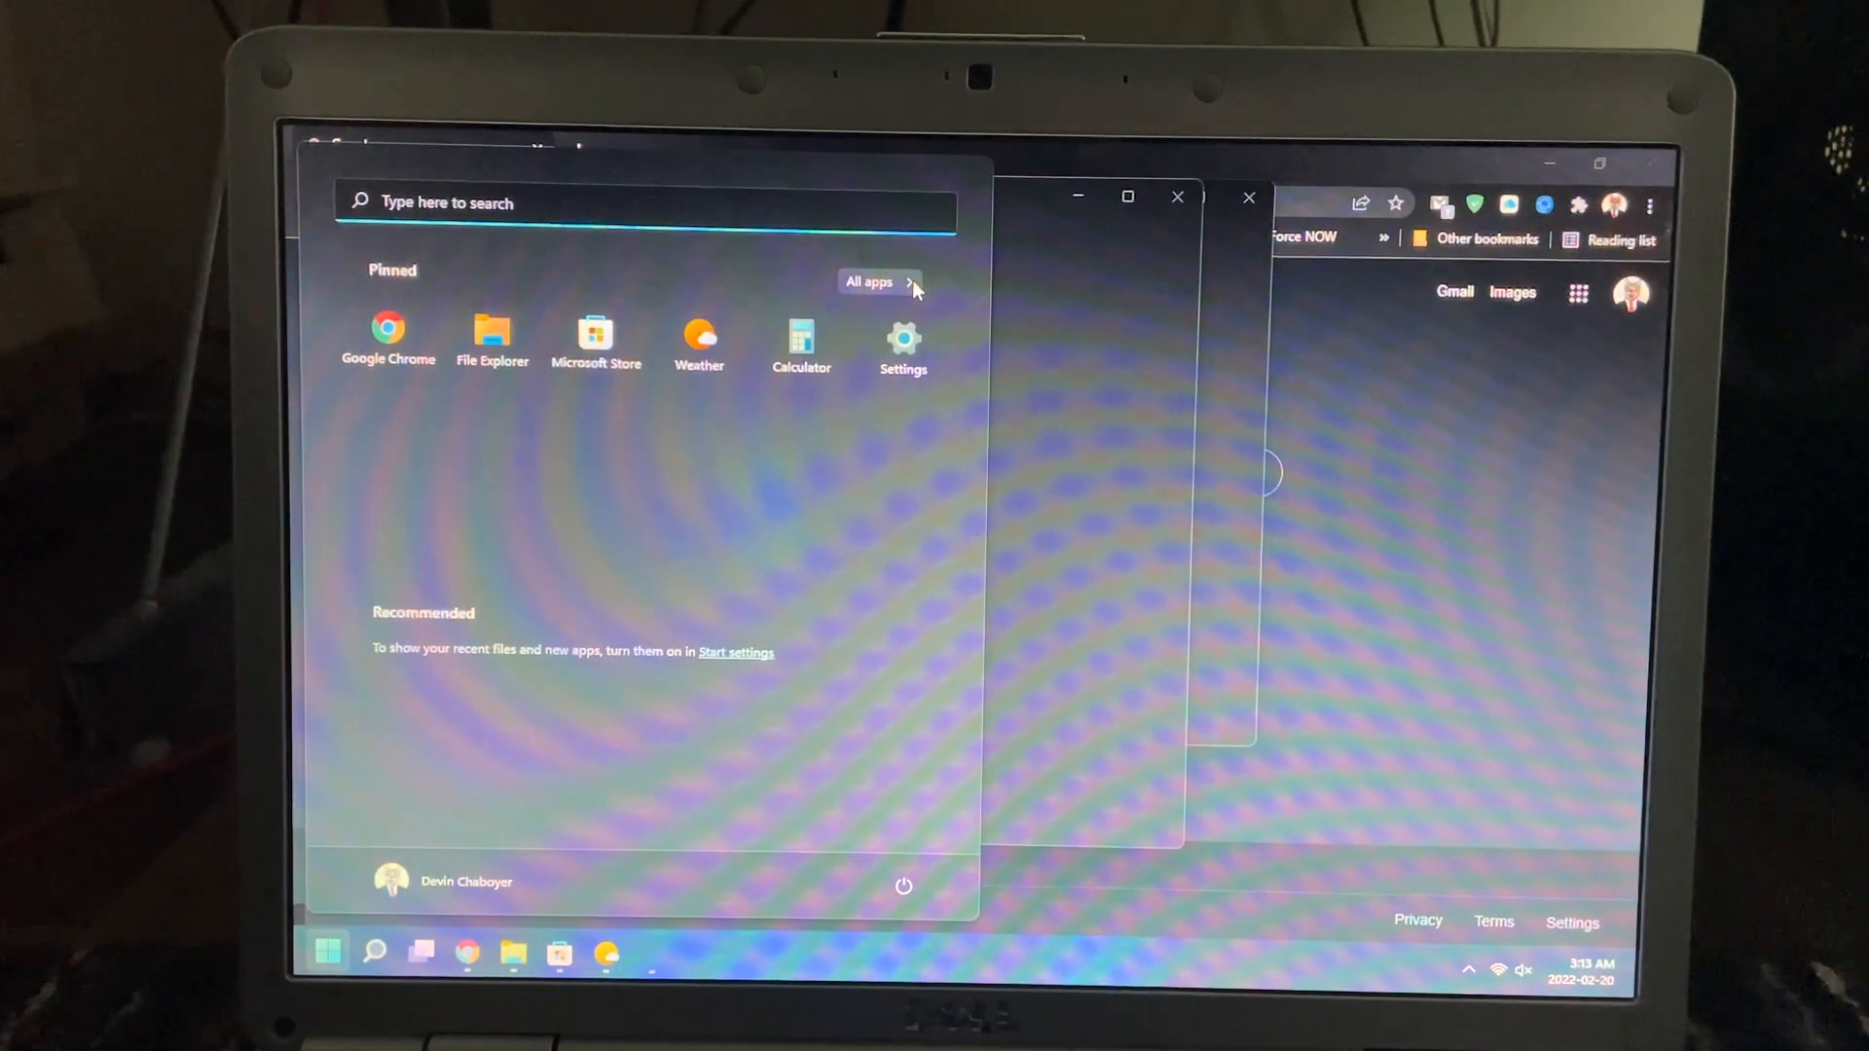
click(878, 280)
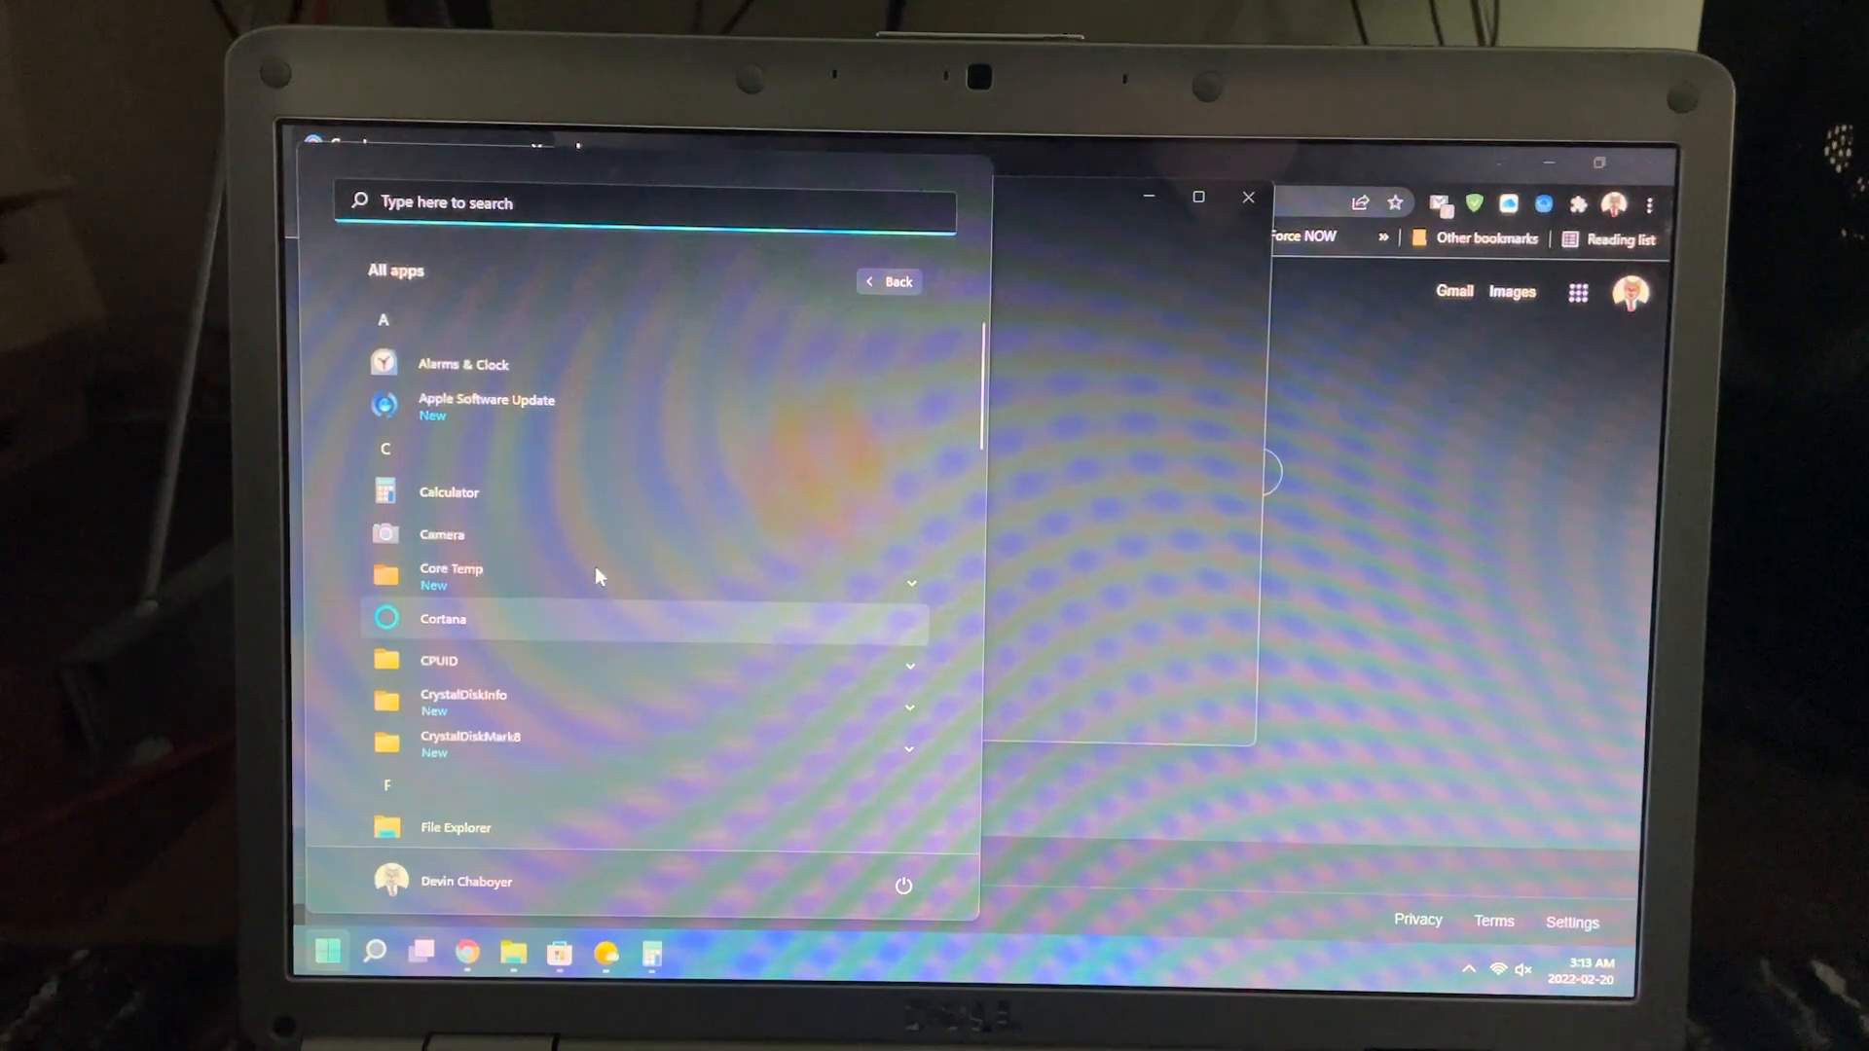
scroll(down, 3)
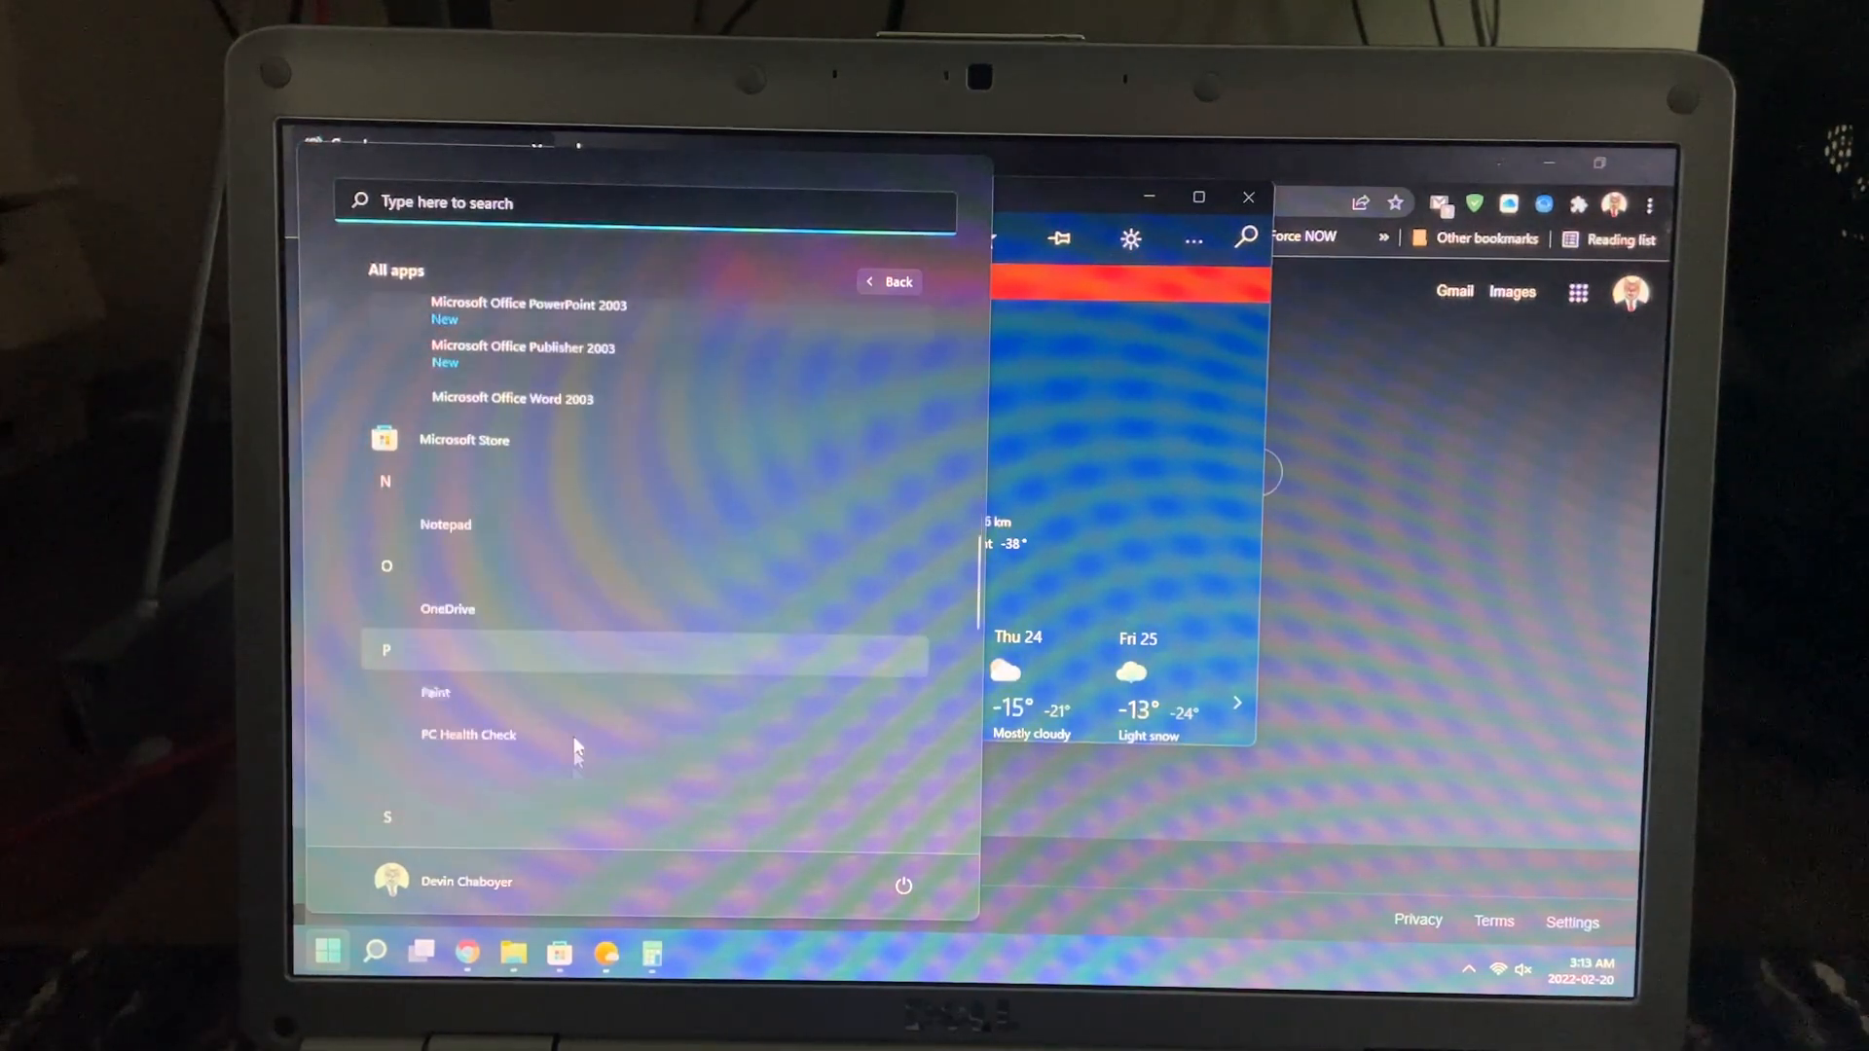
mouse_move(954, 397)
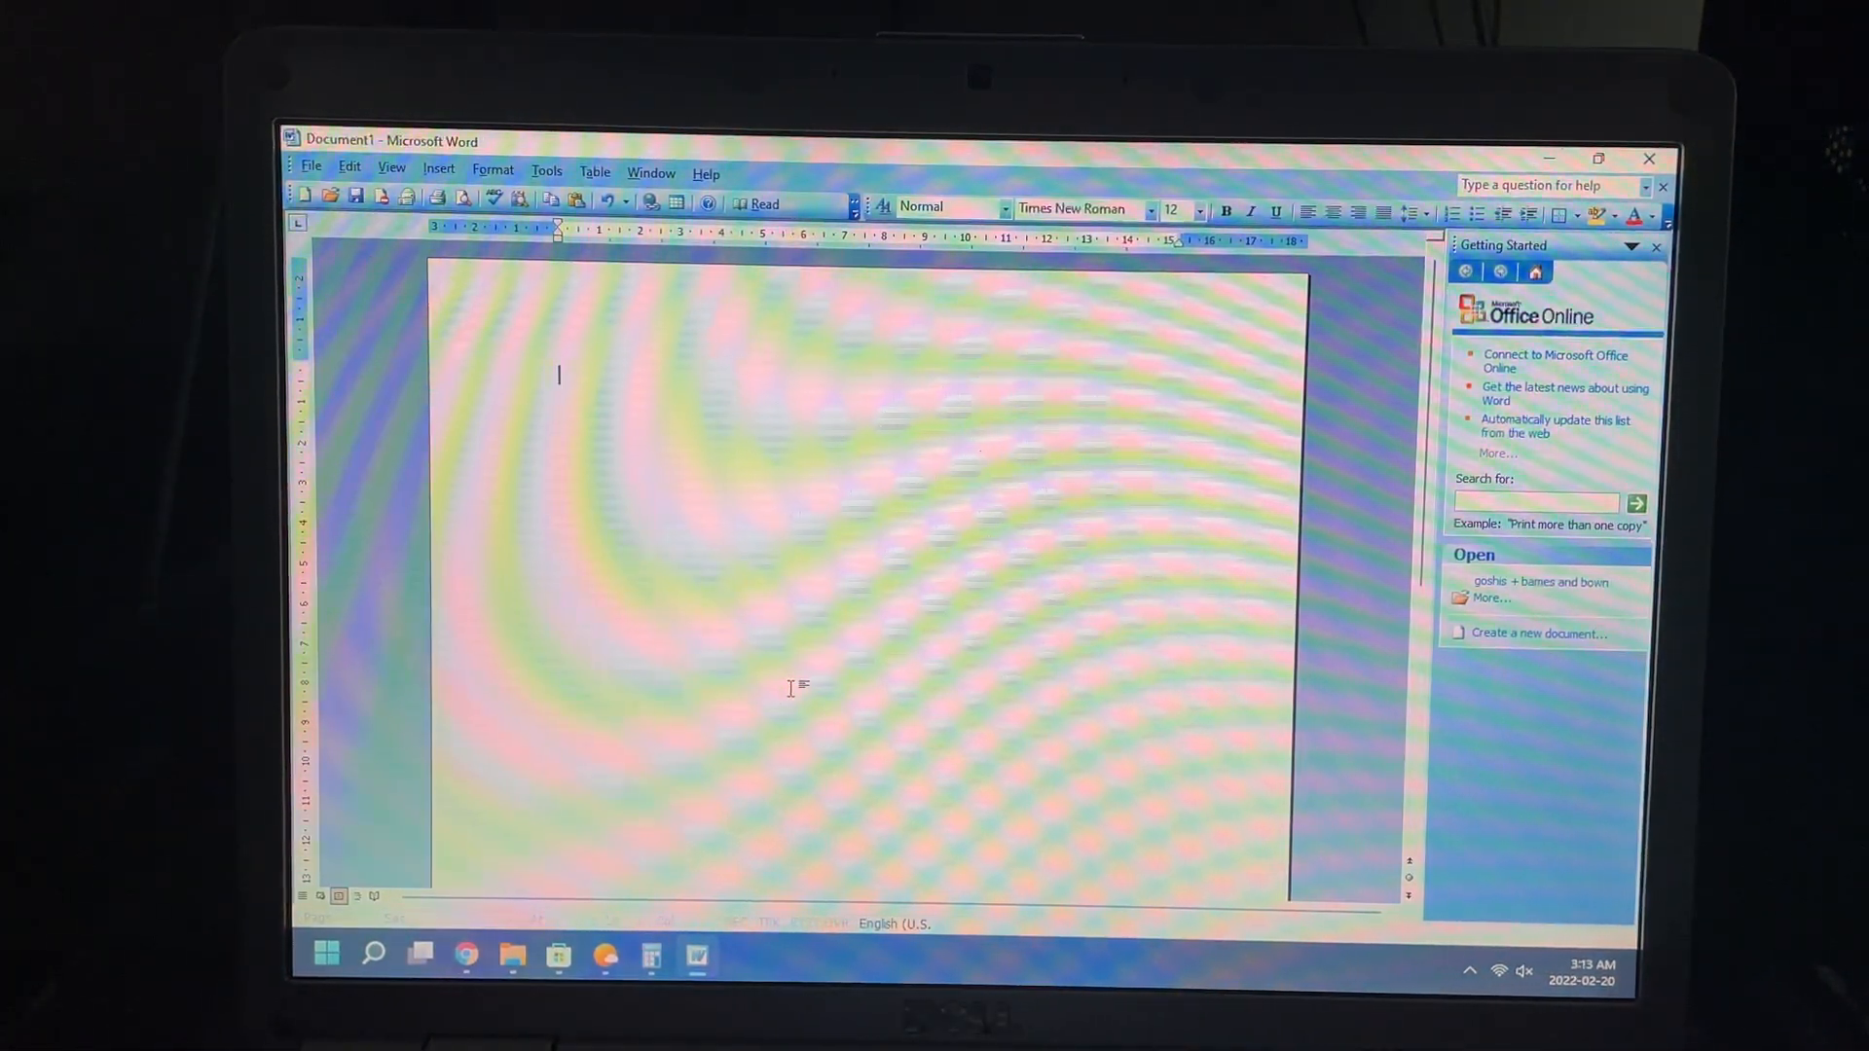
- Sign out via Ctrl+Alt+Delete, sign back in and close File Explorer for an empty desktop
key(ctrl+alt+delete)
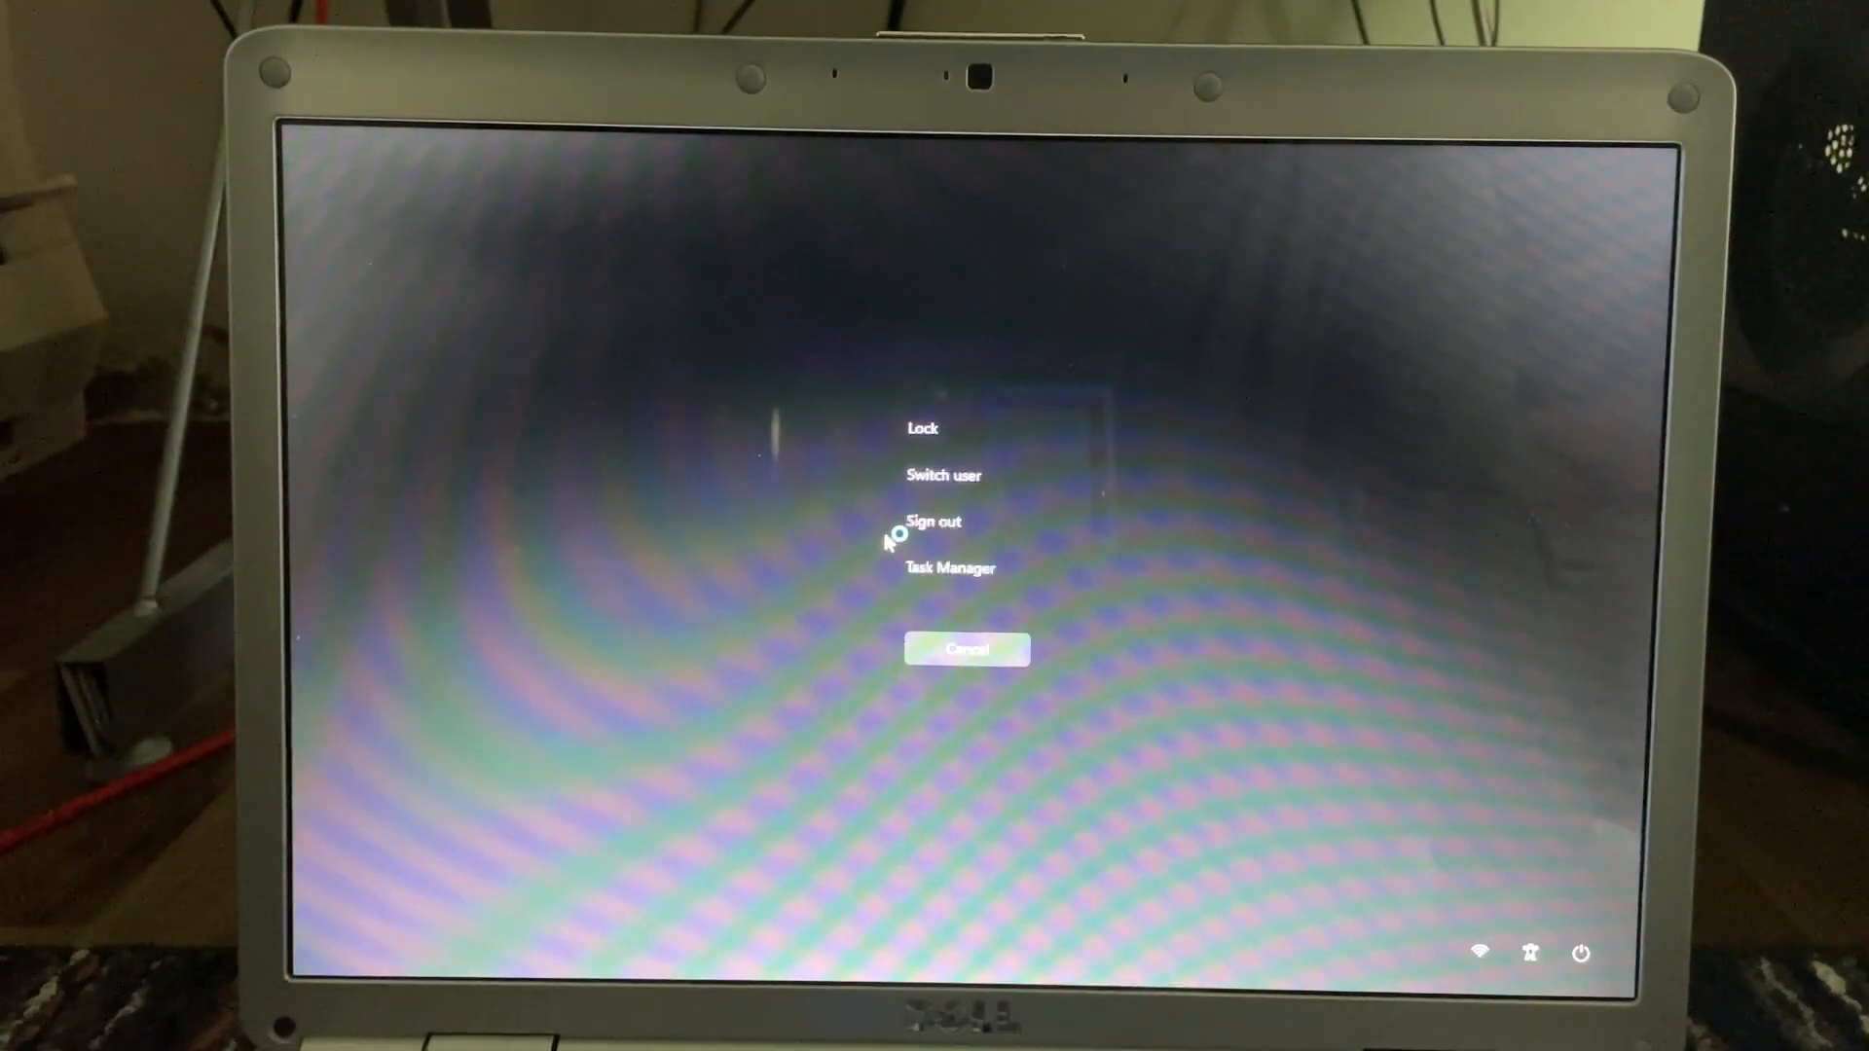
click(950, 568)
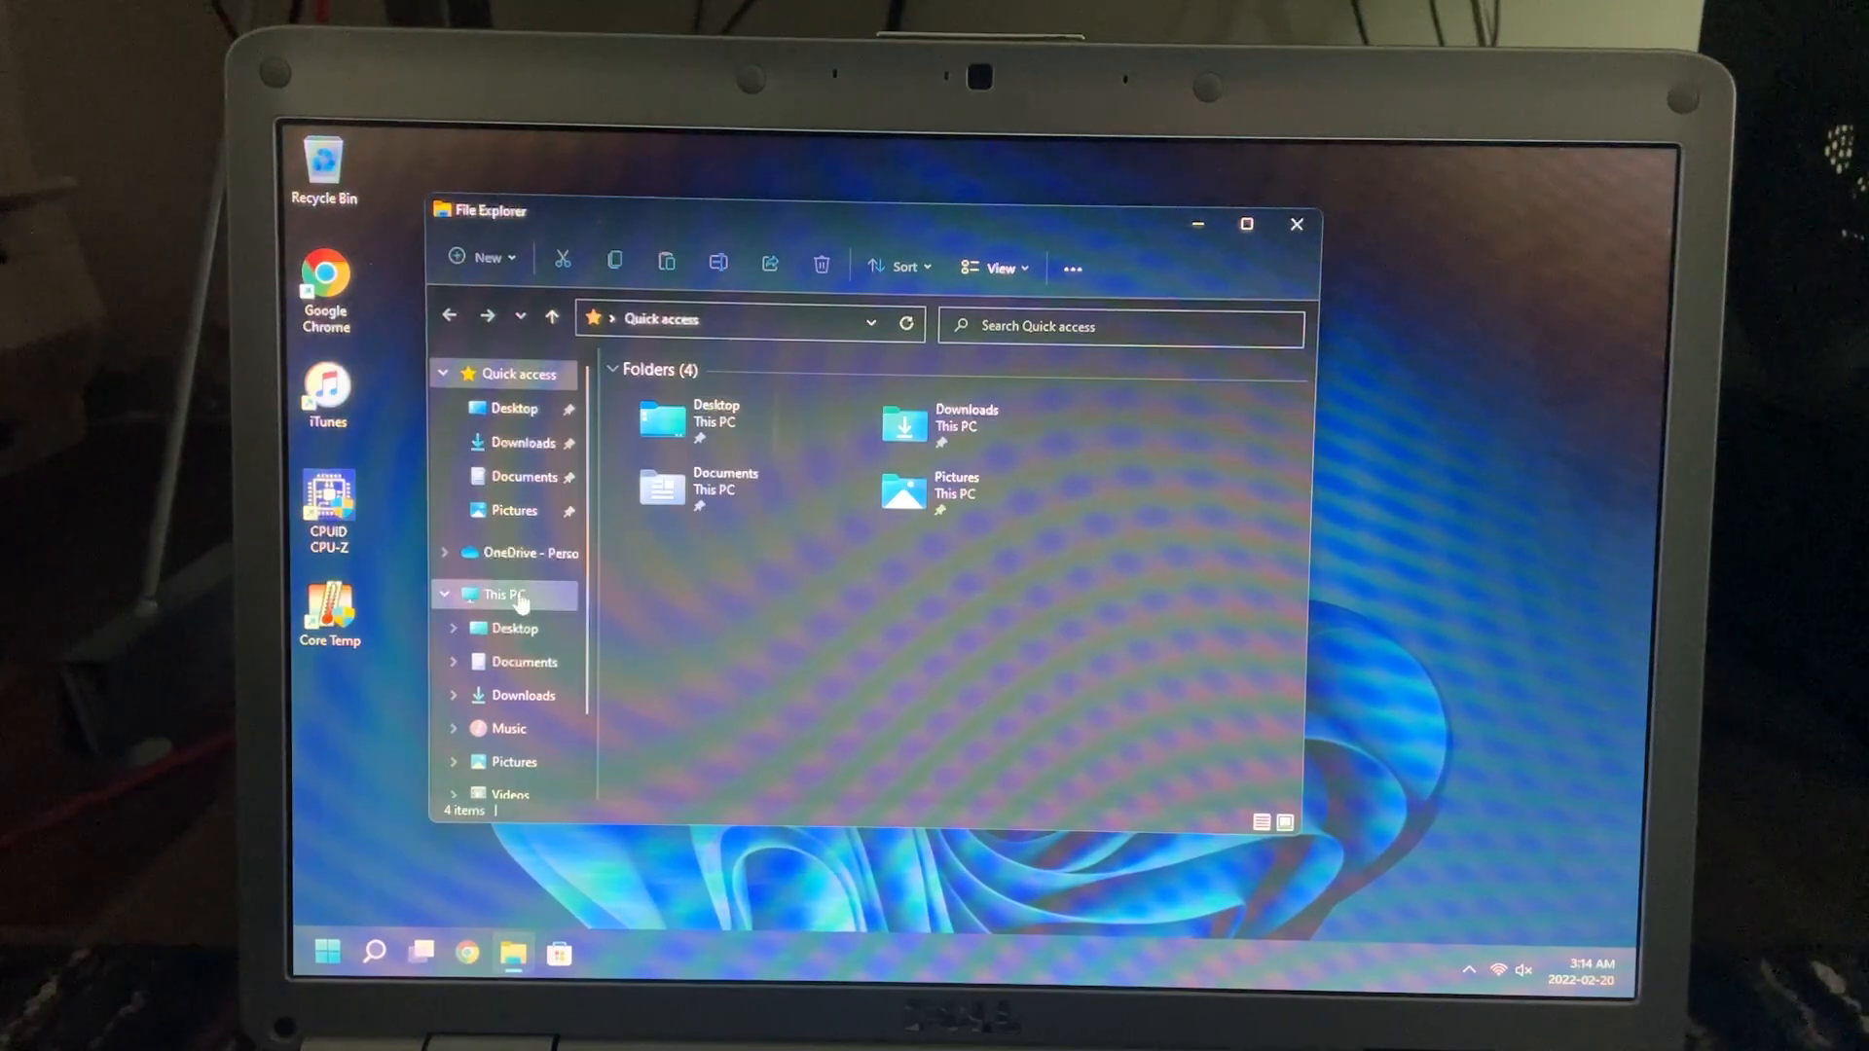
click(1296, 225)
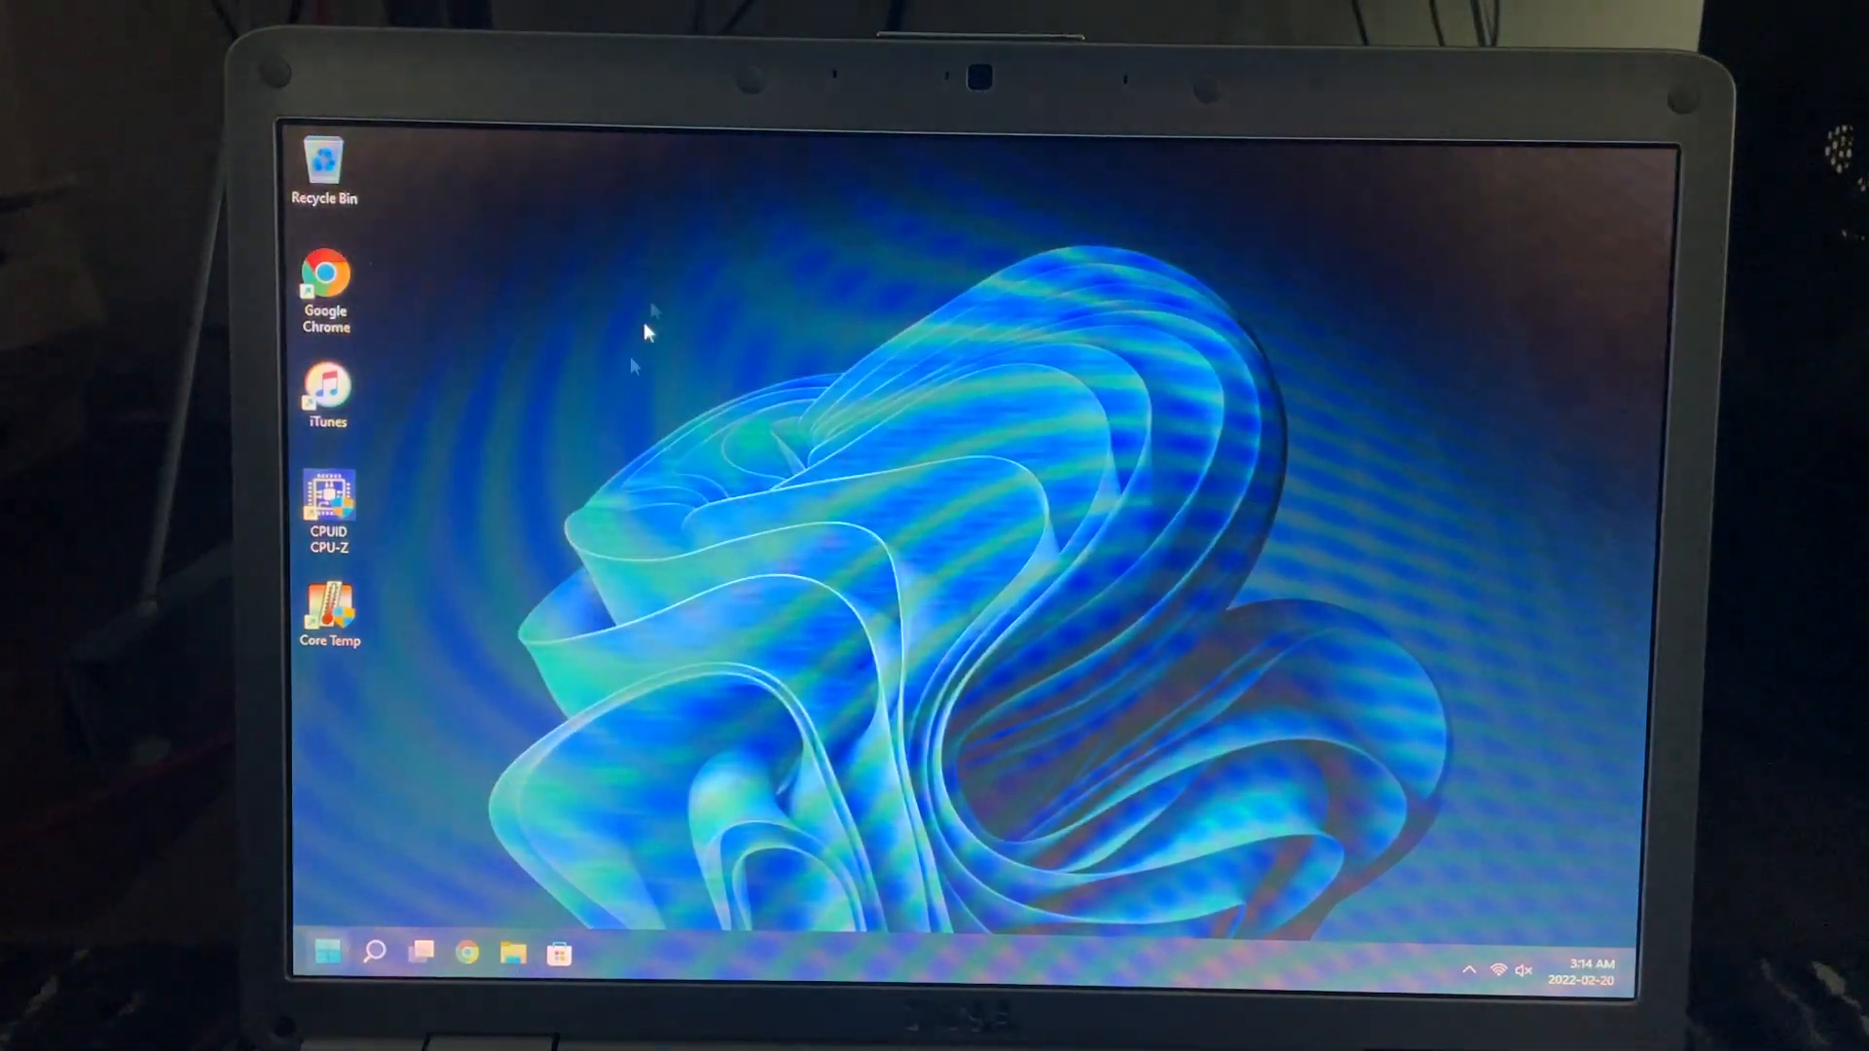